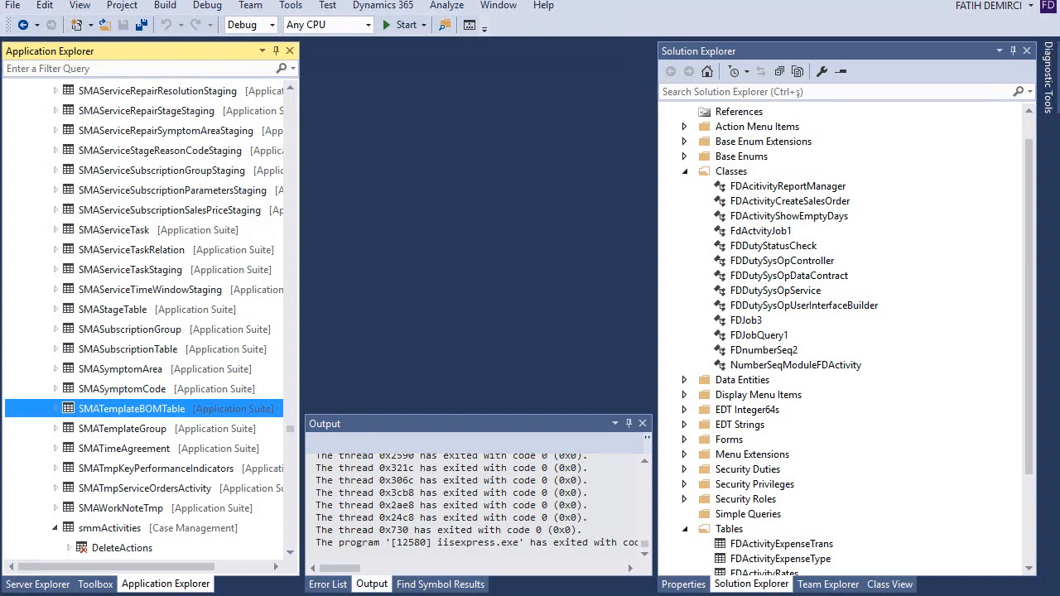
- Expand the smmActivities table in Application Explorer to list its Fields, Indexes, Relations and Methods
{"action": "left_click", "coordinate": [109, 527]}
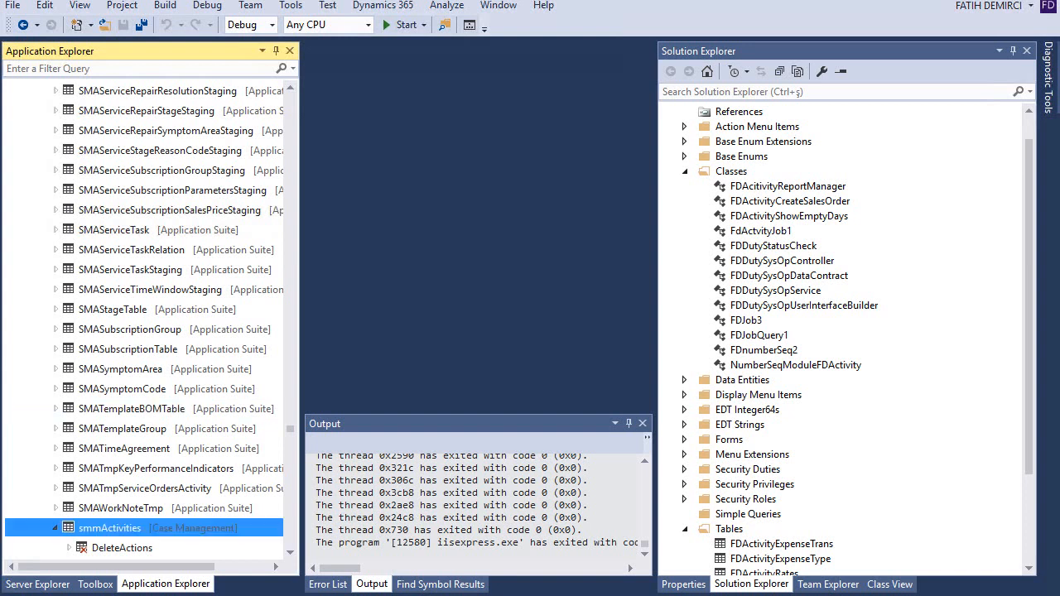
{"action": "left_click", "coordinate": [53, 526]}
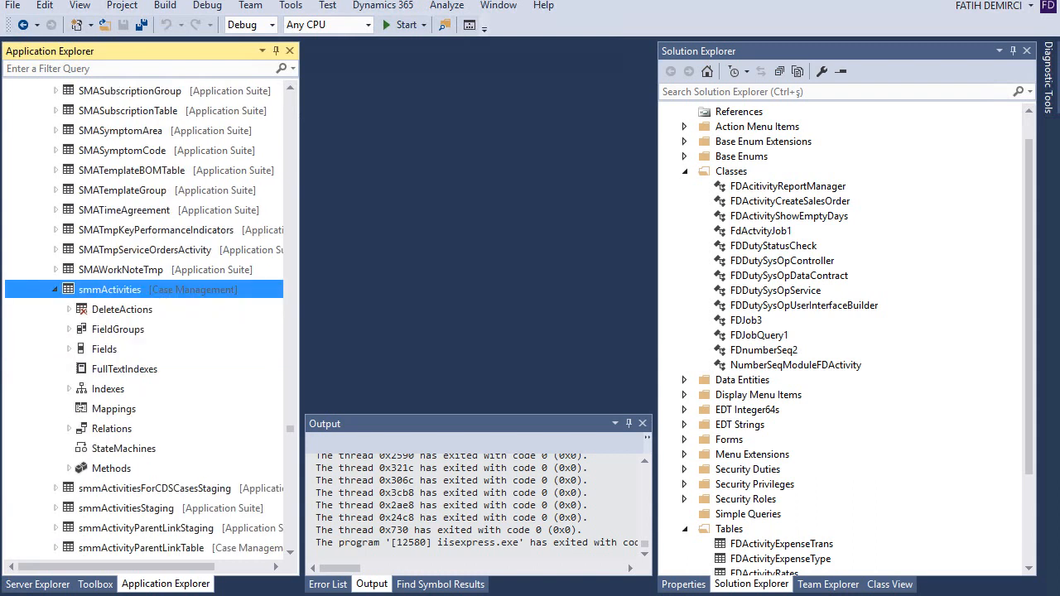
- Create an extension of the smmActivities table in the project
{"action": "right_click", "coordinate": [109, 288]}
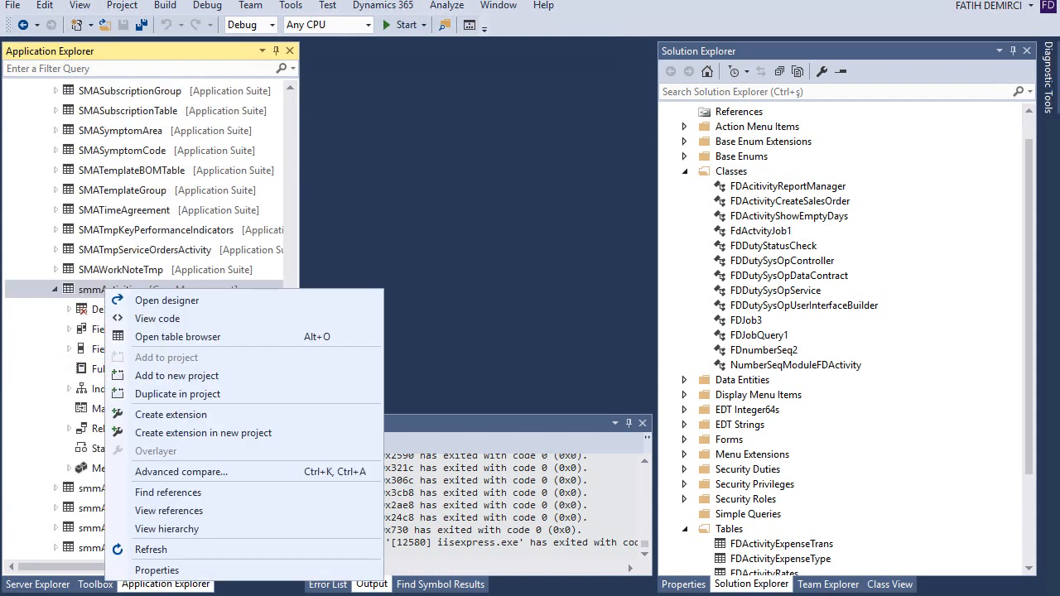
{"action": "mouse_move", "coordinate": [202, 432]}
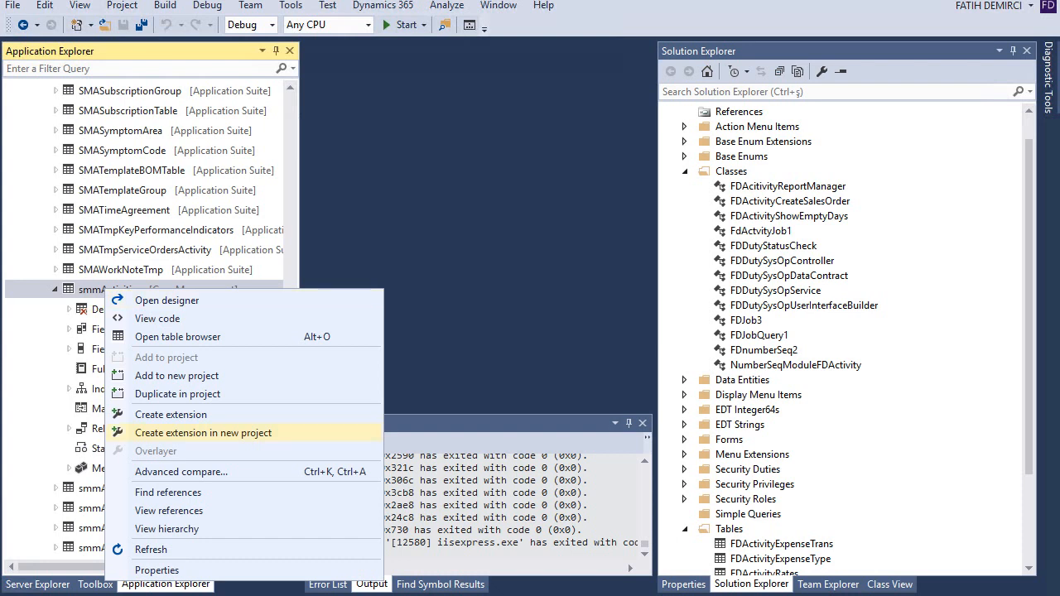
{"action": "mouse_move", "coordinate": [170, 414]}
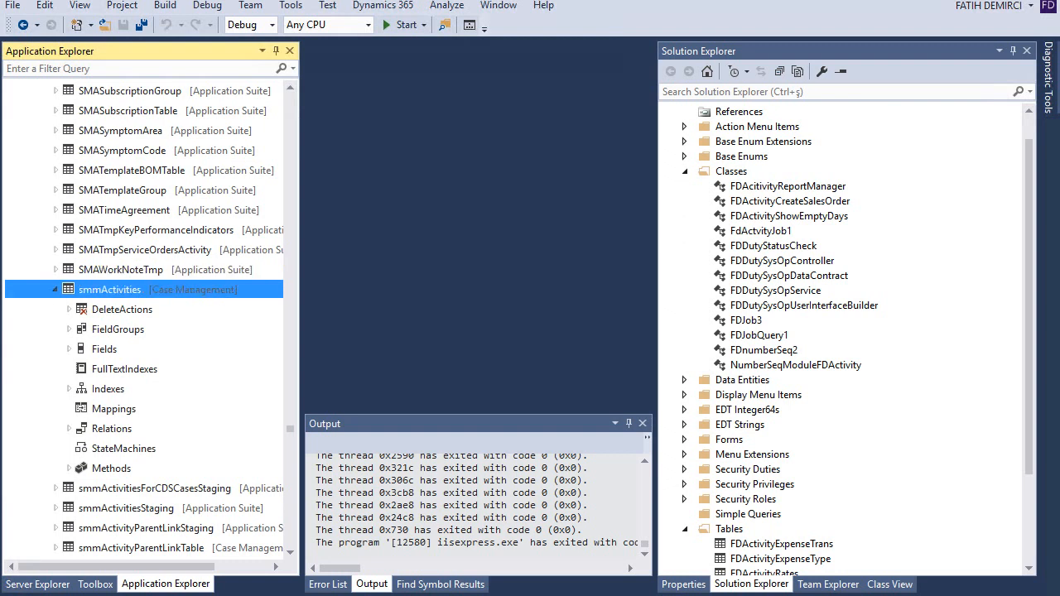
{"action": "left_click", "coordinate": [382, 5]}
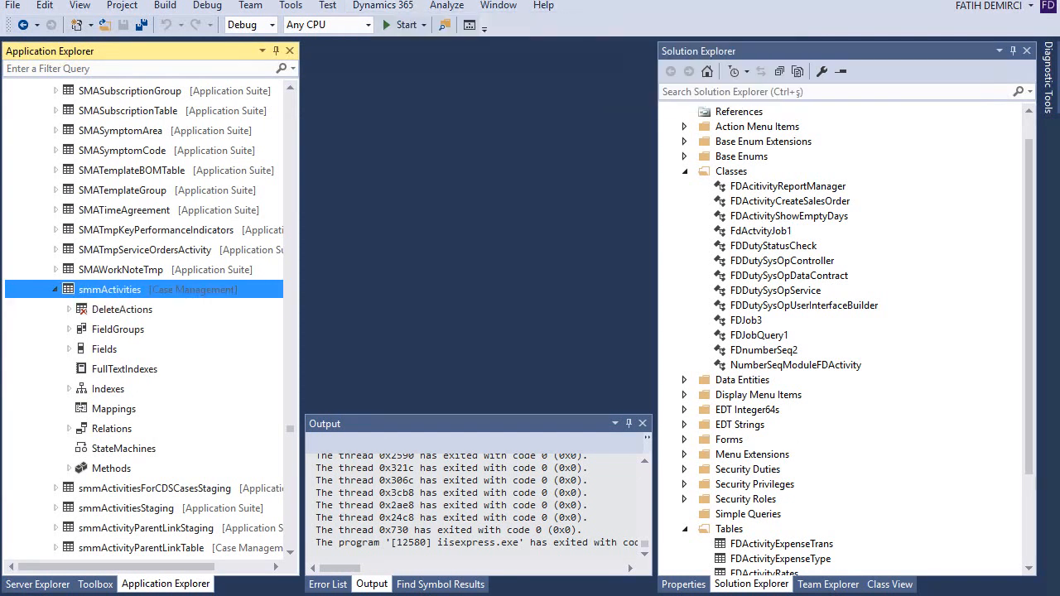
{"action": "right_click", "coordinate": [109, 289]}
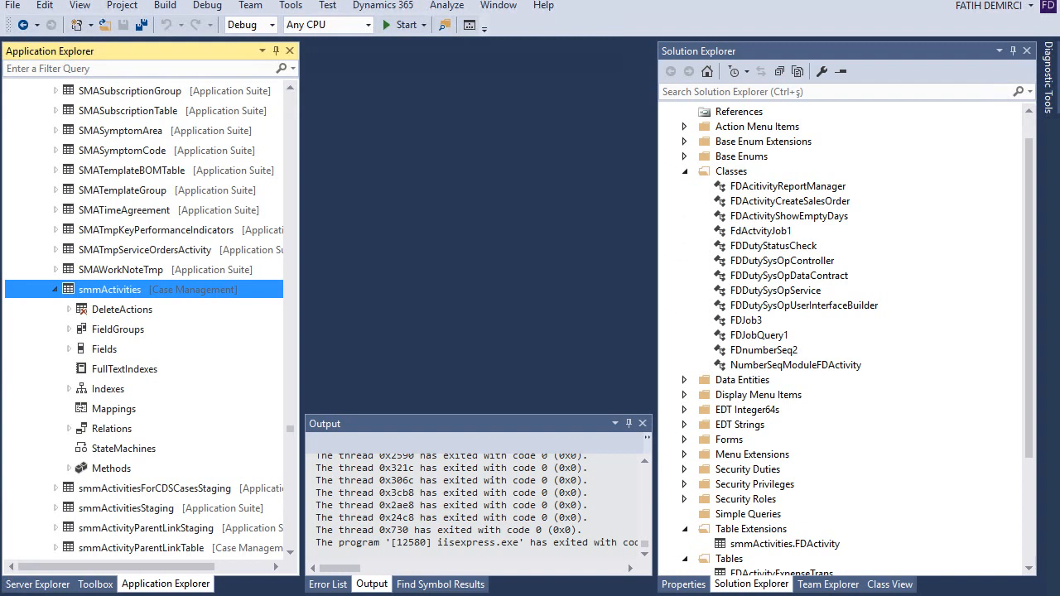
{"action": "left_click", "coordinate": [782, 260]}
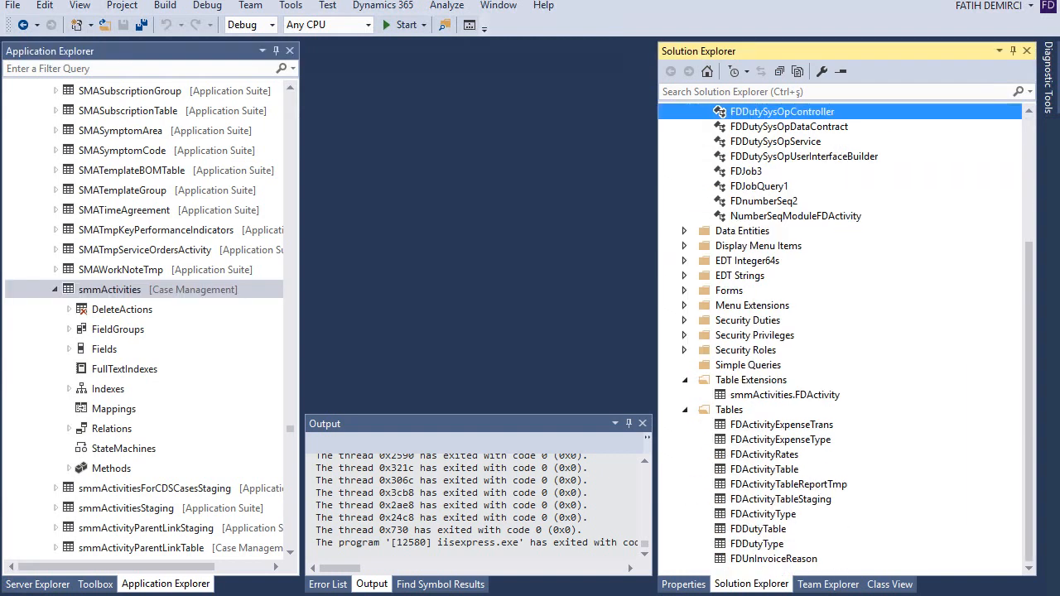
- Select the new smmActivities.FDActivity extension under Table Extensions in Solution Explorer
{"action": "left_click", "coordinate": [785, 394]}
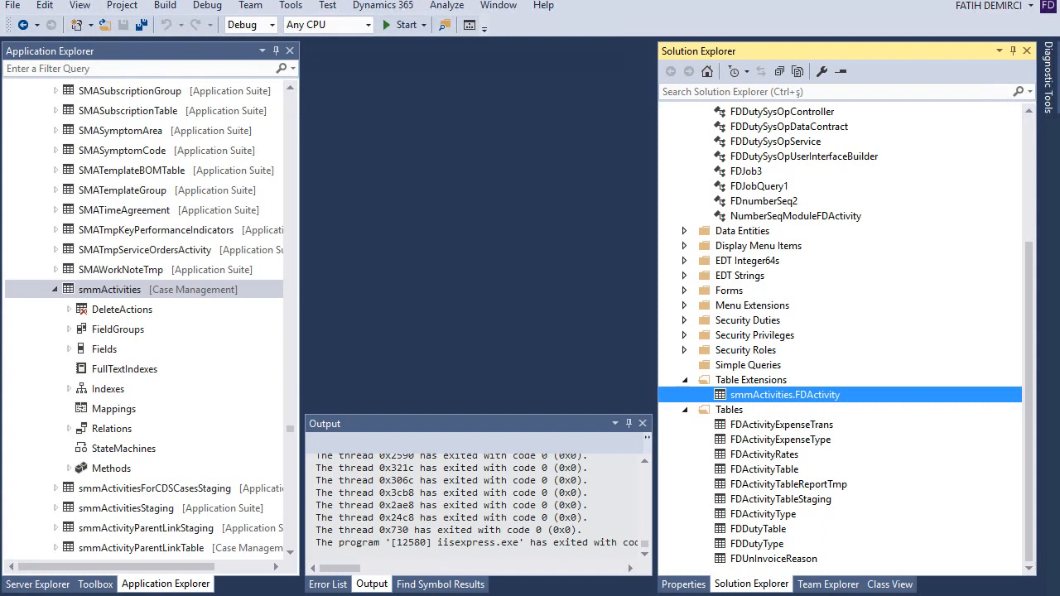
{"action": "double_click", "coordinate": [785, 394]}
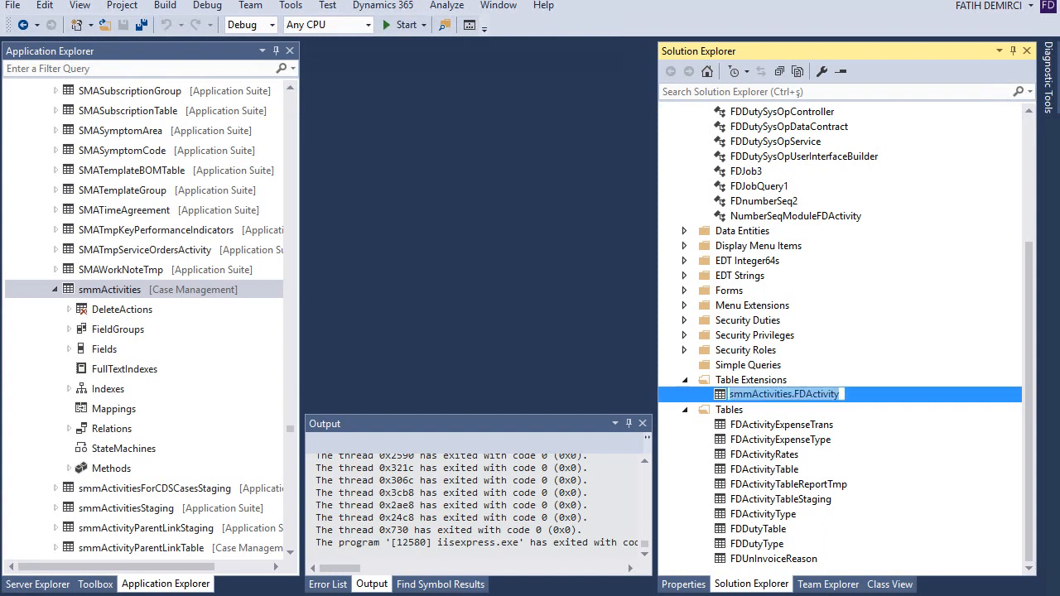
{"action": "left_click", "coordinate": [785, 395]}
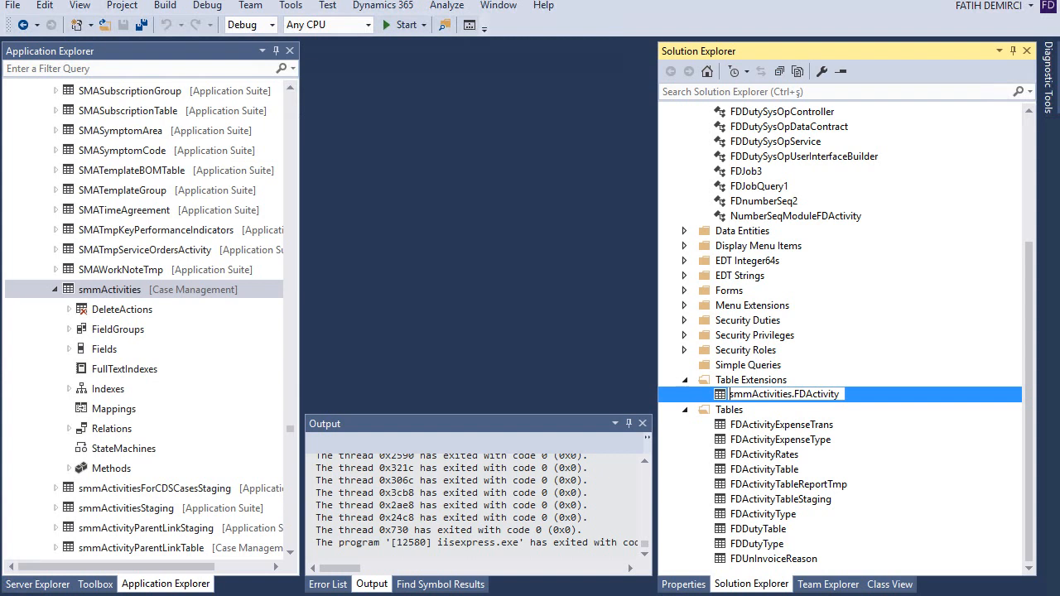
- Add a new string field FieldString1 under Fields of the smmActivities.FDActivity extension
{"action": "double_click", "coordinate": [785, 394]}
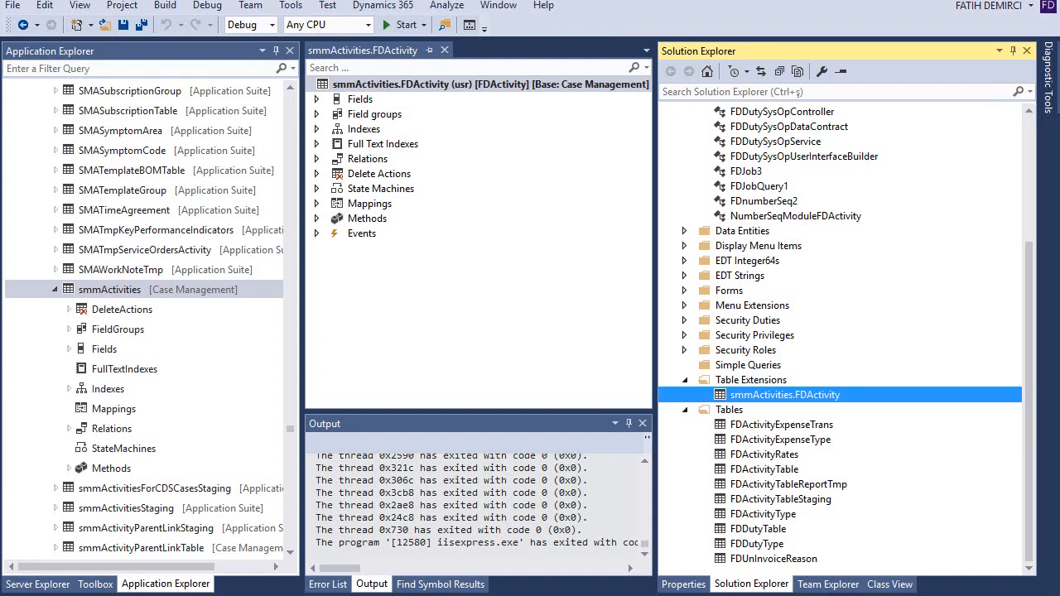
{"action": "left_click", "coordinate": [318, 98]}
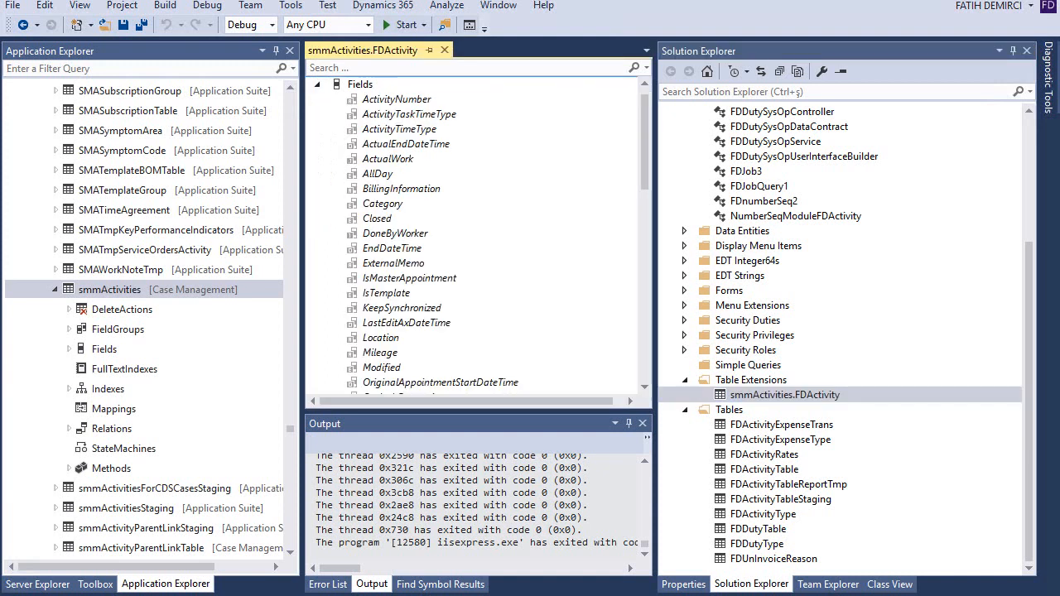
{"action": "right_click", "coordinate": [361, 83]}
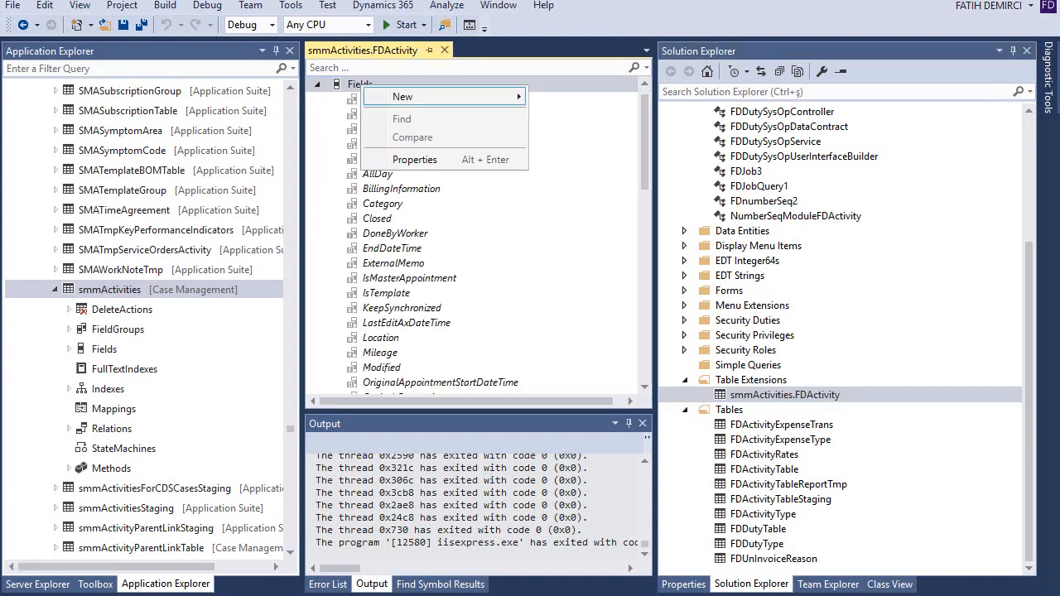
{"action": "left_click", "coordinate": [401, 96]}
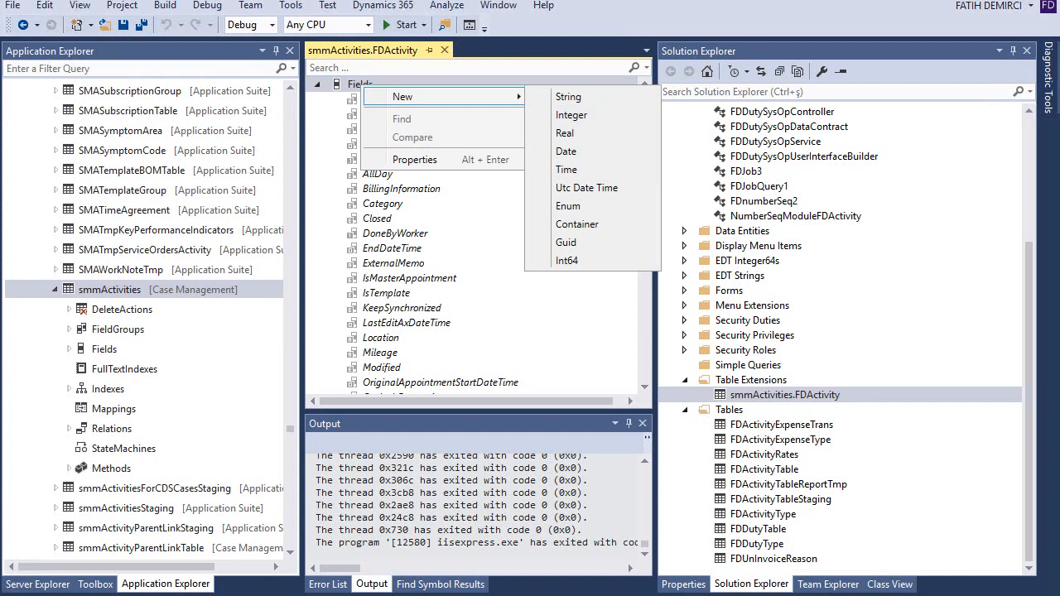
{"action": "left_click", "coordinate": [568, 96]}
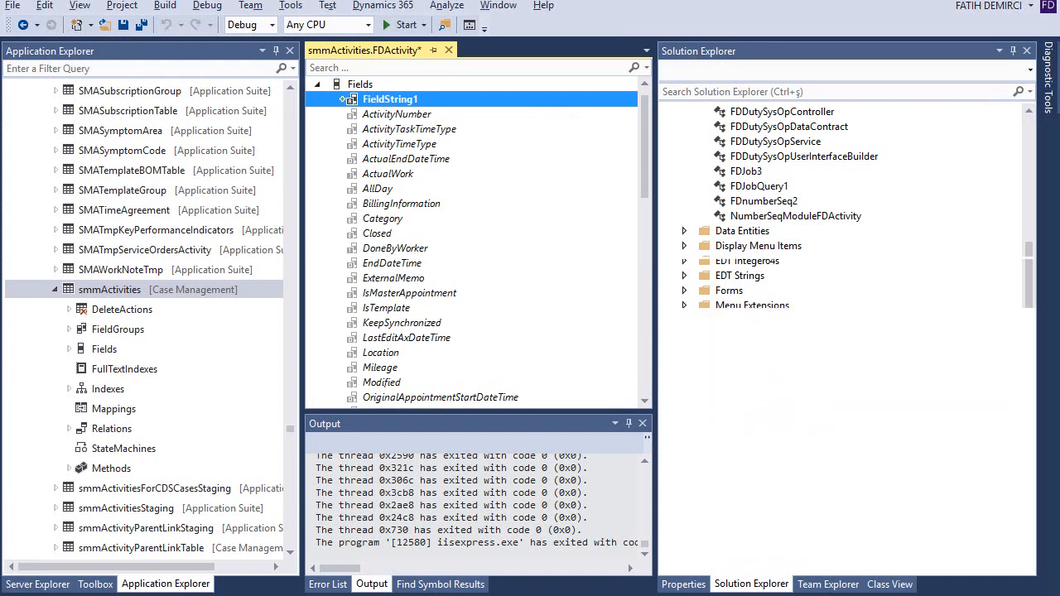
- Set the new field's extended data type to FDActivityId
{"action": "left_click", "coordinate": [391, 100]}
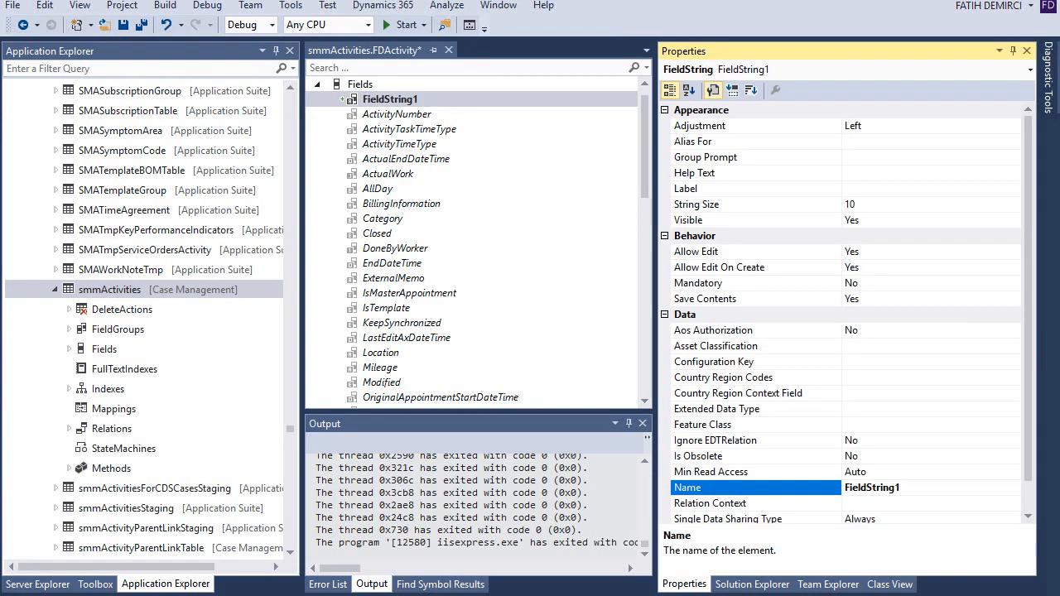
{"action": "scroll", "scroll_direction": "down", "scroll_amount": 3}
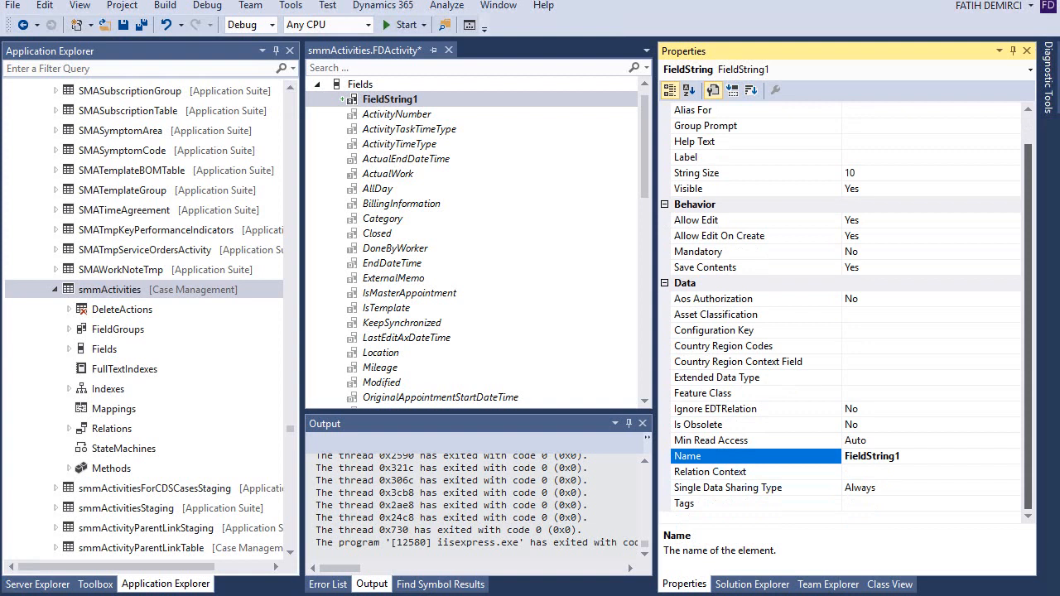
{"action": "left_click", "coordinate": [754, 378]}
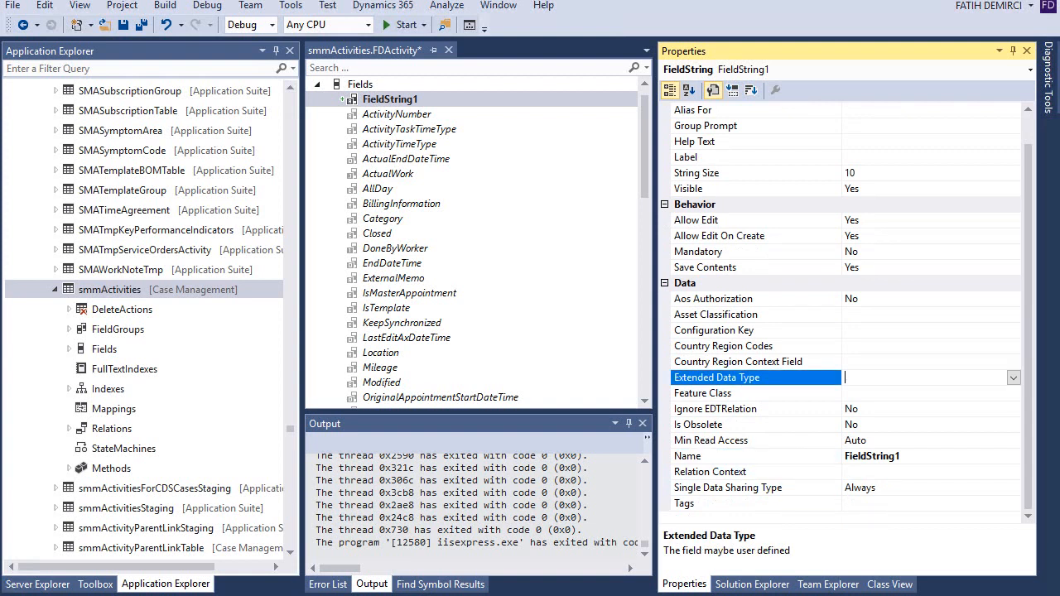
{"action": "type", "text": "fd"}
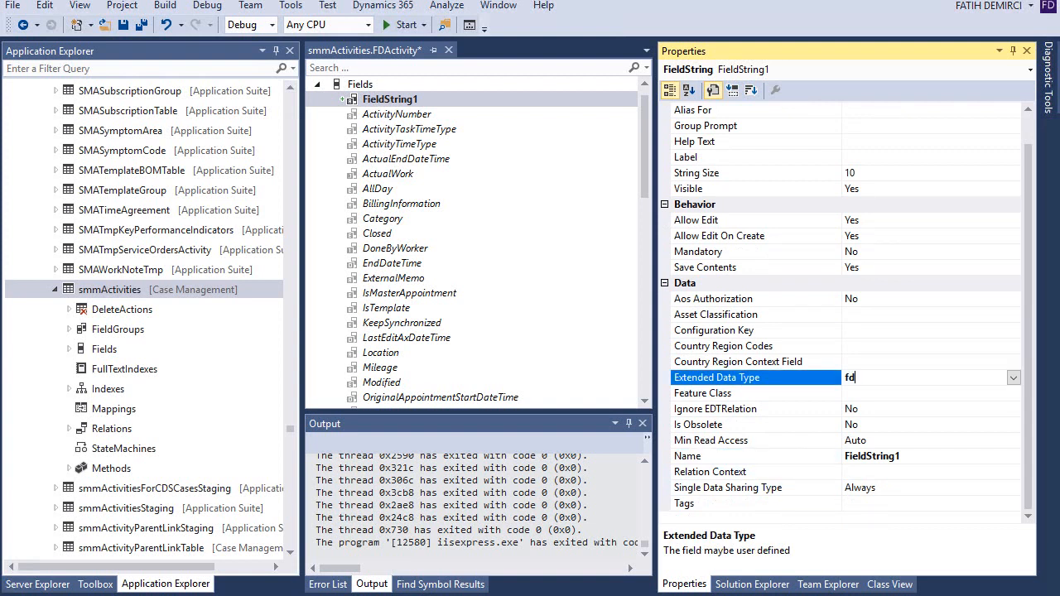
{"action": "type", "text": "a"}
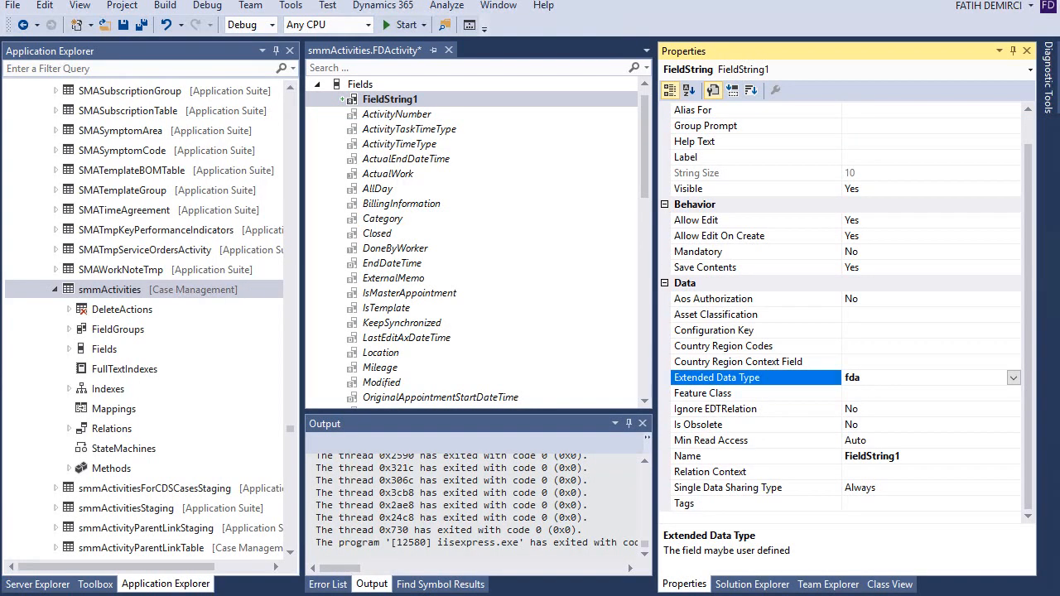
{"action": "left_click", "coordinate": [1012, 378]}
{"action": "type", "text": "fd"}
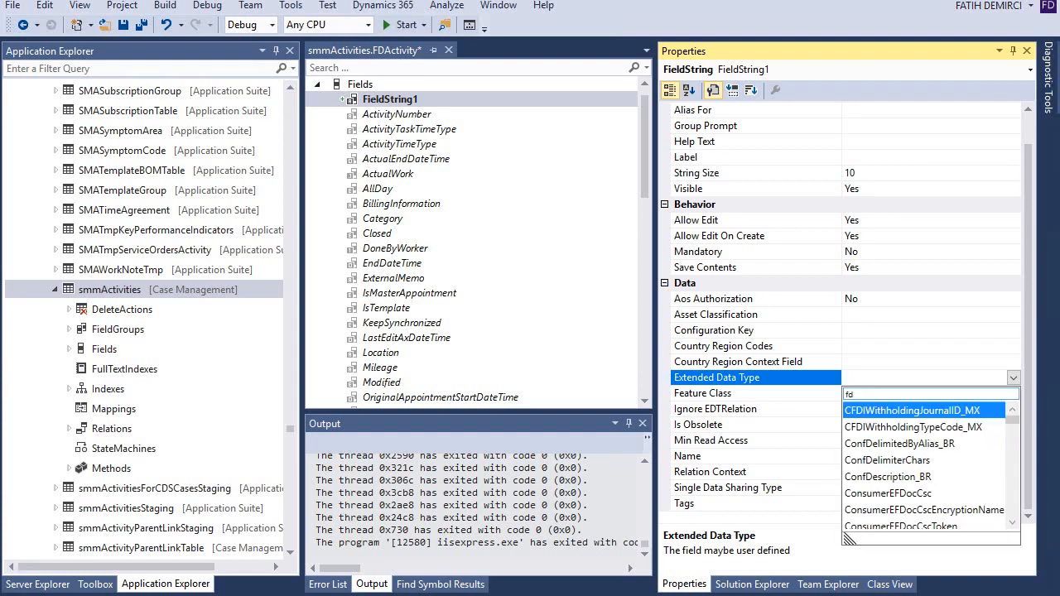
{"action": "scroll", "scroll_direction": "down", "scroll_amount": 3}
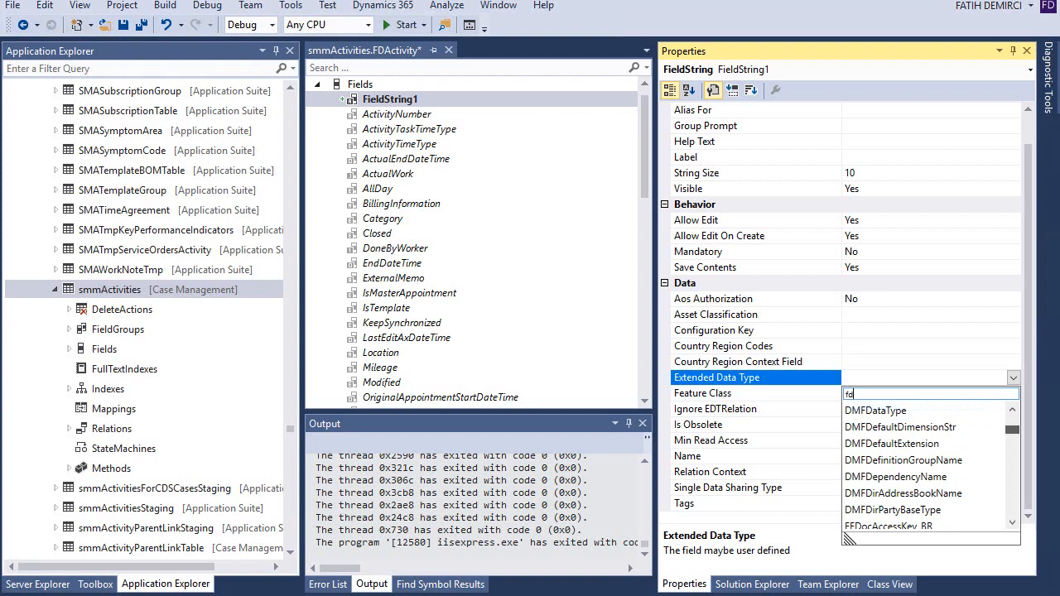
{"action": "scroll", "scroll_direction": "down", "scroll_amount": 3}
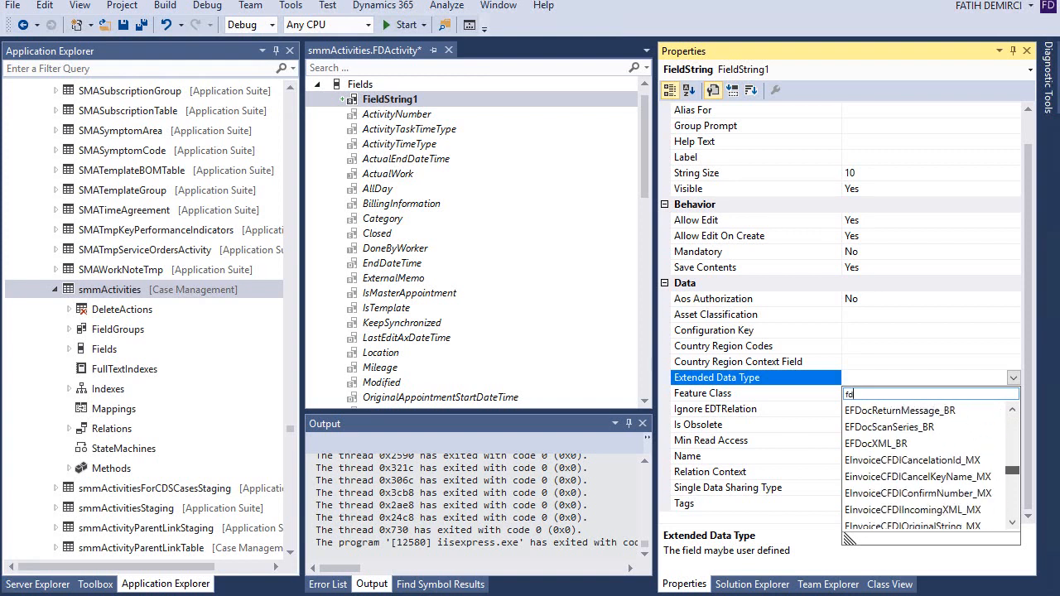
{"action": "scroll", "scroll_direction": "down", "scroll_amount": 3}
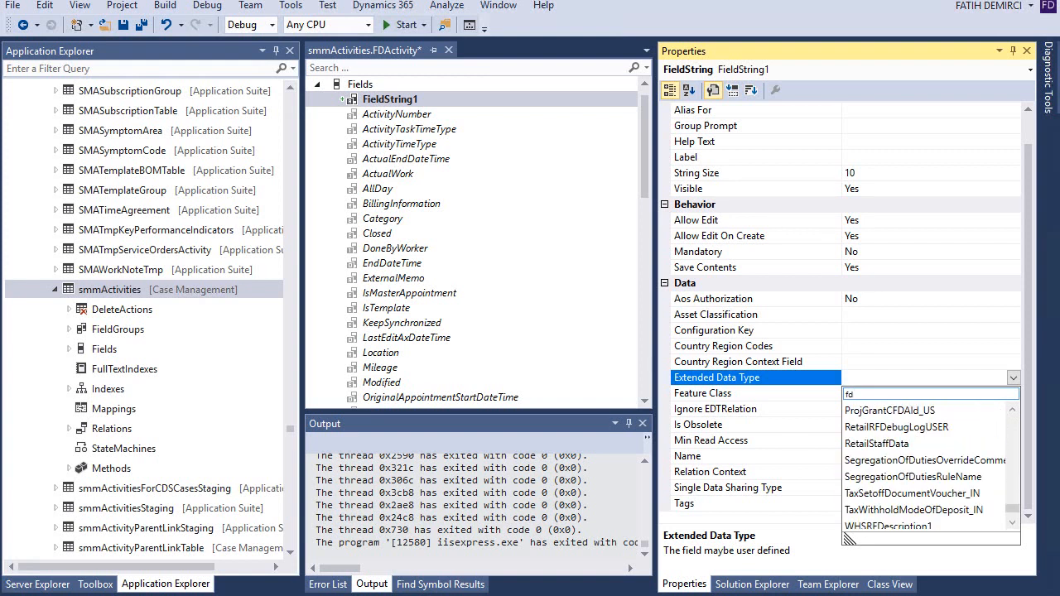
{"action": "type", "text": "d"}
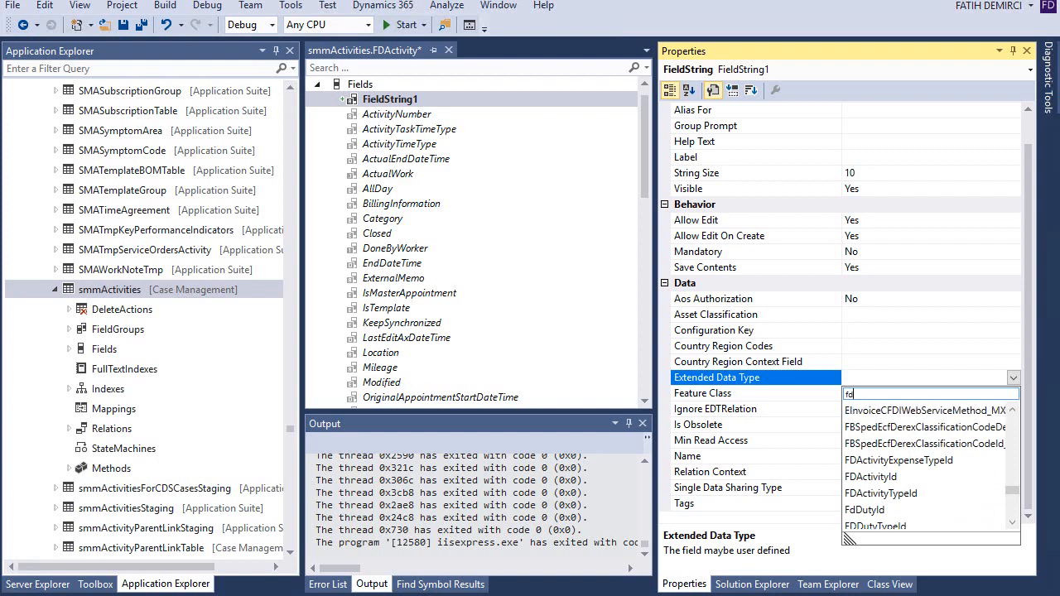
{"action": "left_click", "coordinate": [924, 443]}
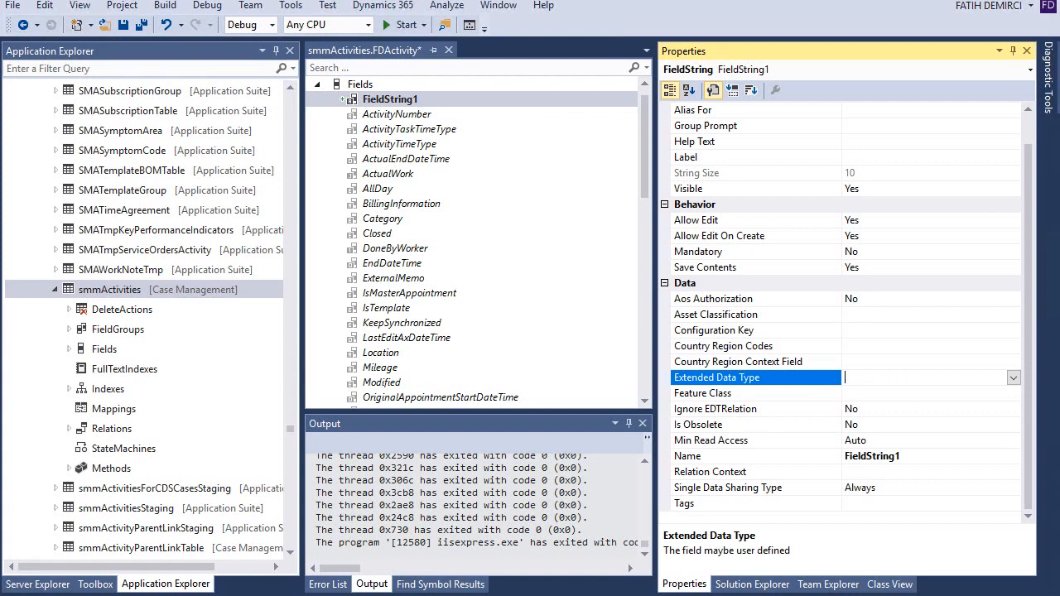
- Rename FieldString1 to FDActivityId and return to the extension's field collection
{"action": "type", "text": "FDActivityId"}
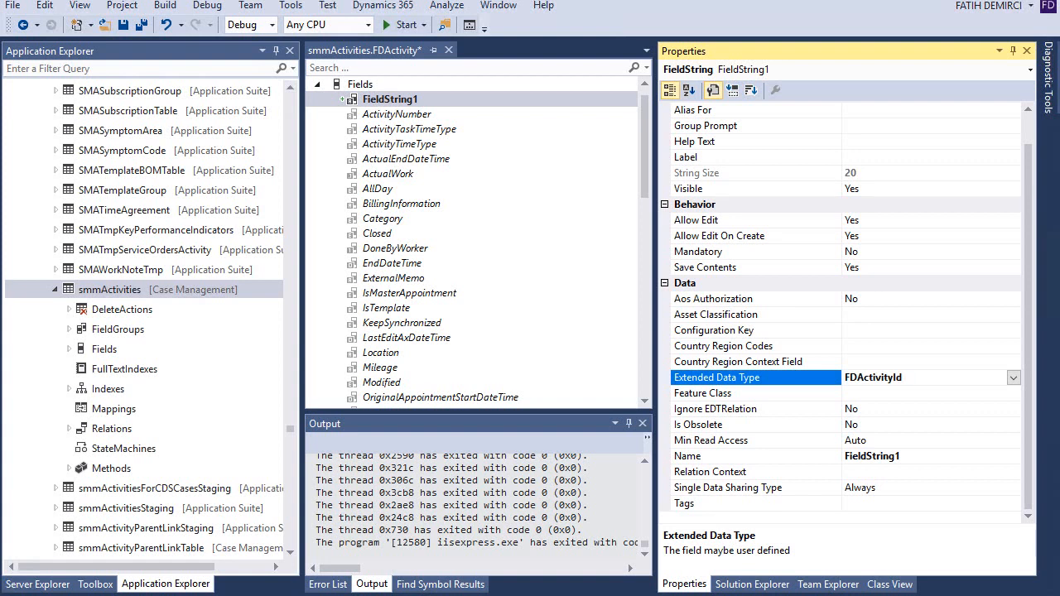
{"action": "left_click", "coordinate": [928, 377]}
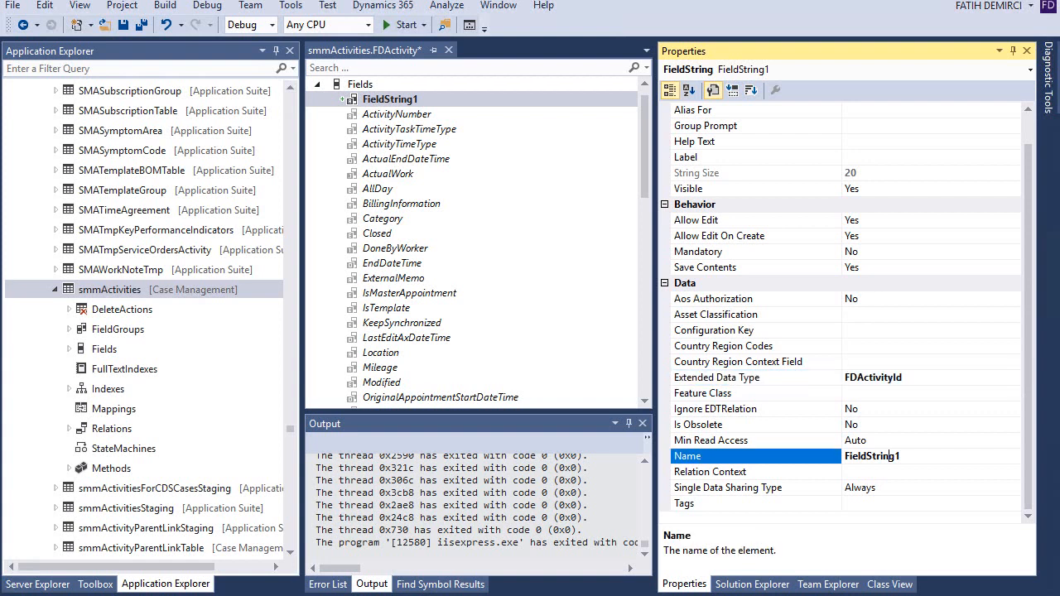
{"action": "double_click", "coordinate": [872, 456]}
{"action": "type", "text": "FDActivityId"}
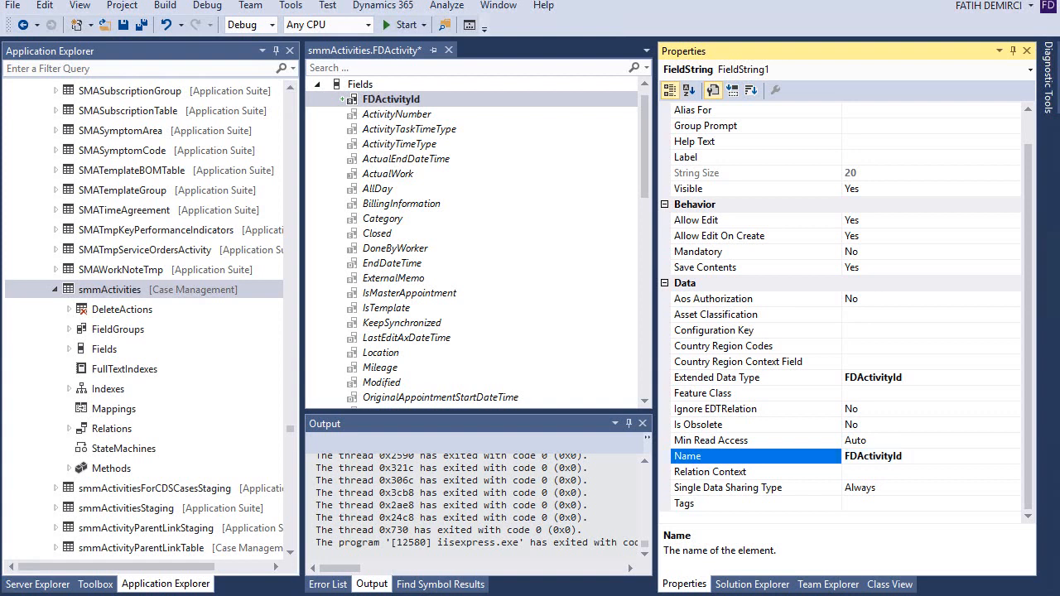
{"action": "left_click", "coordinate": [360, 99]}
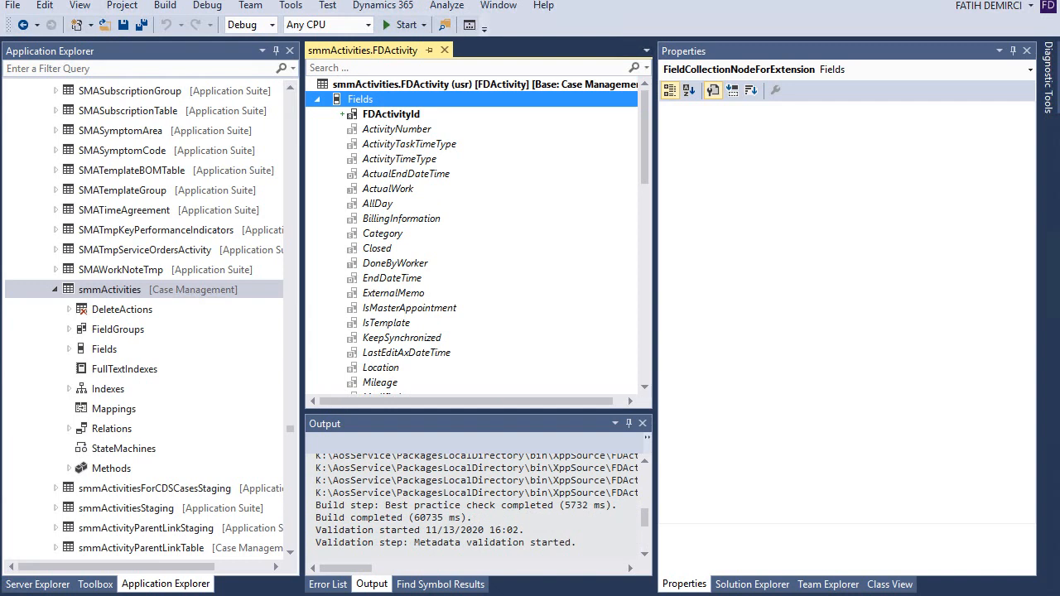
- Show the project's elements with the smmActivities.FDActivity extension and collapse the AOT tree to its top-level nodes
{"action": "left_click", "coordinate": [472, 83]}
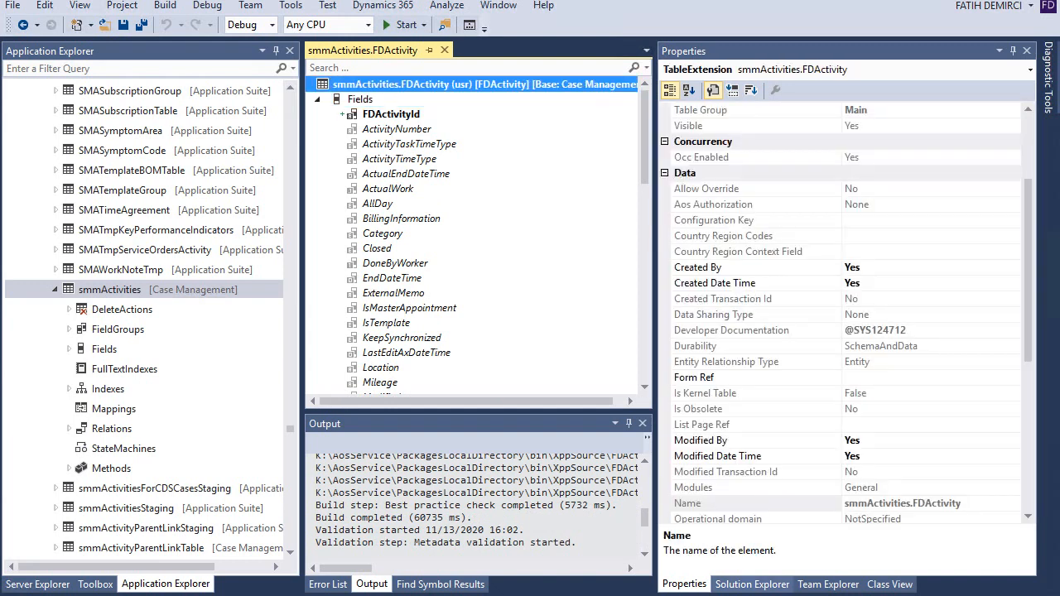
{"action": "left_click", "coordinate": [752, 583]}
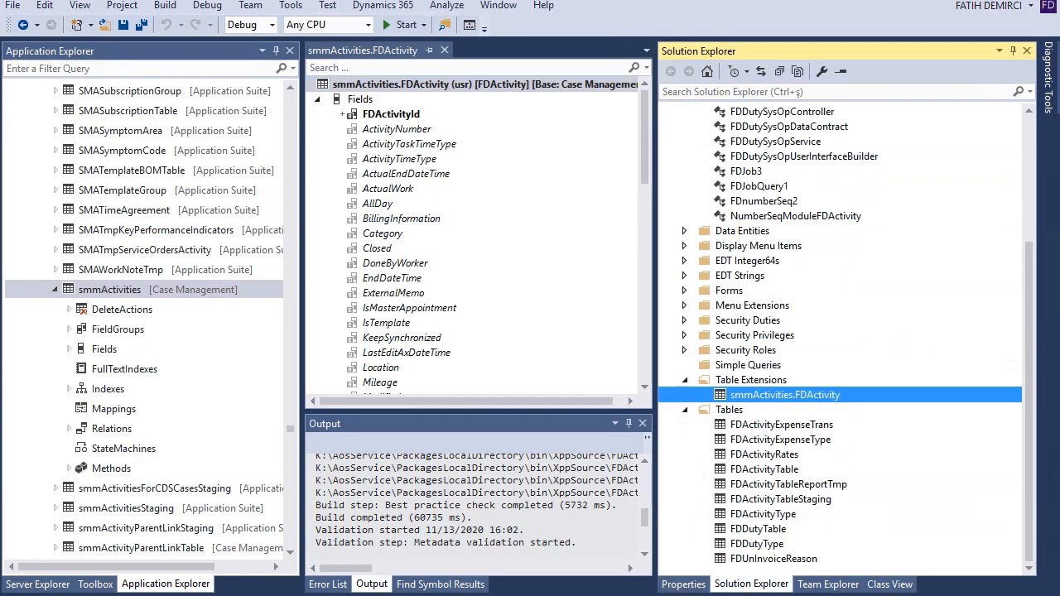
{"action": "left_click", "coordinate": [390, 112]}
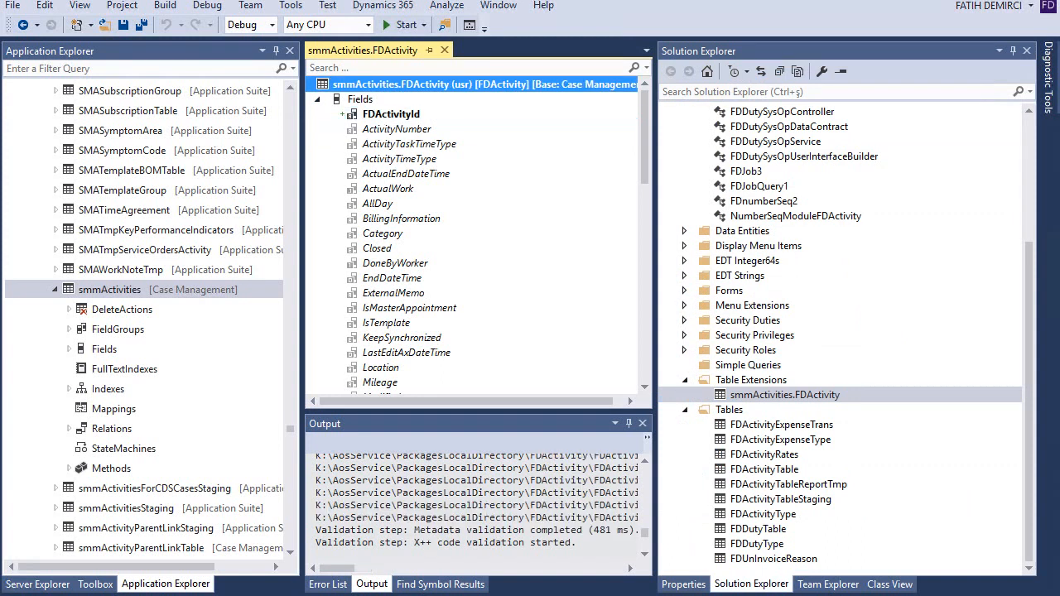
{"action": "left_click", "coordinate": [318, 100]}
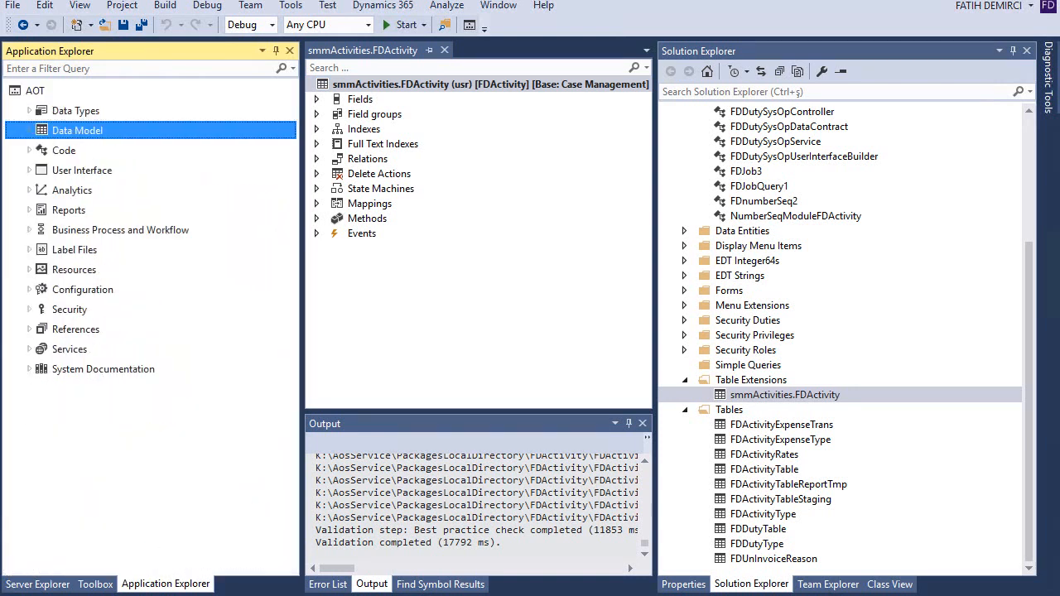
- Browse User Interface > Forms down to the SMA forms, then switch to the Finance and Operations activities page
{"action": "left_click", "coordinate": [82, 169]}
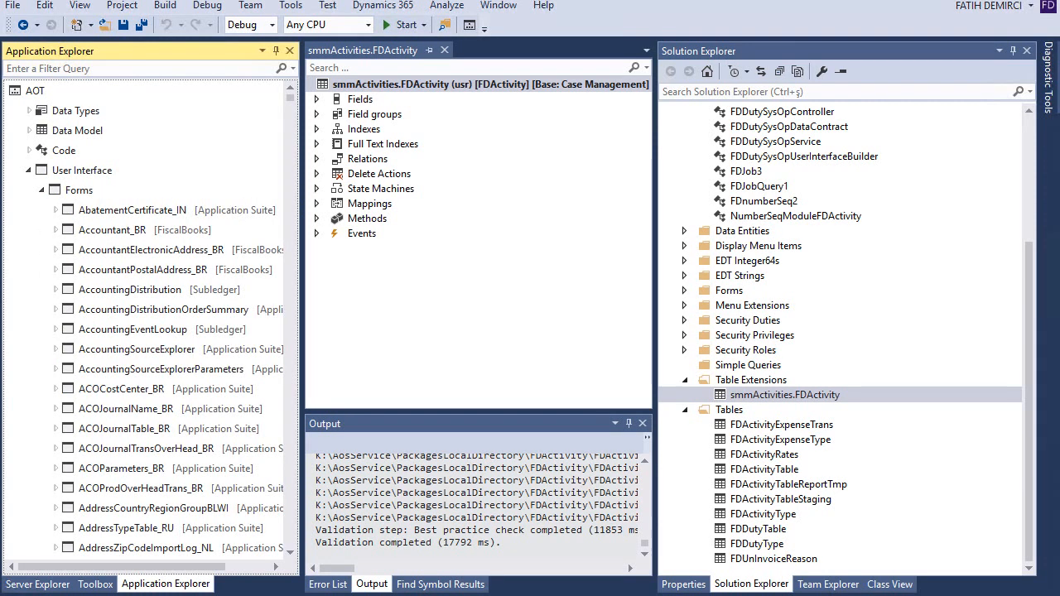
{"action": "scroll", "scroll_direction": "down", "scroll_amount": 3}
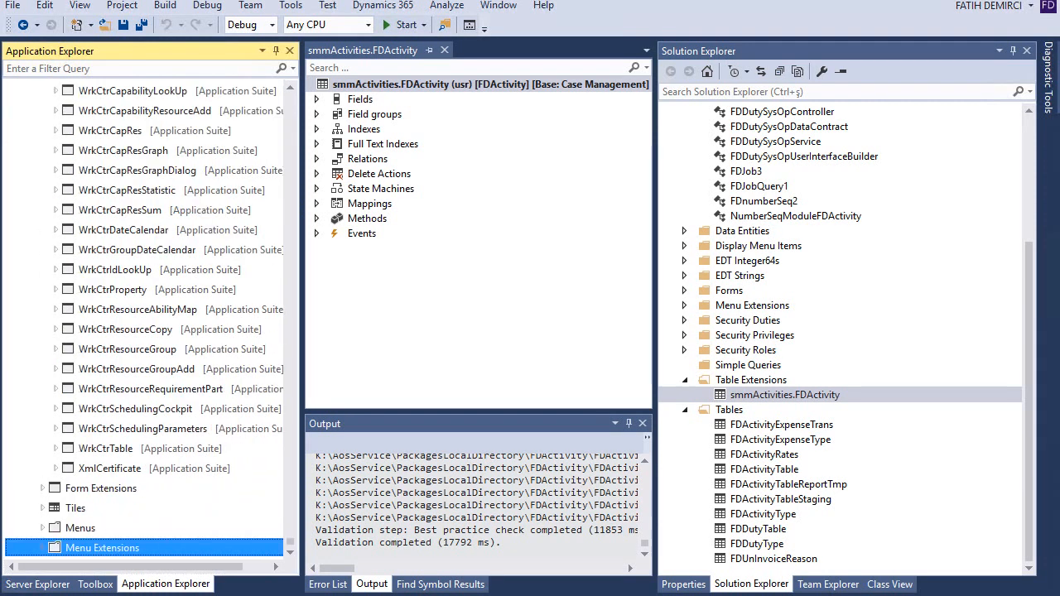
{"action": "left_click", "coordinate": [136, 407]}
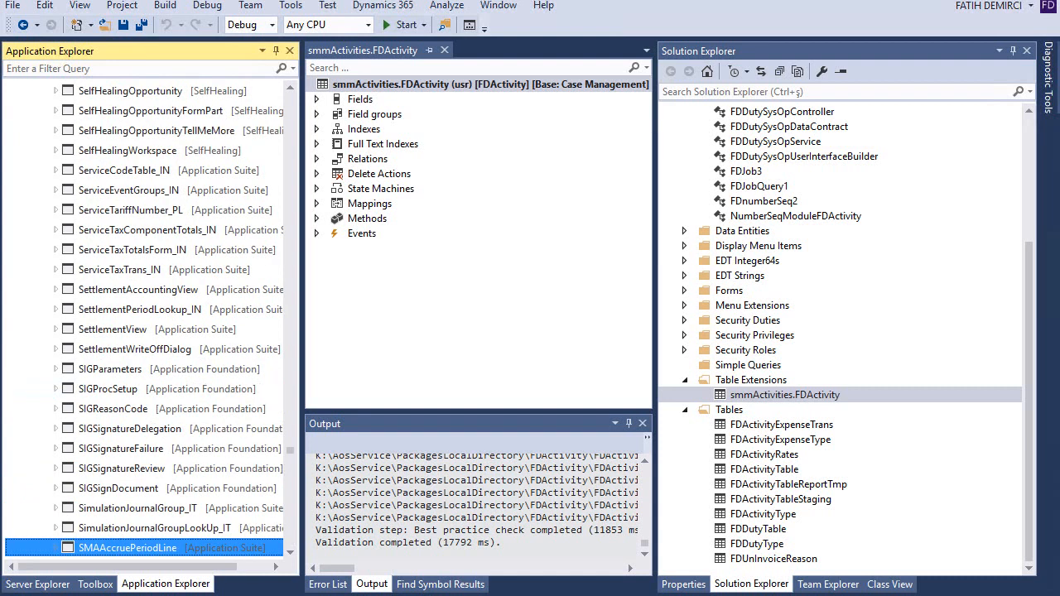
{"action": "scroll", "scroll_direction": "down", "scroll_amount": 3}
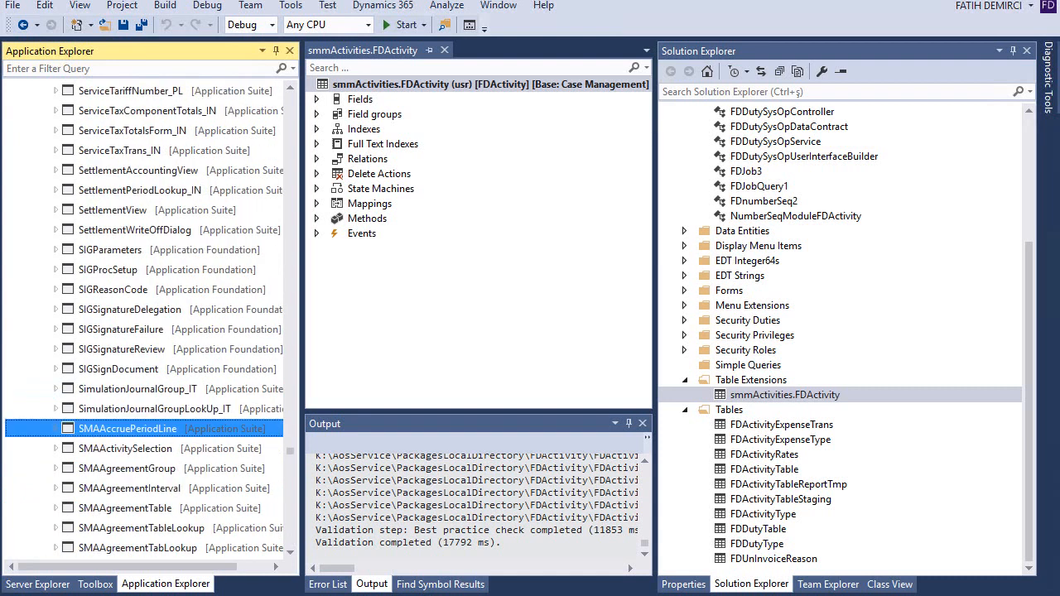
{"action": "scroll", "scroll_direction": "down", "scroll_amount": 3}
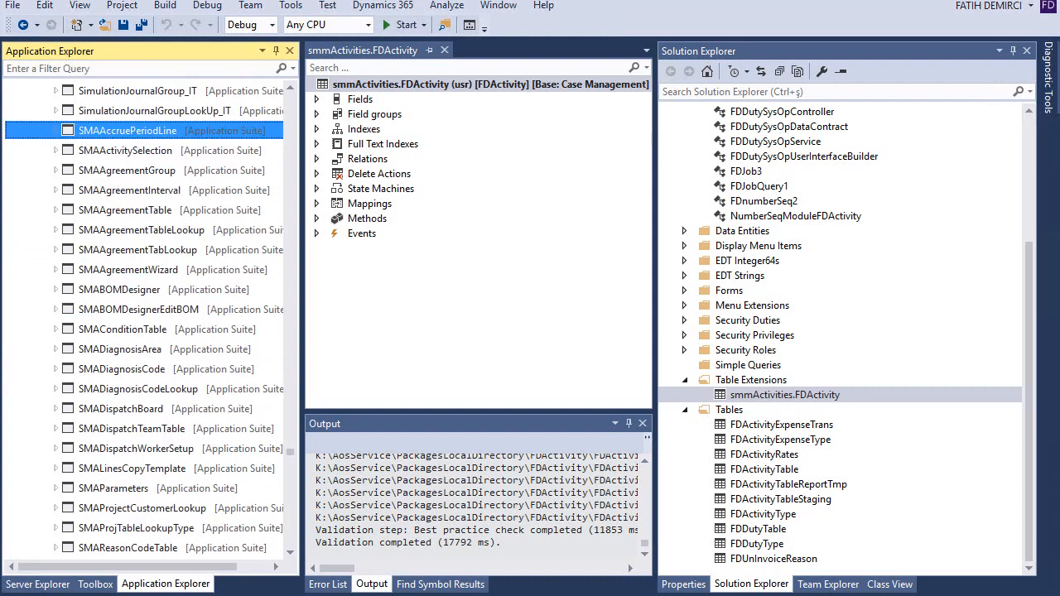
{"action": "left_click", "coordinate": [125, 149]}
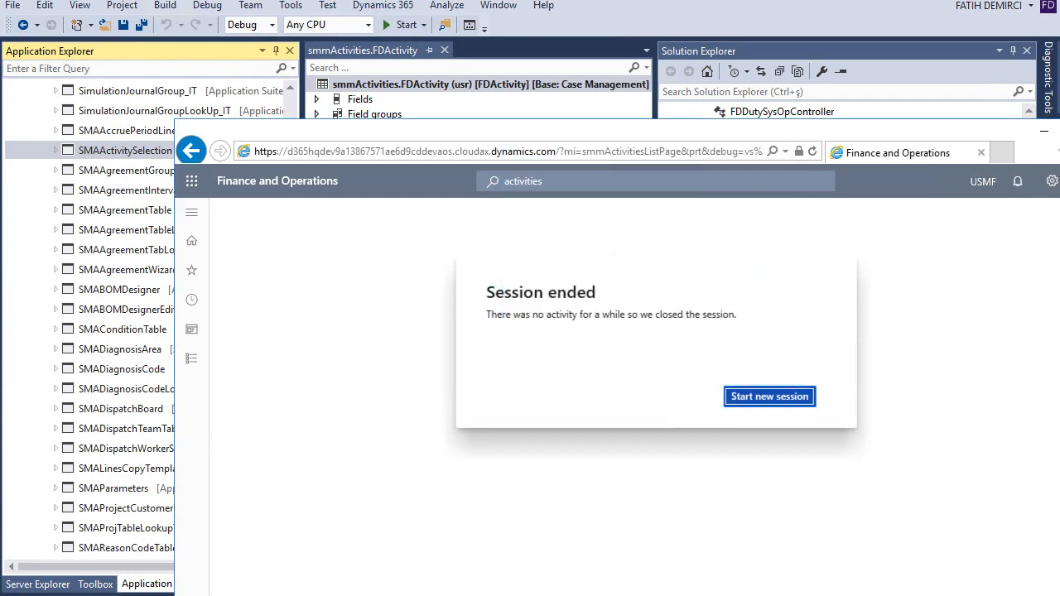
- Start a new session and check via Form information that the Activities list is the smmActivities form
{"action": "left_click", "coordinate": [769, 396]}
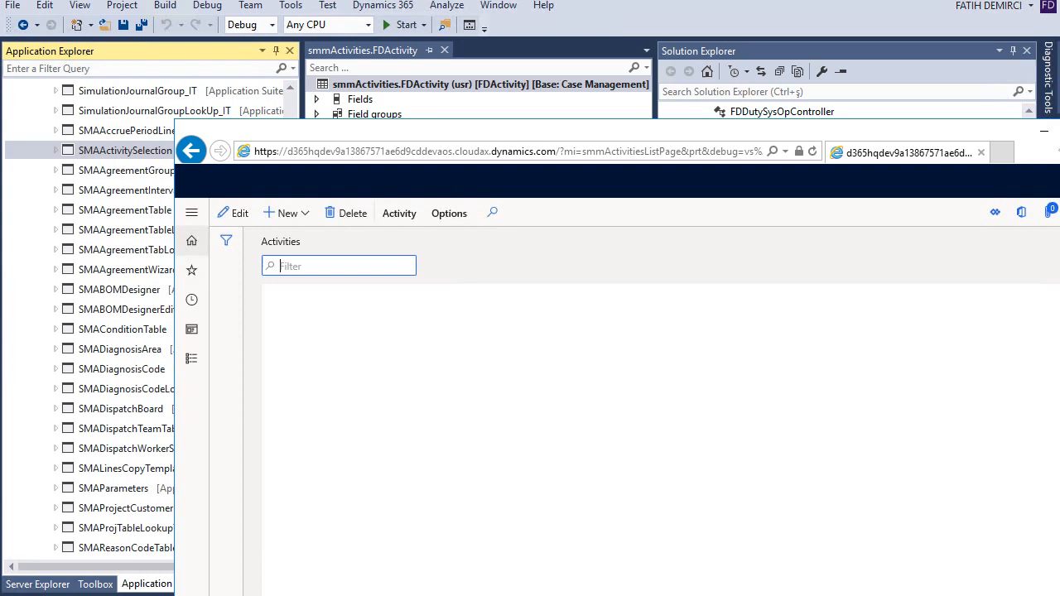
{"action": "left_click", "coordinate": [399, 212]}
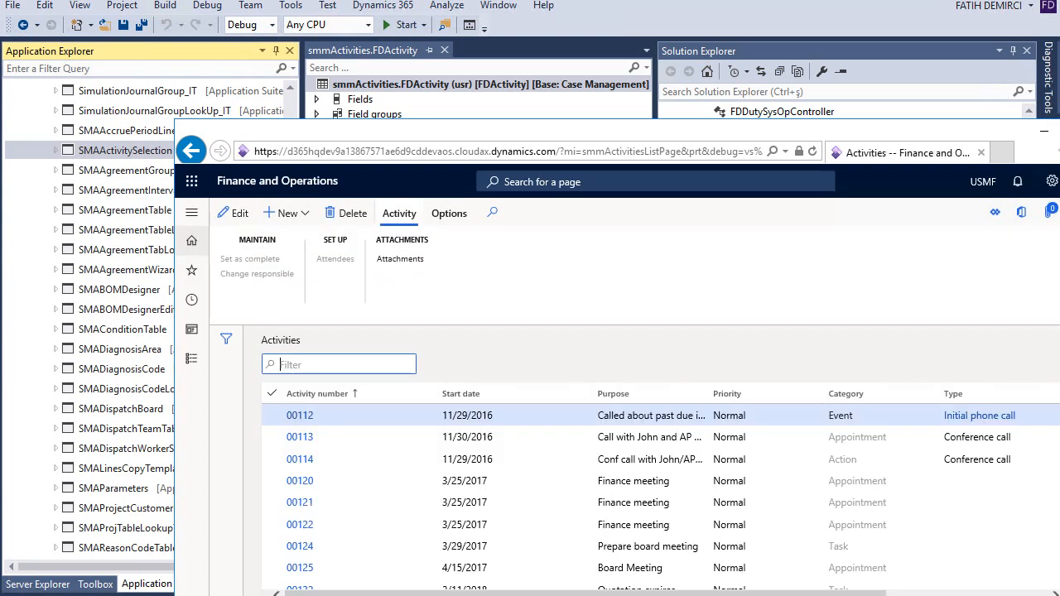
{"action": "left_click", "coordinate": [489, 414]}
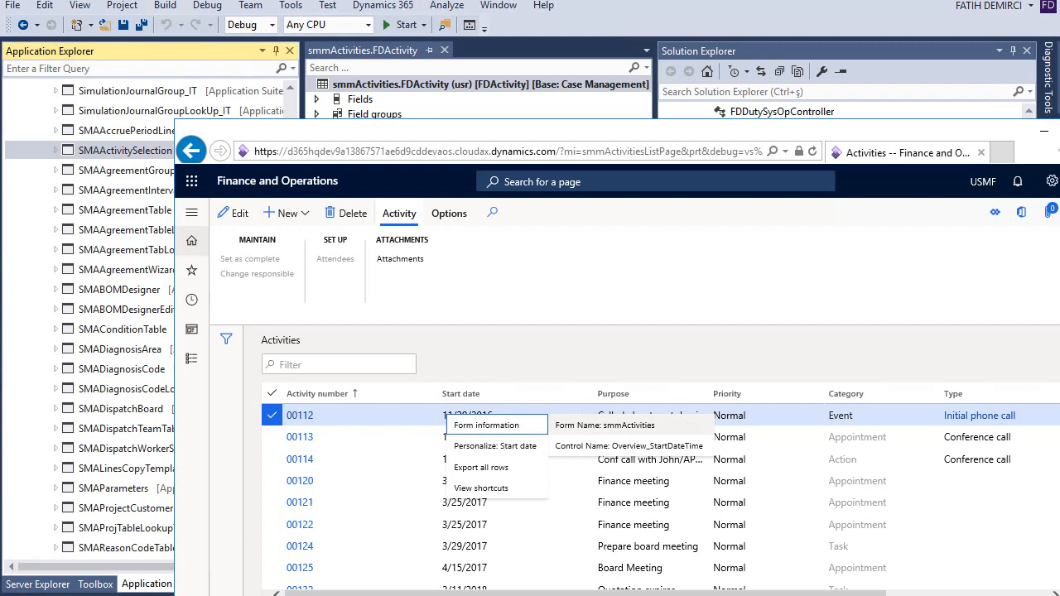
{"action": "mouse_move", "coordinate": [630, 404]}
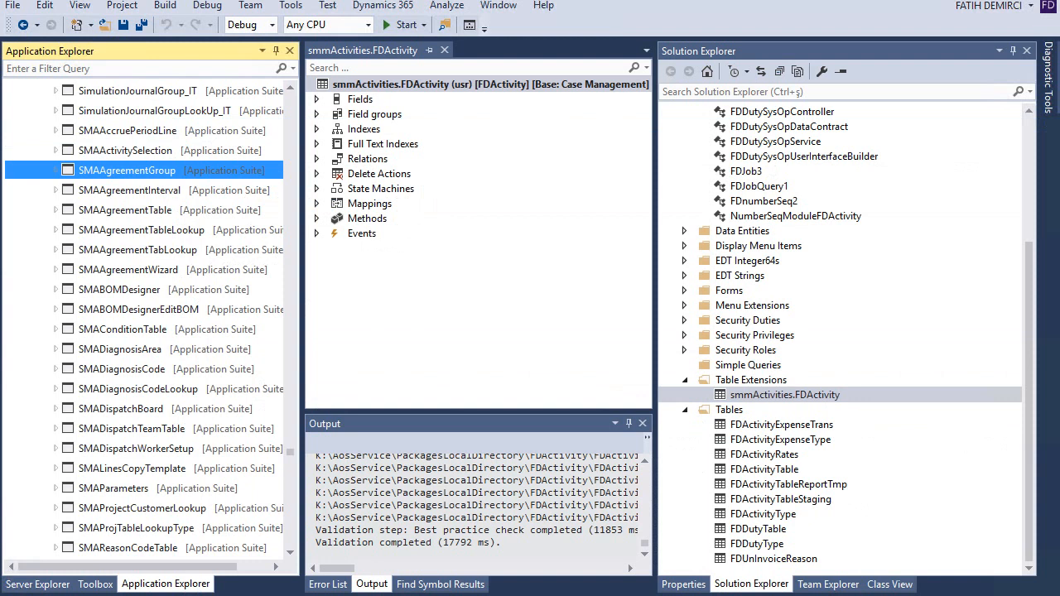
- Create form extension smmActivities.FDActivity from the smmActivities form and open it in the designer
{"action": "left_click", "coordinate": [80, 189]}
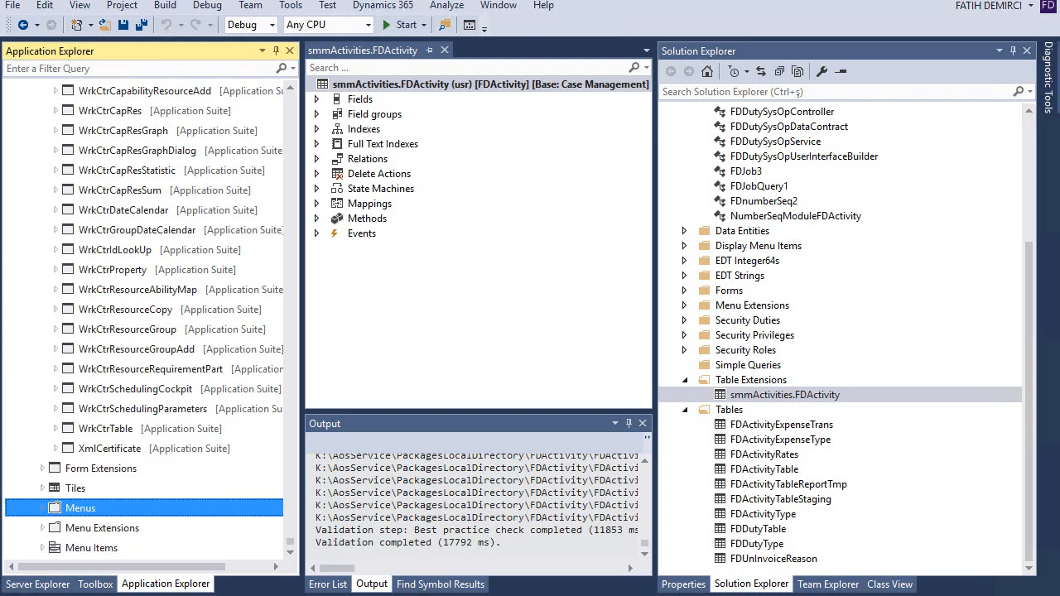
{"action": "left_click", "coordinate": [136, 387]}
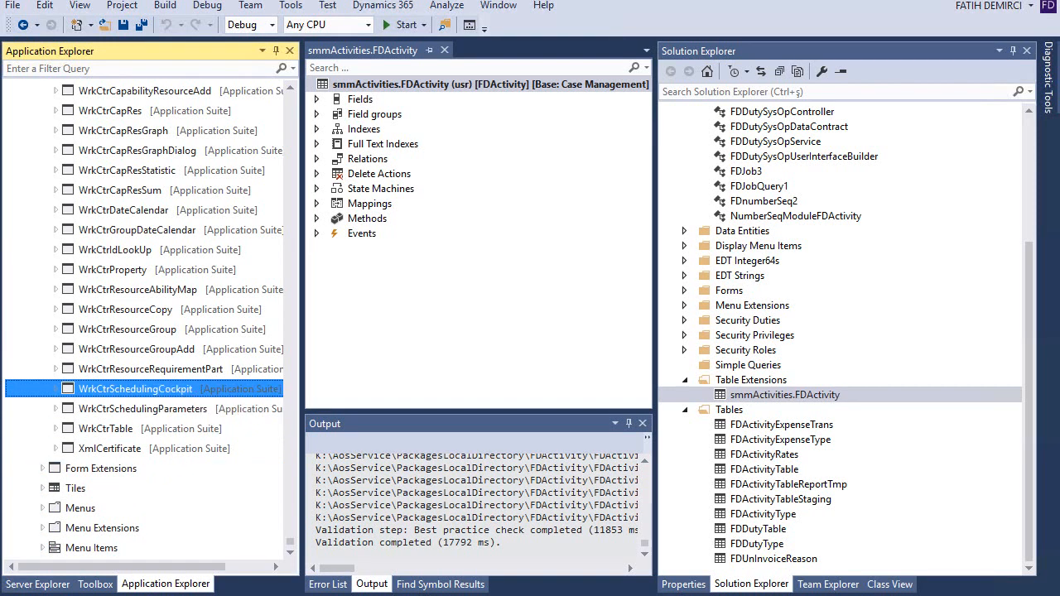
{"action": "scroll", "scroll_direction": "down", "scroll_amount": 3}
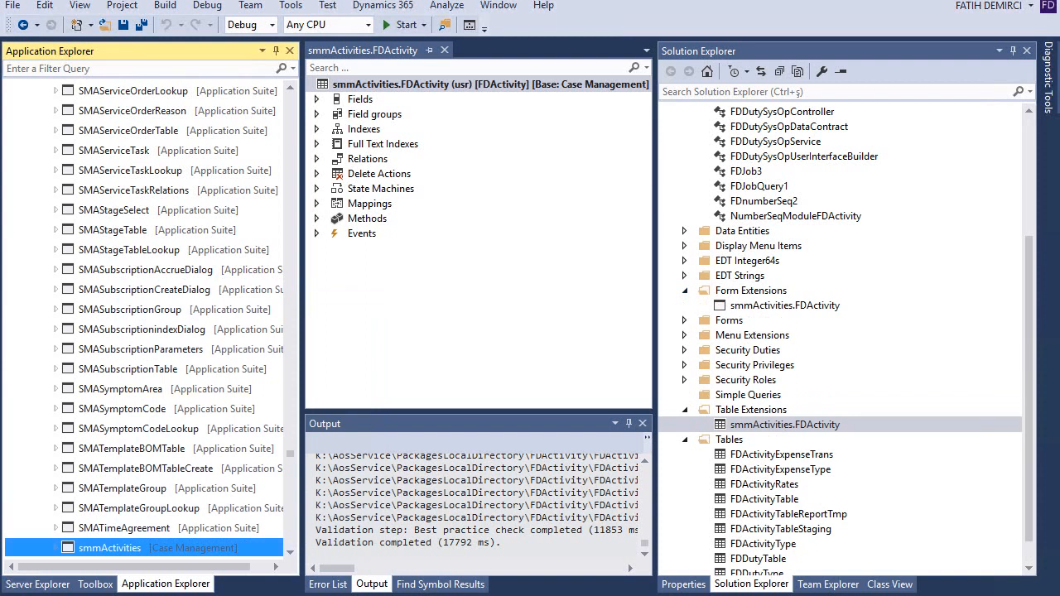
{"action": "left_click", "coordinate": [785, 305]}
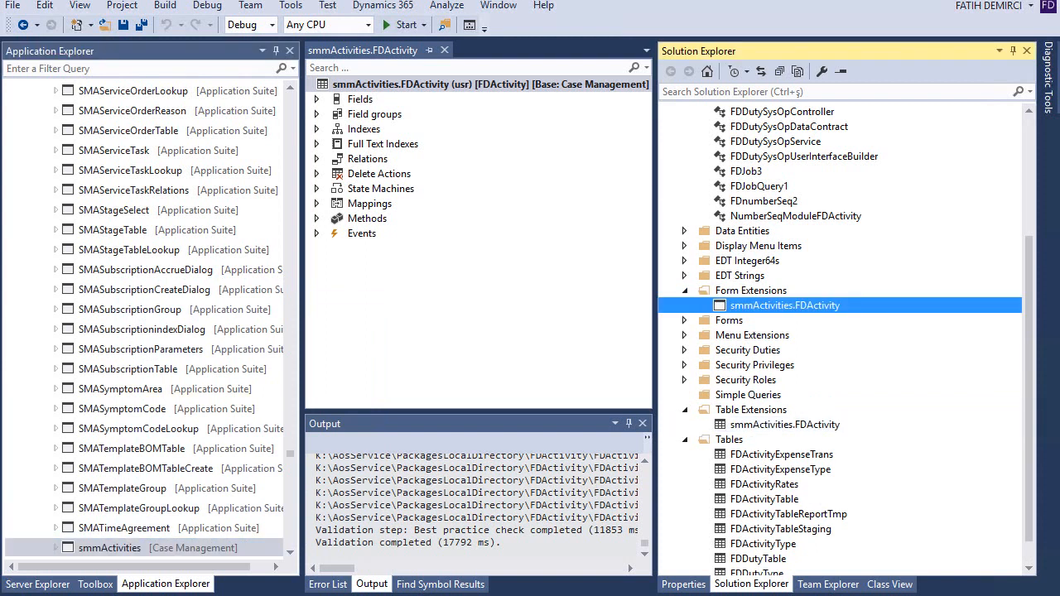
{"action": "double_click", "coordinate": [786, 305]}
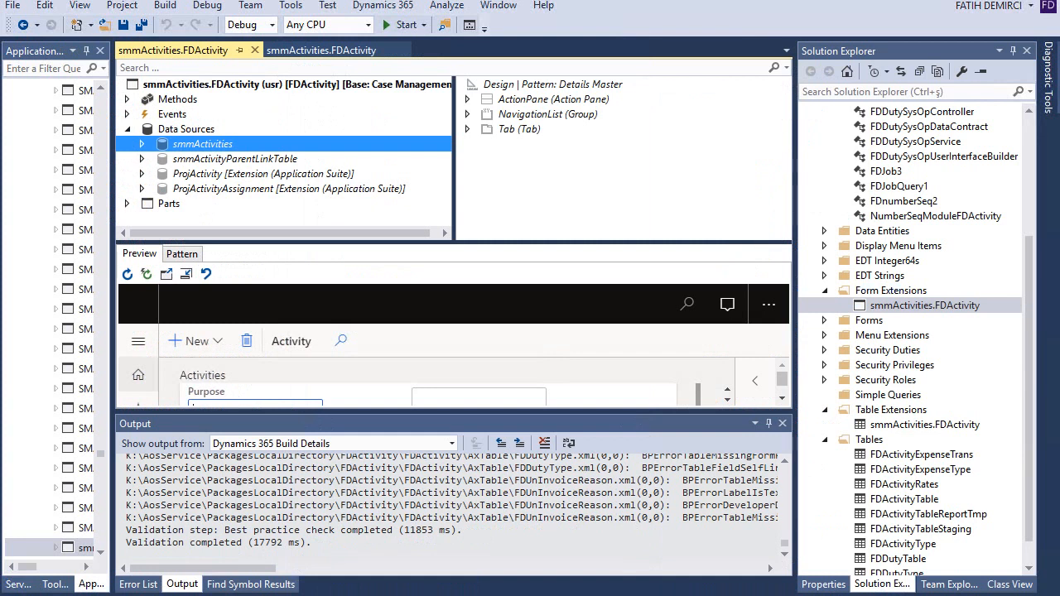
- Expand the smmActivities data source fields to find FDActivityId and expand the form design
{"action": "left_click", "coordinate": [143, 142]}
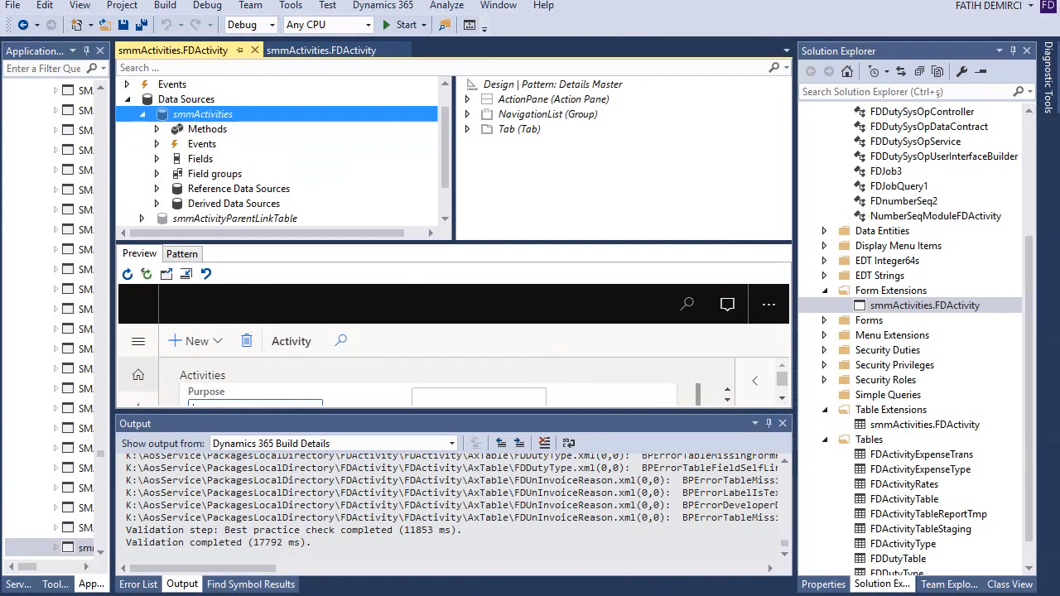
{"action": "left_click", "coordinate": [156, 174]}
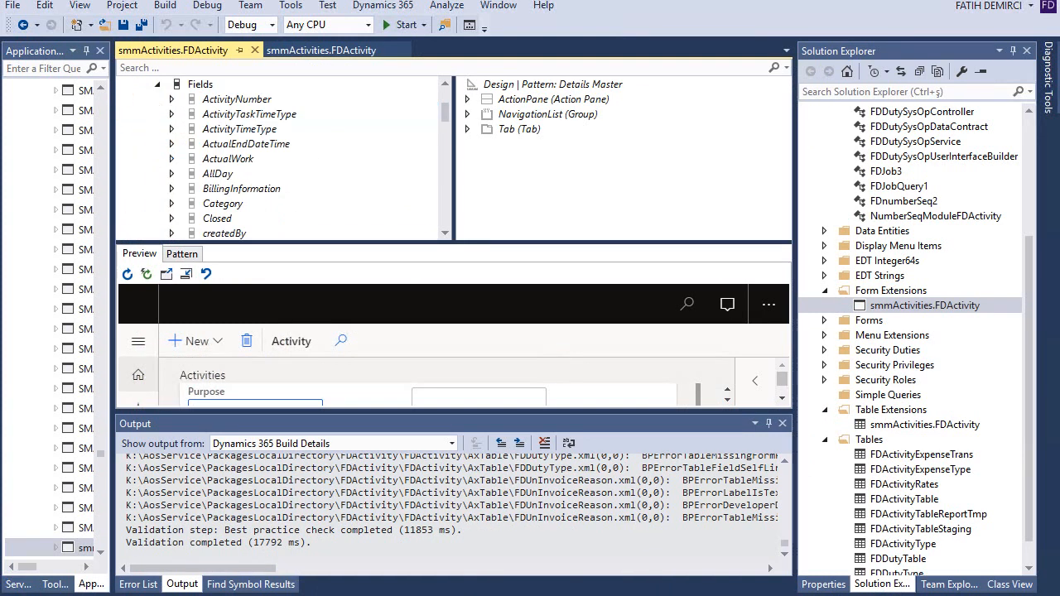
{"action": "scroll", "scroll_direction": "down", "scroll_amount": 3}
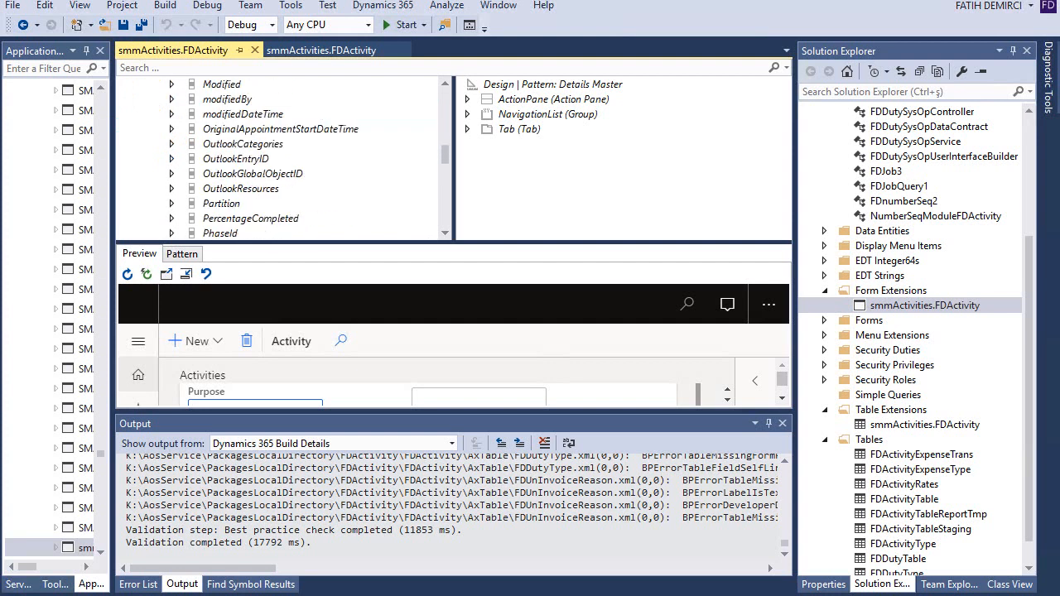
{"action": "scroll", "scroll_direction": "down", "scroll_amount": 3}
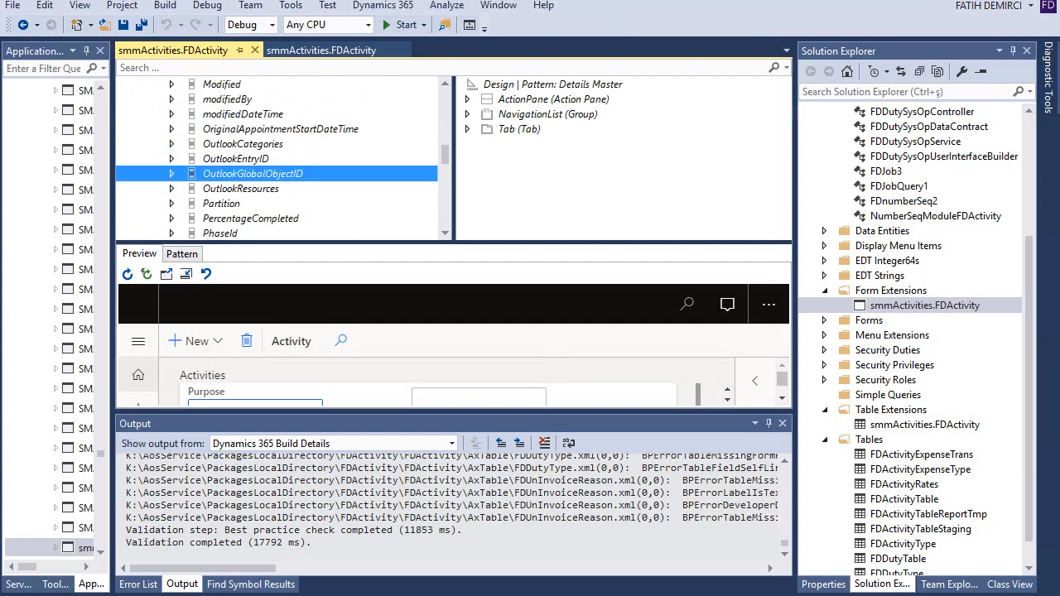
{"action": "scroll", "scroll_direction": "up", "scroll_amount": 3}
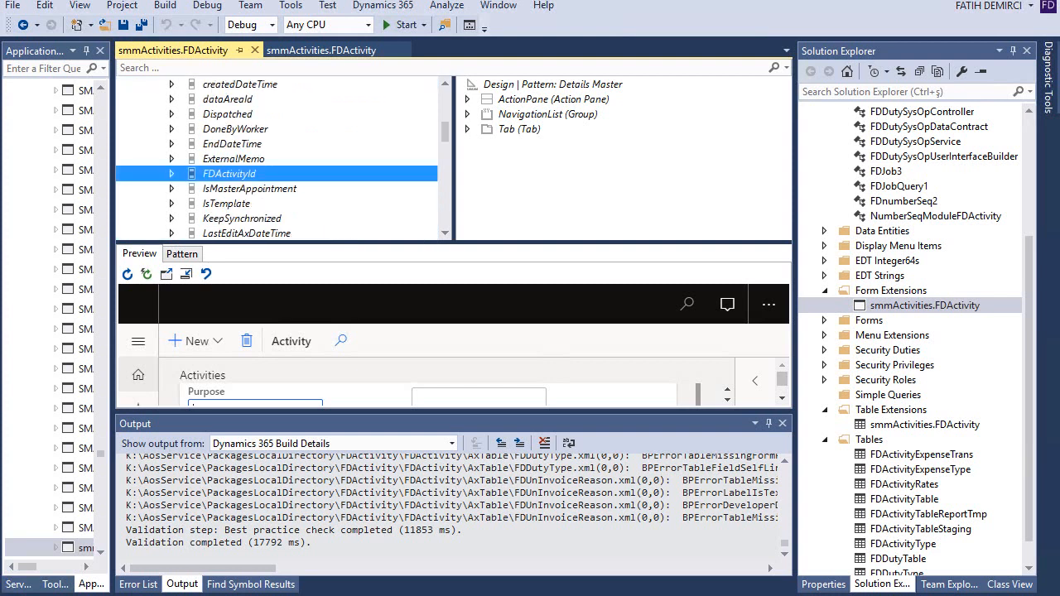
{"action": "left_click", "coordinate": [467, 130]}
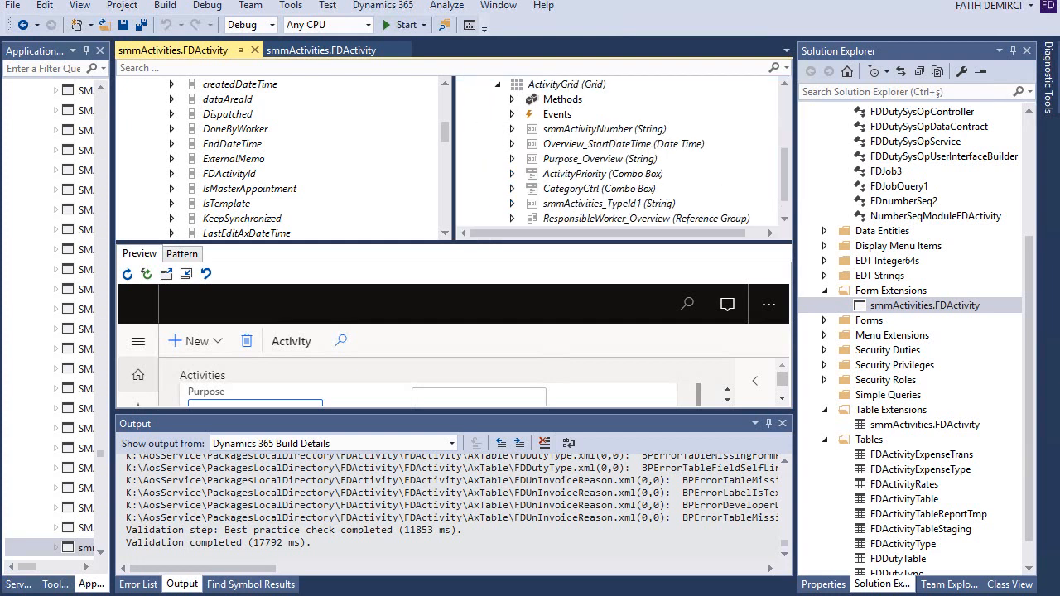
- Drill into the Overview tab page to ActivityGrid and show its properties bound to smmActivities
{"action": "left_click", "coordinate": [229, 174]}
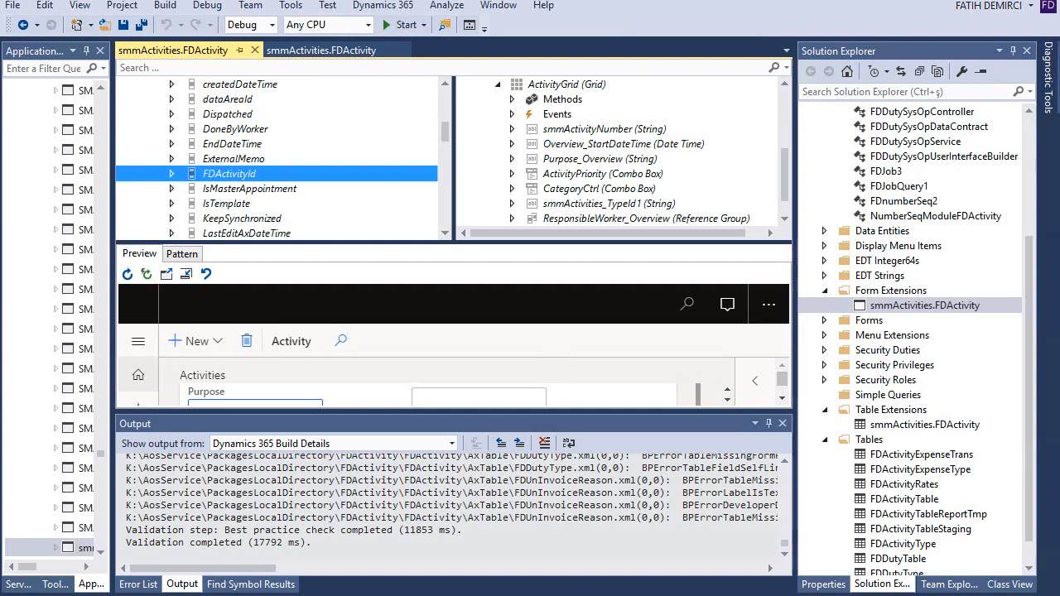
{"action": "left_click", "coordinate": [533, 189]}
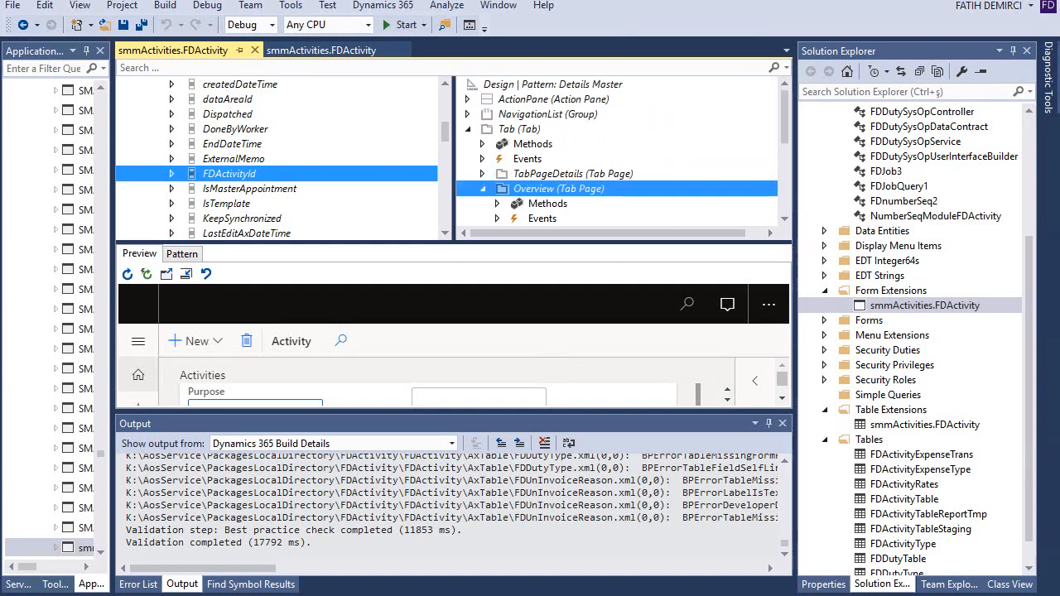
{"action": "left_click", "coordinate": [172, 174]}
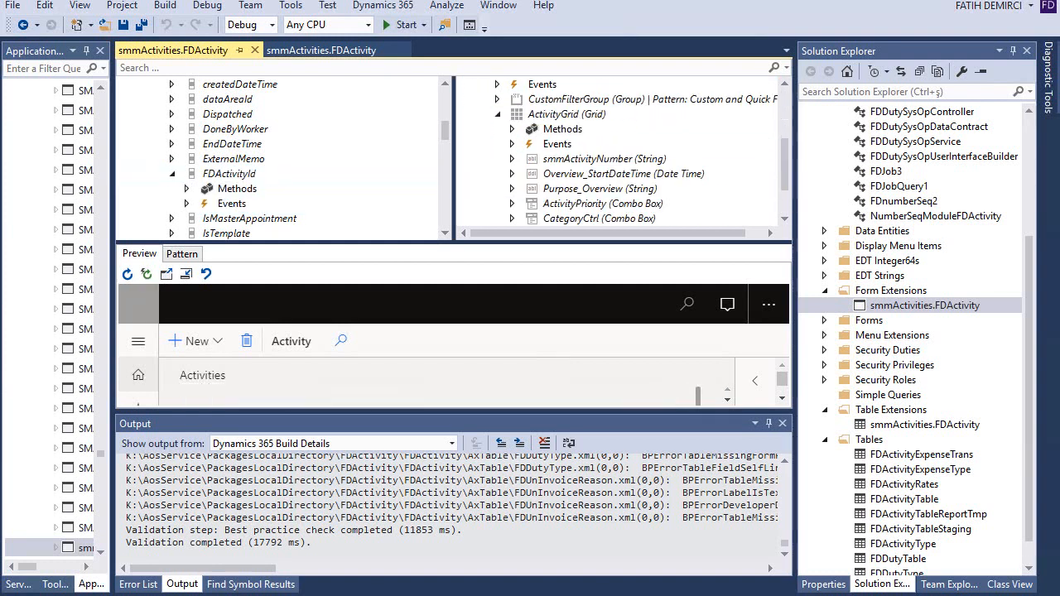
{"action": "left_click", "coordinate": [567, 113]}
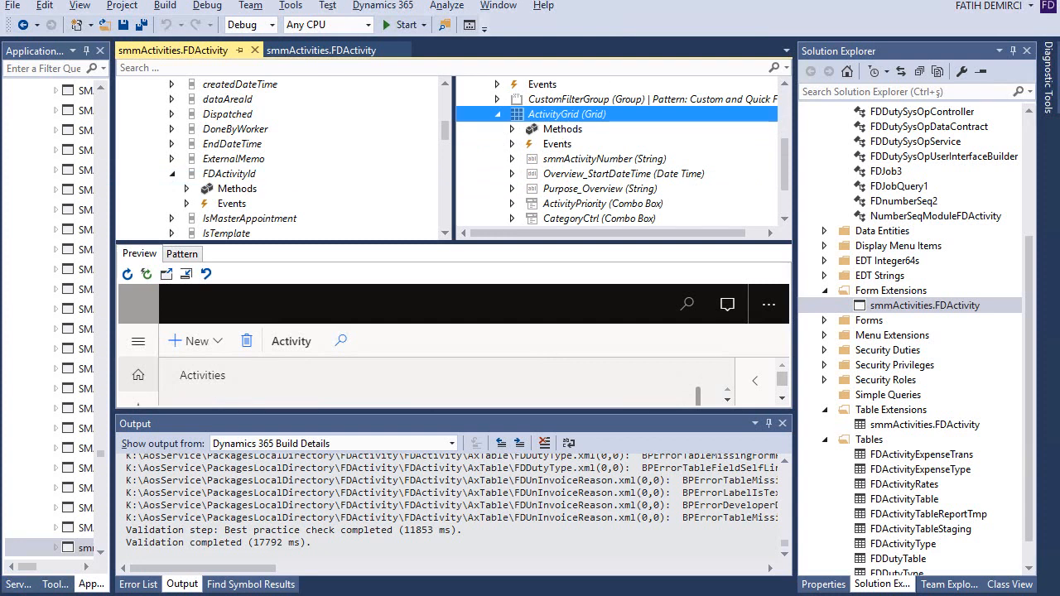
{"action": "left_click", "coordinate": [567, 113]}
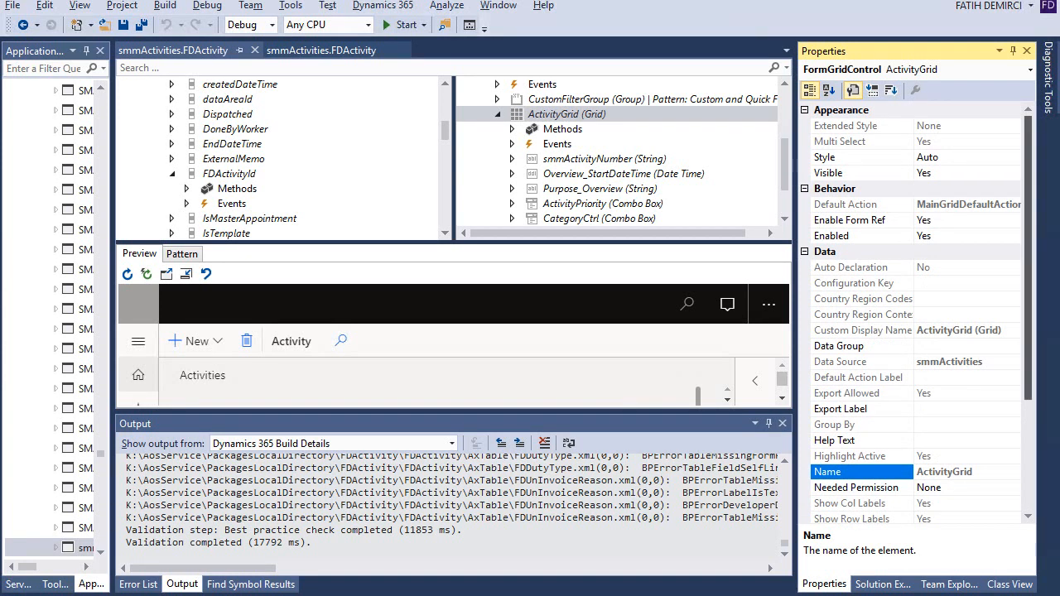
- Inspect the activity number control and form design properties while locating the FDActivityId data source field
{"action": "scroll", "scroll_direction": "down", "scroll_amount": 3}
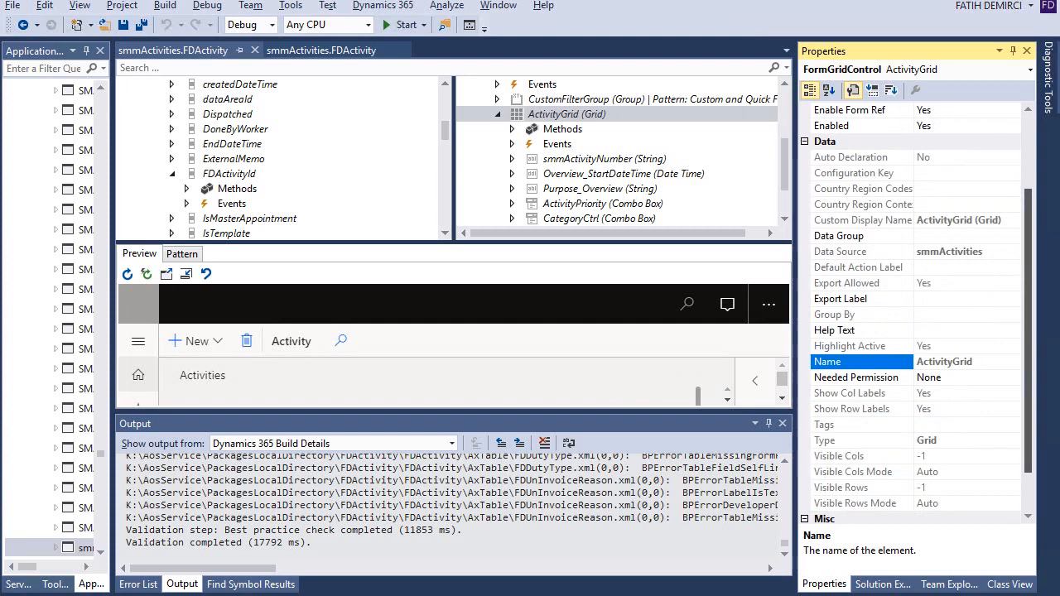
{"action": "left_click", "coordinate": [603, 159]}
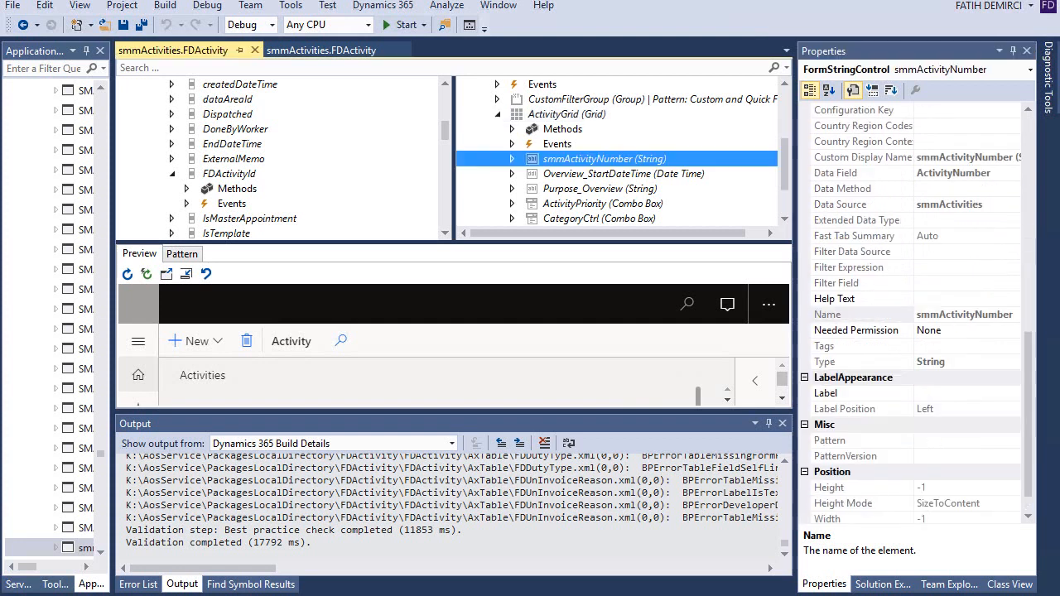
{"action": "left_click", "coordinate": [228, 173]}
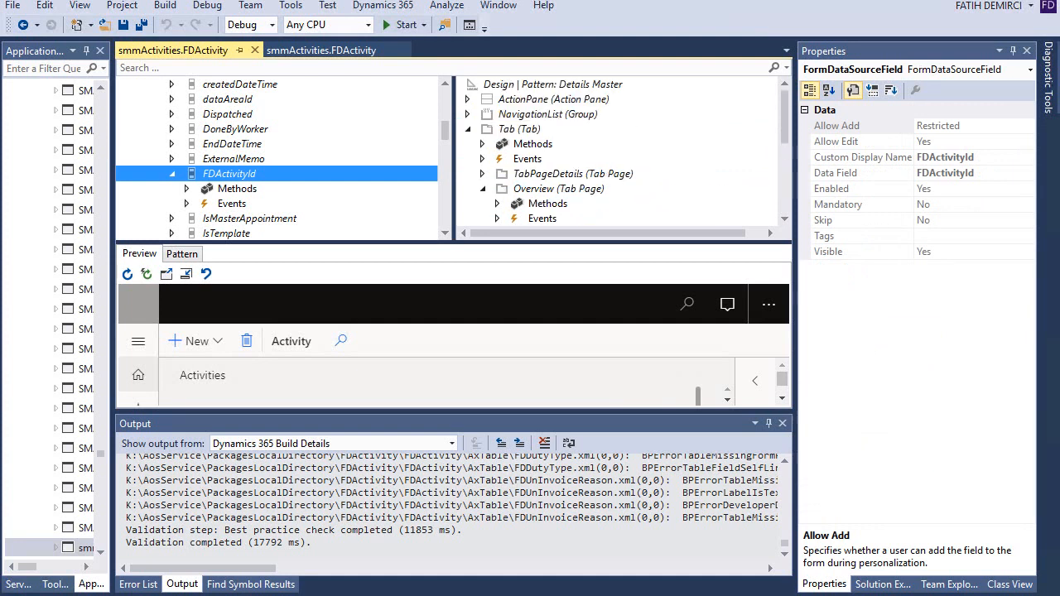
{"action": "left_click", "coordinate": [553, 83]}
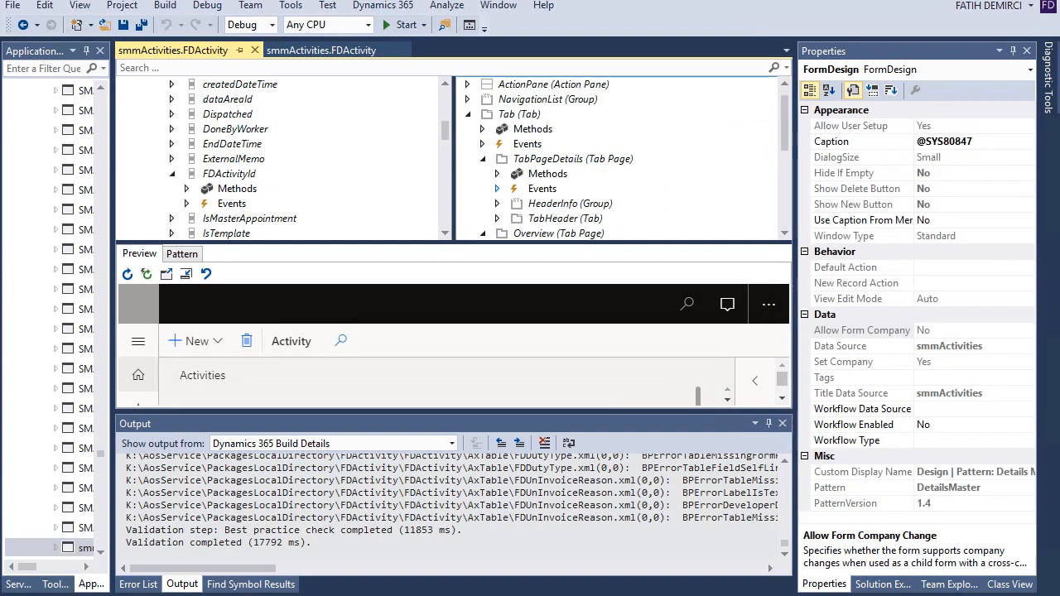
{"action": "scroll", "scroll_direction": "down", "scroll_amount": 3}
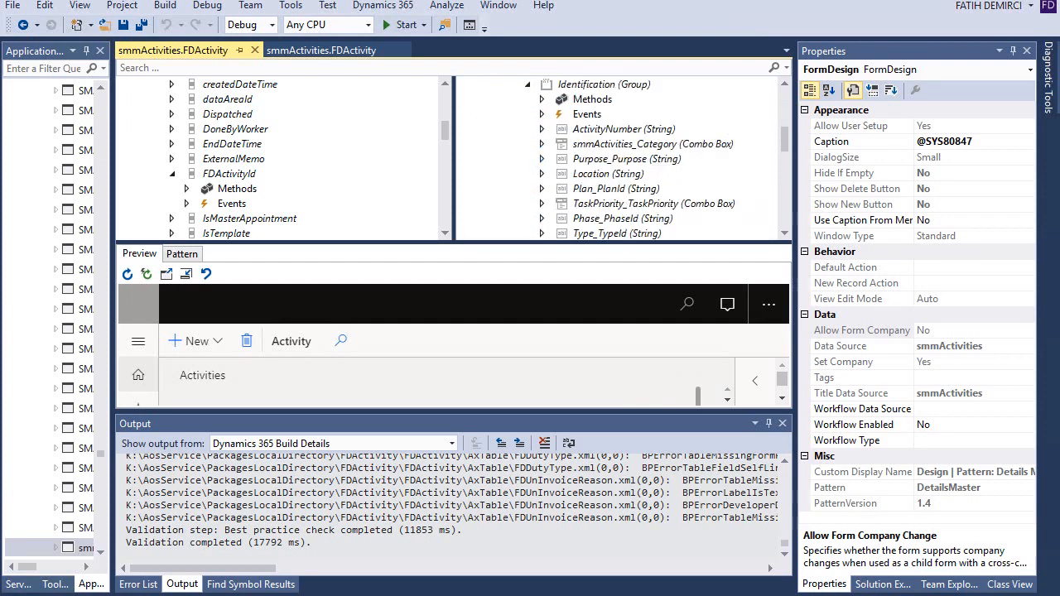
{"action": "left_click", "coordinate": [229, 174]}
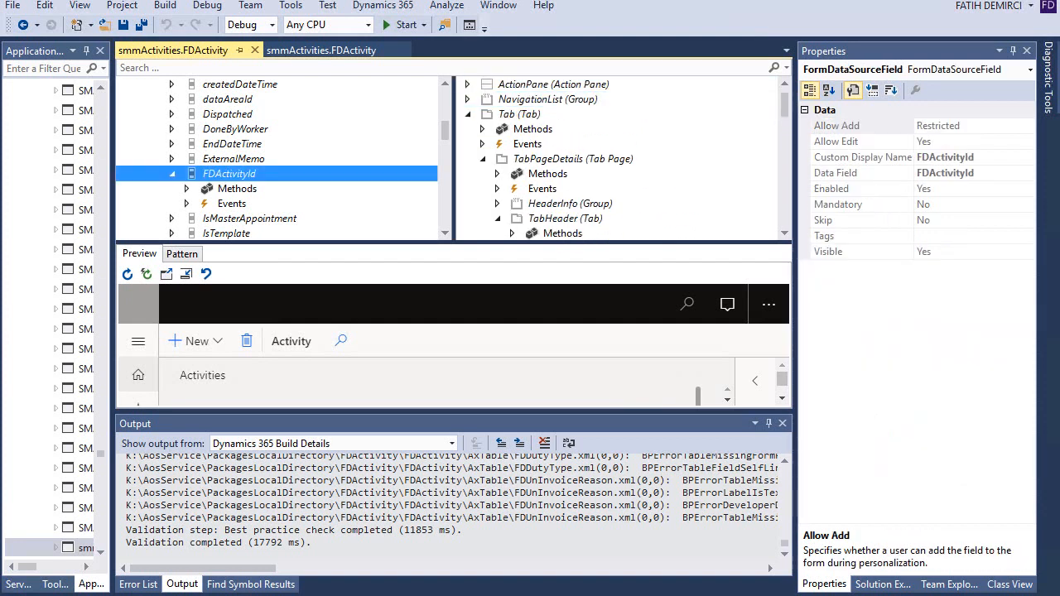
- Drag FDActivityId into the General tab's Identification group as a new smmActivities_FDActivityId string control
{"action": "left_click", "coordinate": [513, 218]}
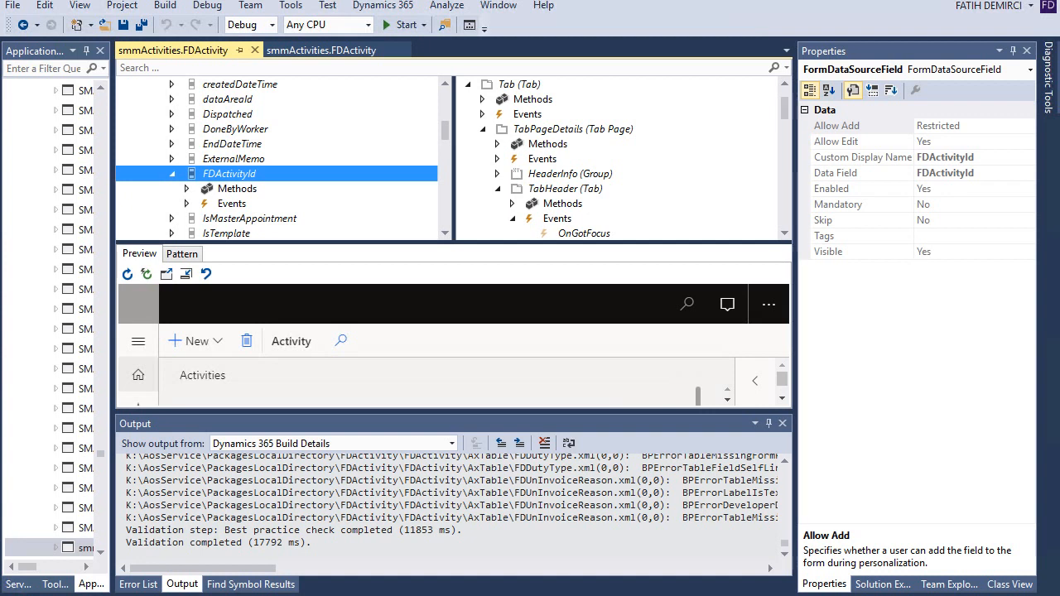
{"action": "left_click", "coordinate": [570, 174]}
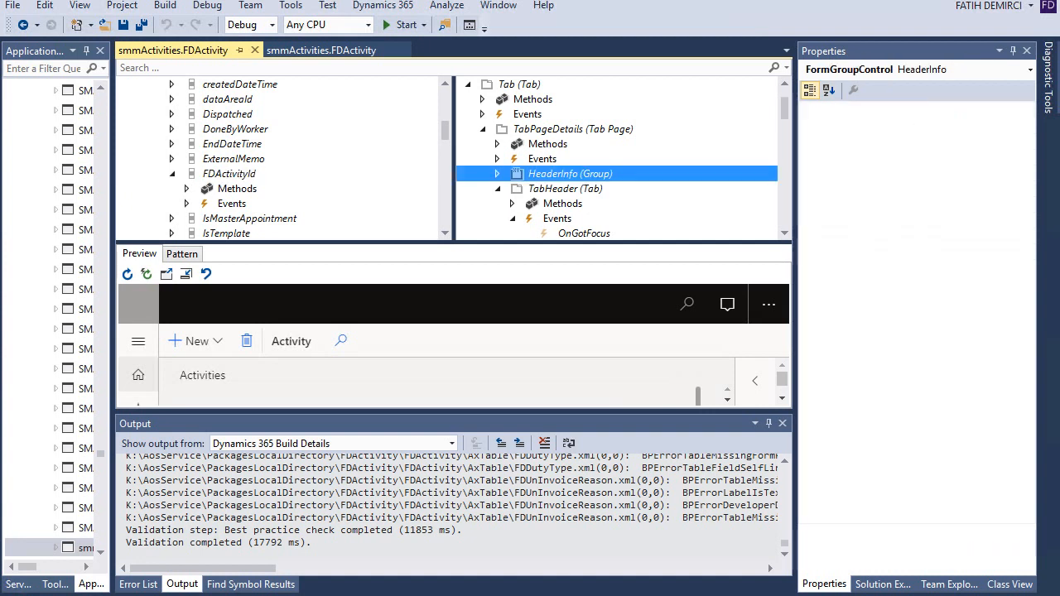
{"action": "left_click", "coordinate": [570, 174]}
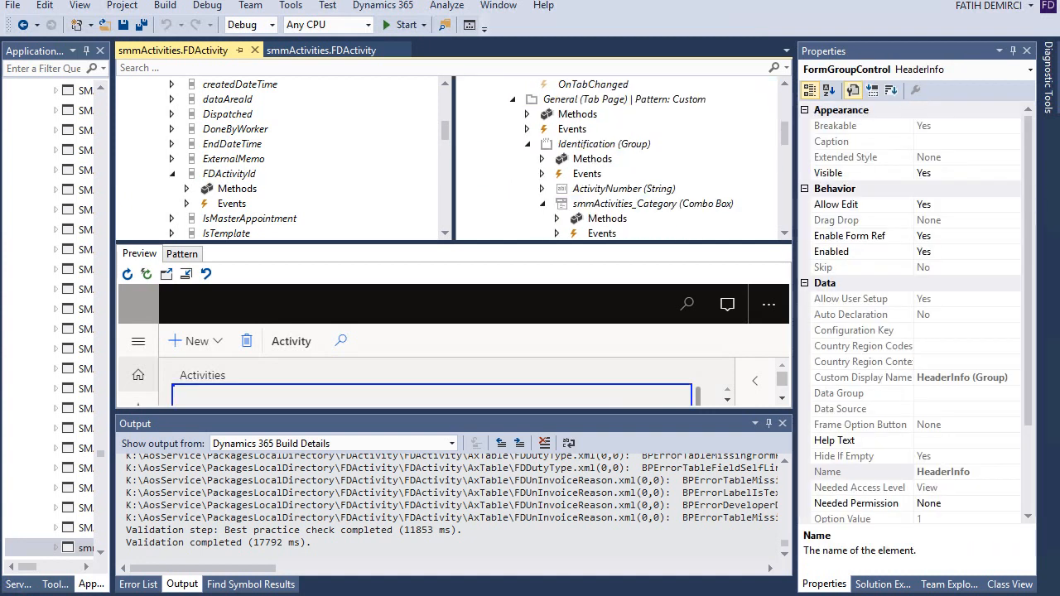
{"action": "left_click", "coordinate": [229, 174]}
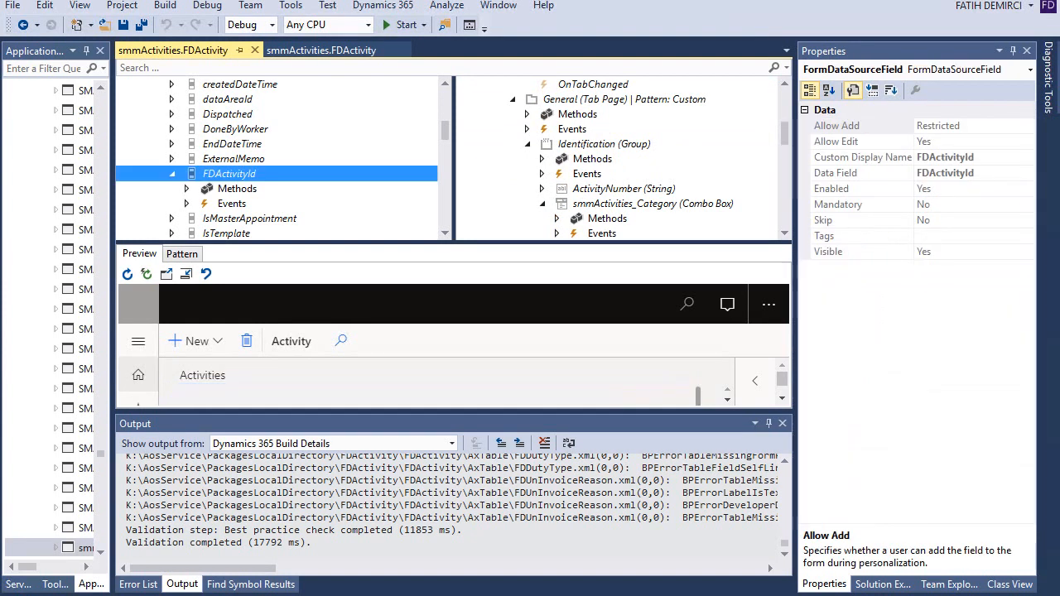
{"action": "left_click", "coordinate": [653, 232]}
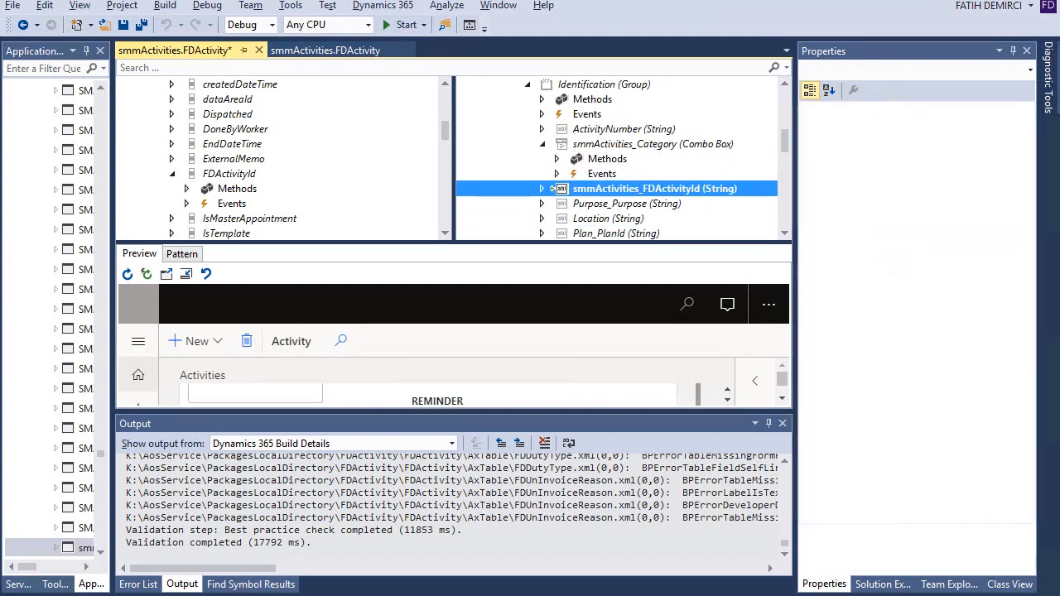
- Save and build the form extension with the new smmActivities_FDActivityId control, then return to the project tree
{"action": "left_click", "coordinate": [654, 143]}
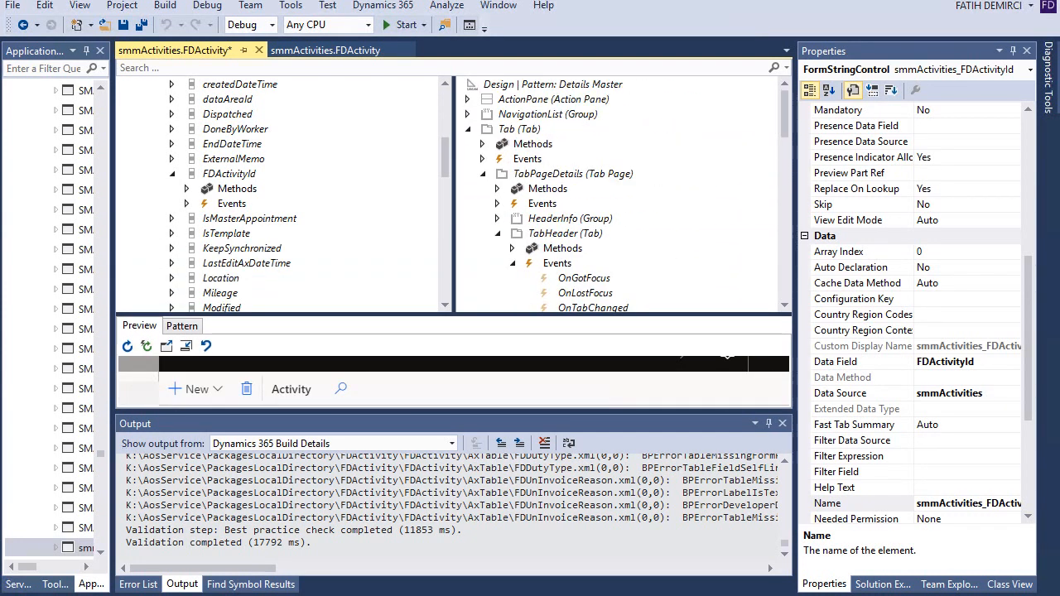
{"action": "left_click", "coordinate": [235, 261]}
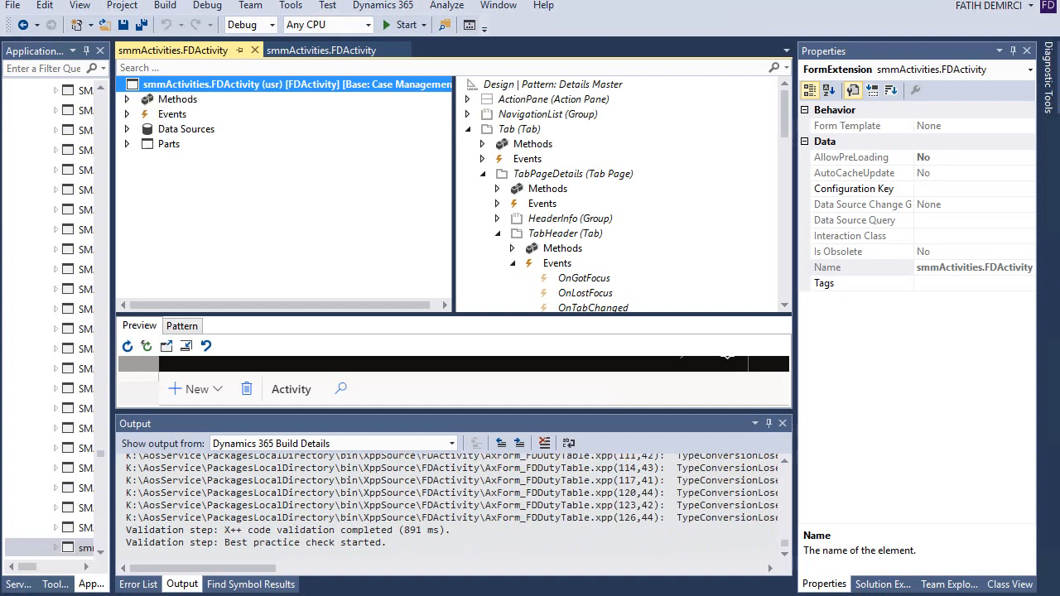
{"action": "left_click", "coordinate": [520, 129]}
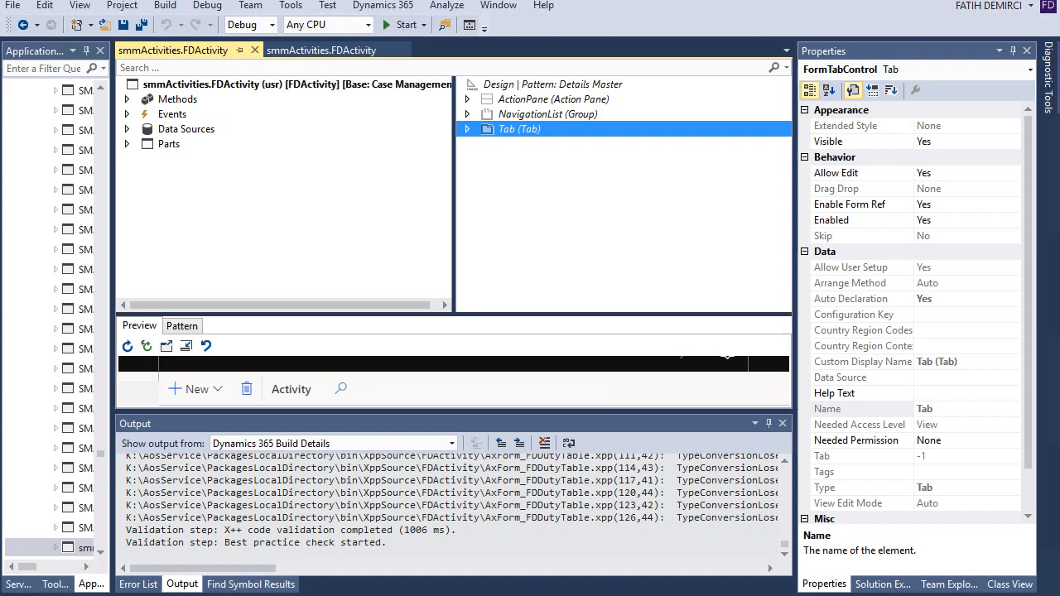
{"action": "left_click", "coordinate": [881, 583]}
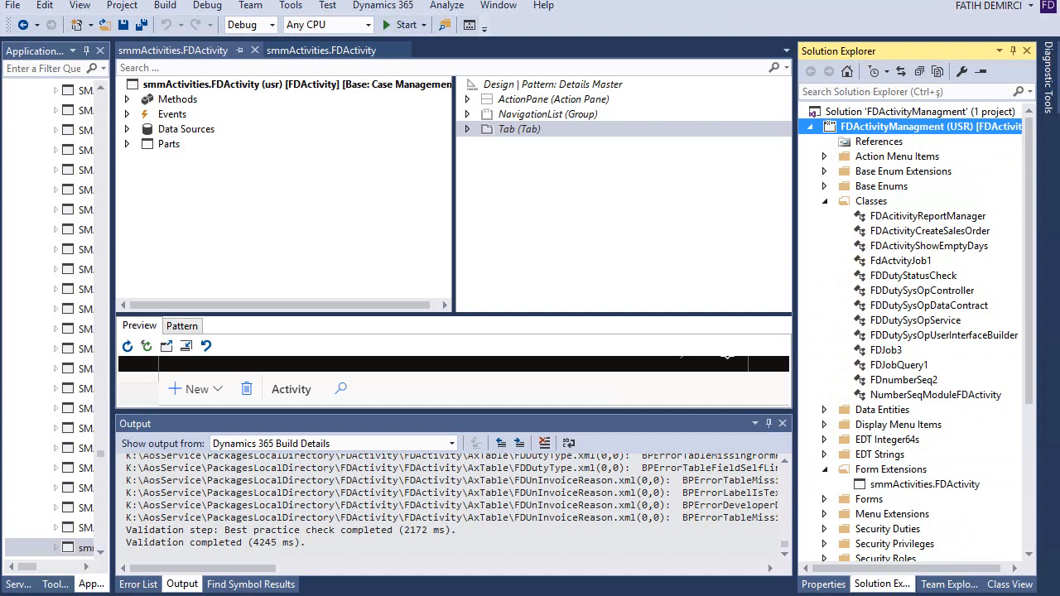
- Bring up the FDActivityManagment project's actions to start it in the browser
{"action": "right_click", "coordinate": [911, 126]}
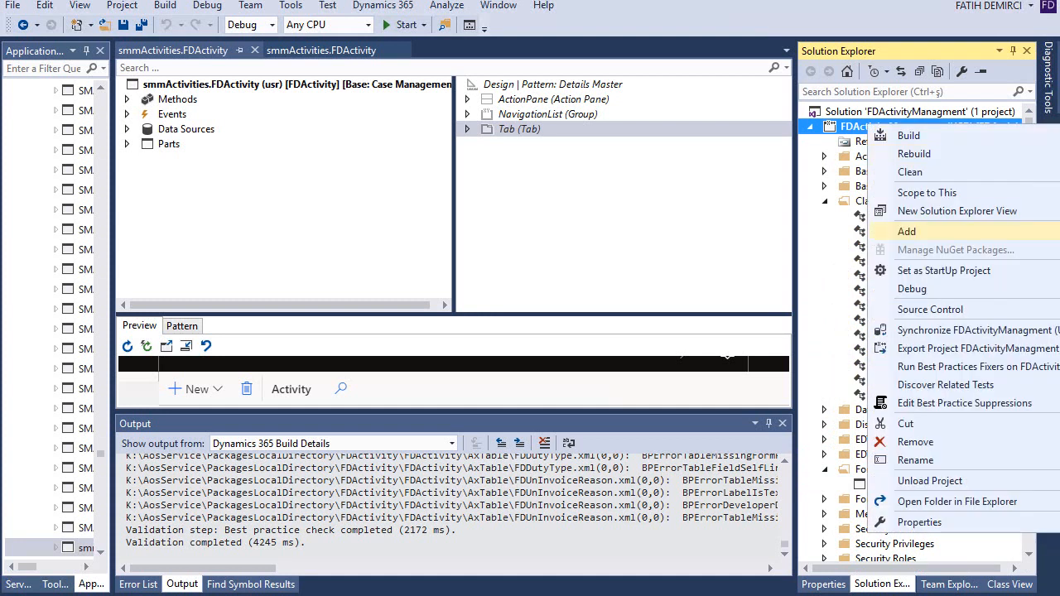
{"action": "mouse_move", "coordinate": [964, 366]}
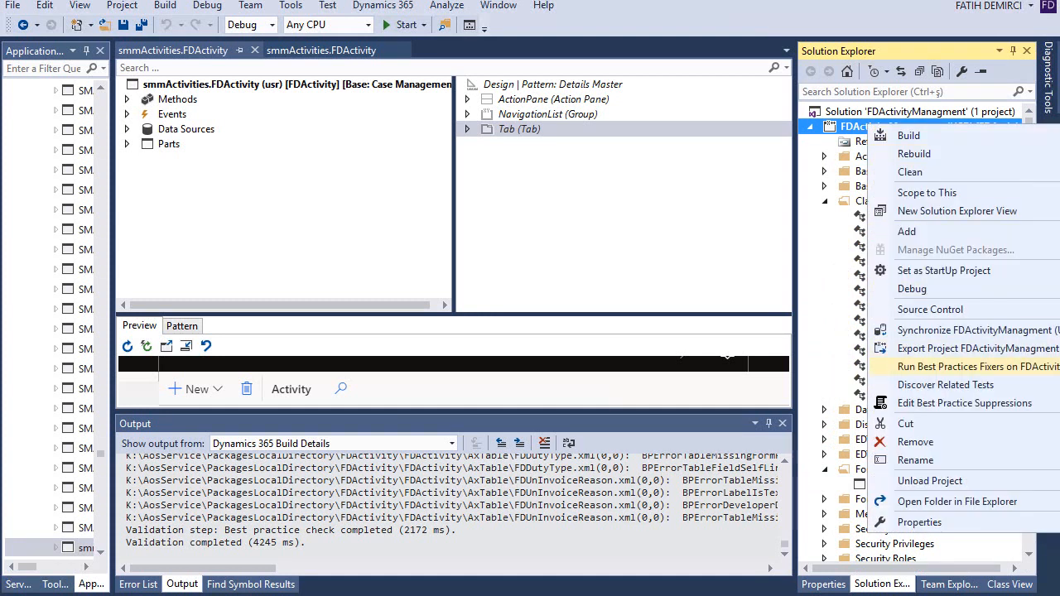
{"action": "mouse_move", "coordinate": [961, 330]}
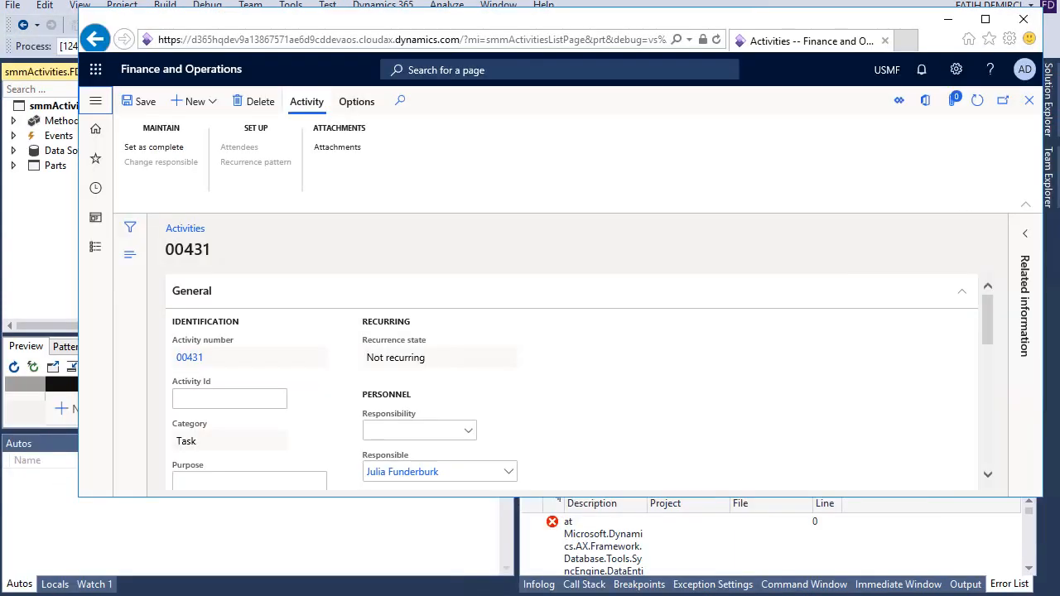
- Navigate to All activities, view the record with its Activity Id field, and end the browser session
{"action": "left_click", "coordinate": [96, 101]}
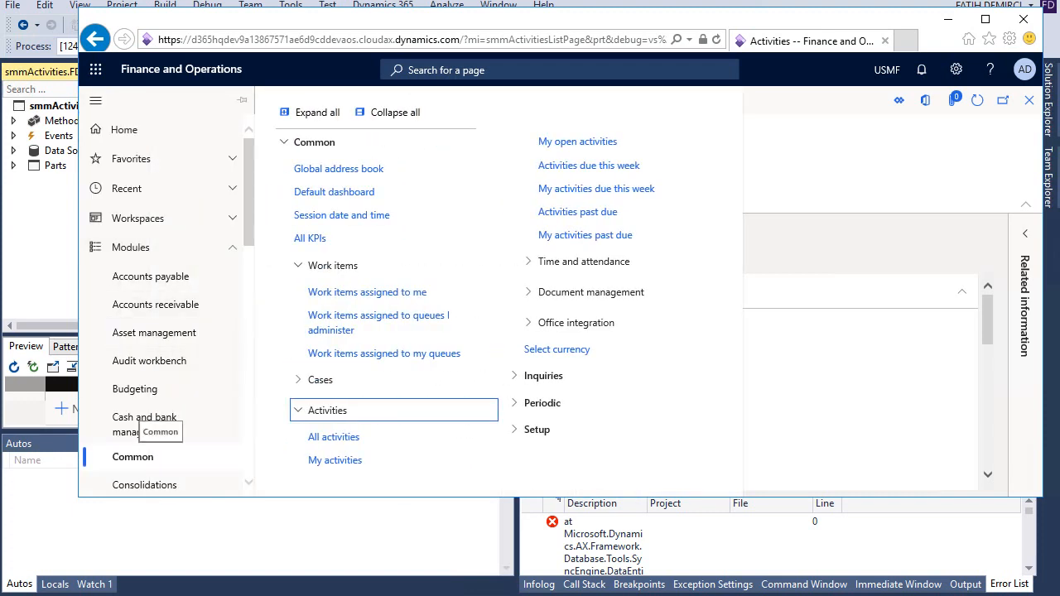
{"action": "mouse_move", "coordinate": [334, 438]}
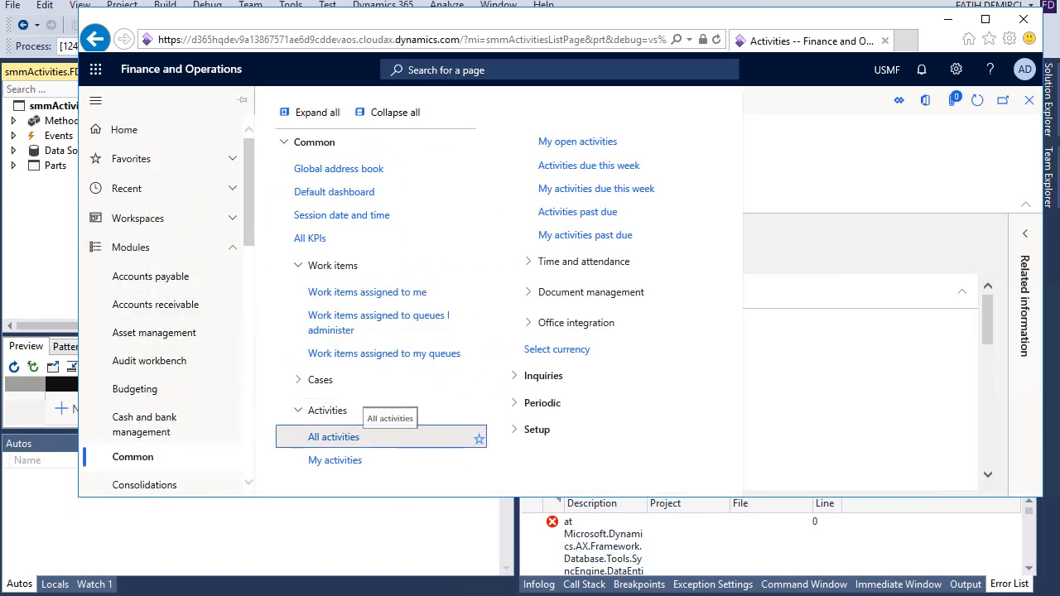
{"action": "left_click", "coordinate": [335, 437]}
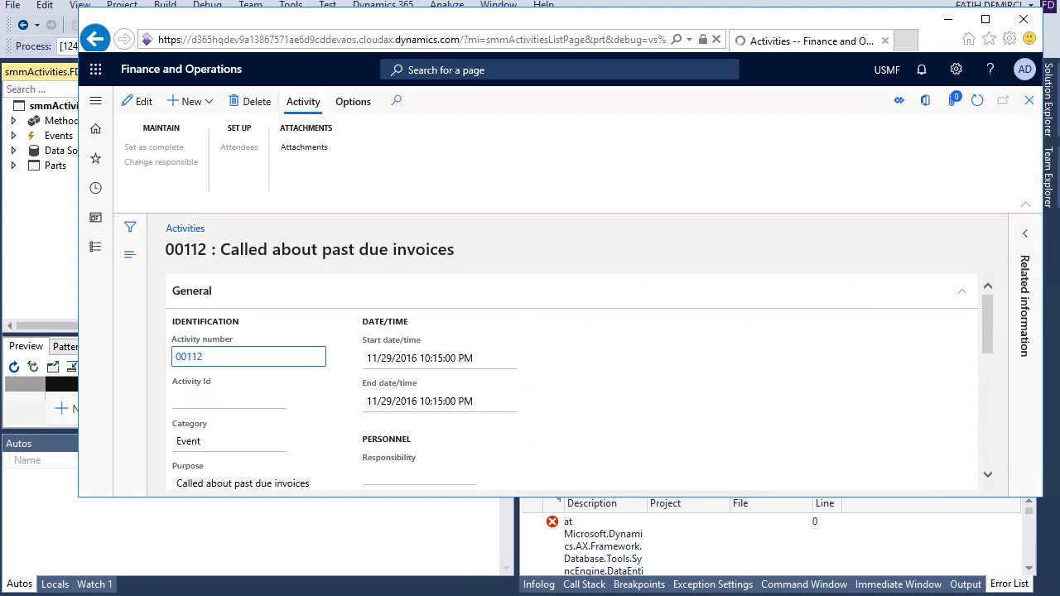
{"action": "left_click", "coordinate": [229, 399]}
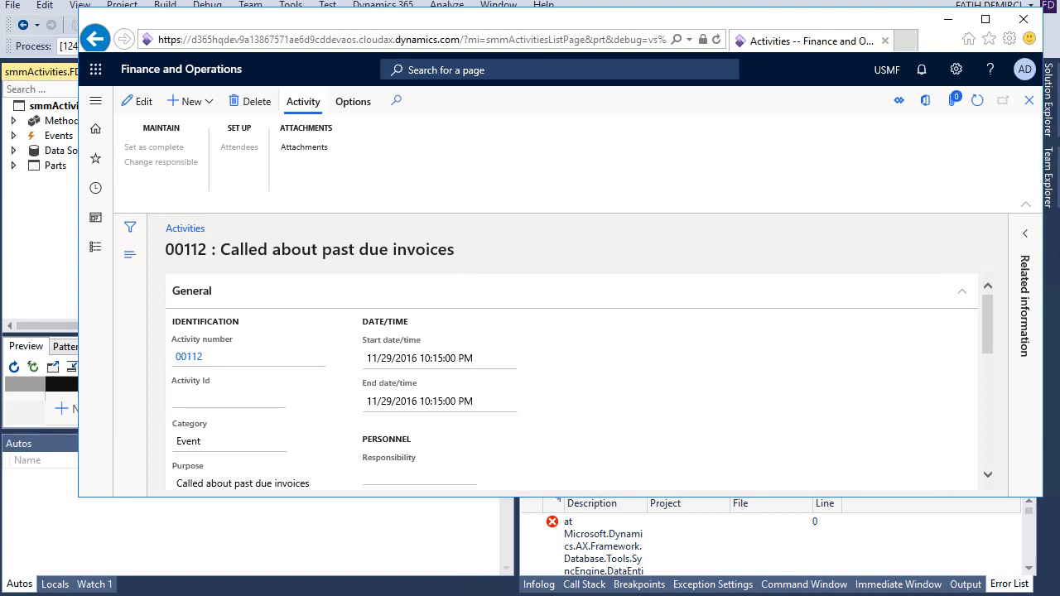
{"action": "right_click", "coordinate": [228, 398]}
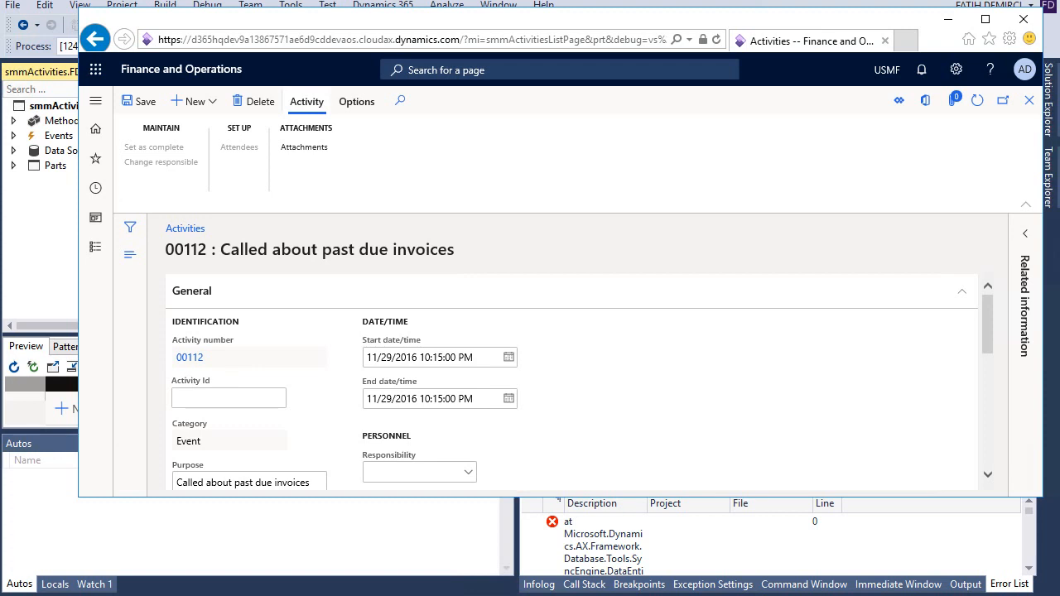
{"action": "left_click", "coordinate": [228, 397]}
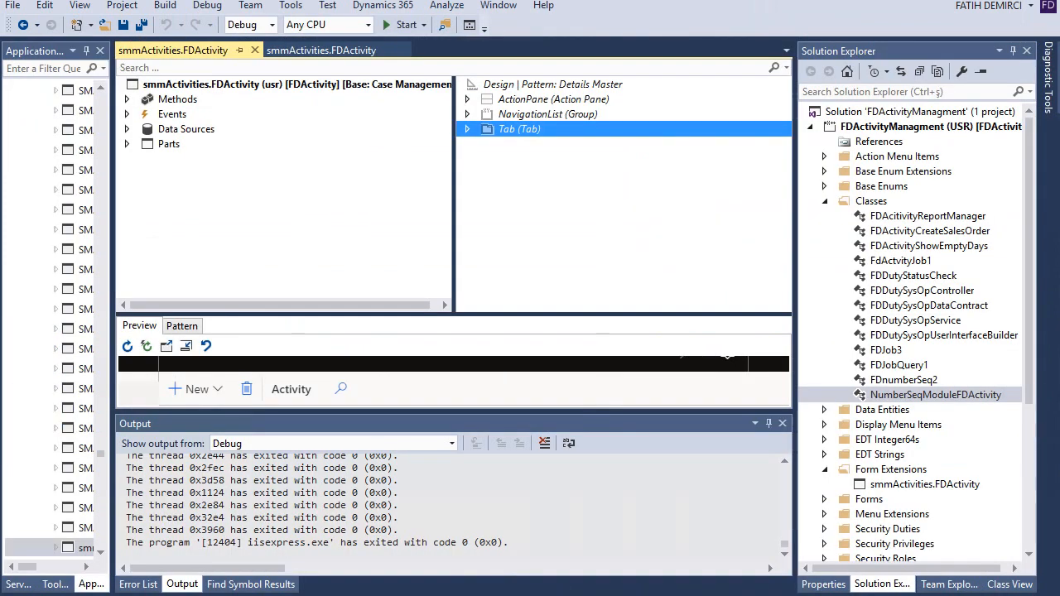
- Add a new relation under Relations on the smmActivities.FDActivity table extension
{"action": "left_click", "coordinate": [322, 50]}
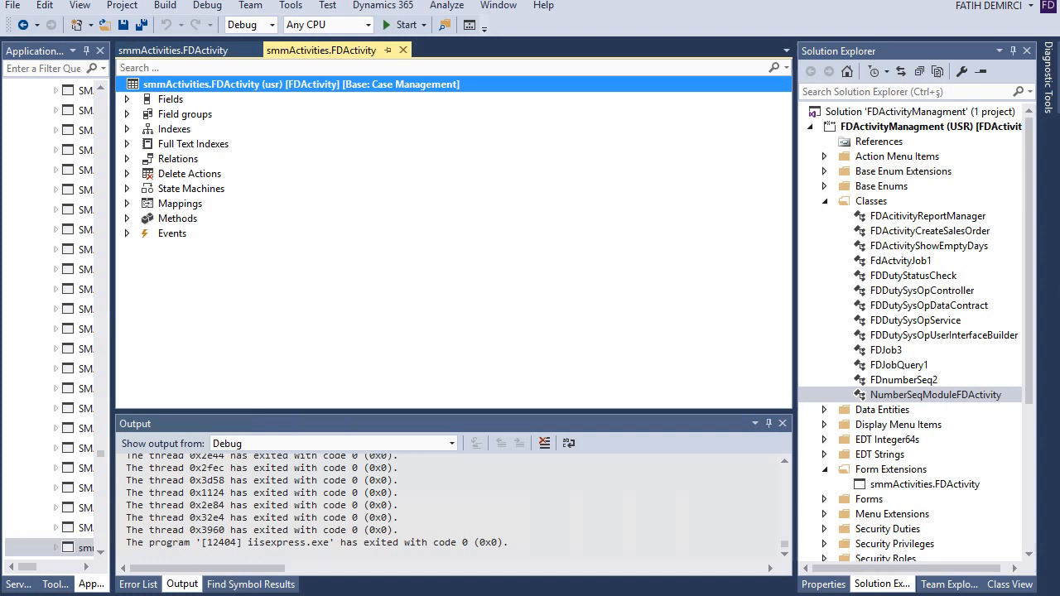
{"action": "left_click", "coordinate": [128, 159]}
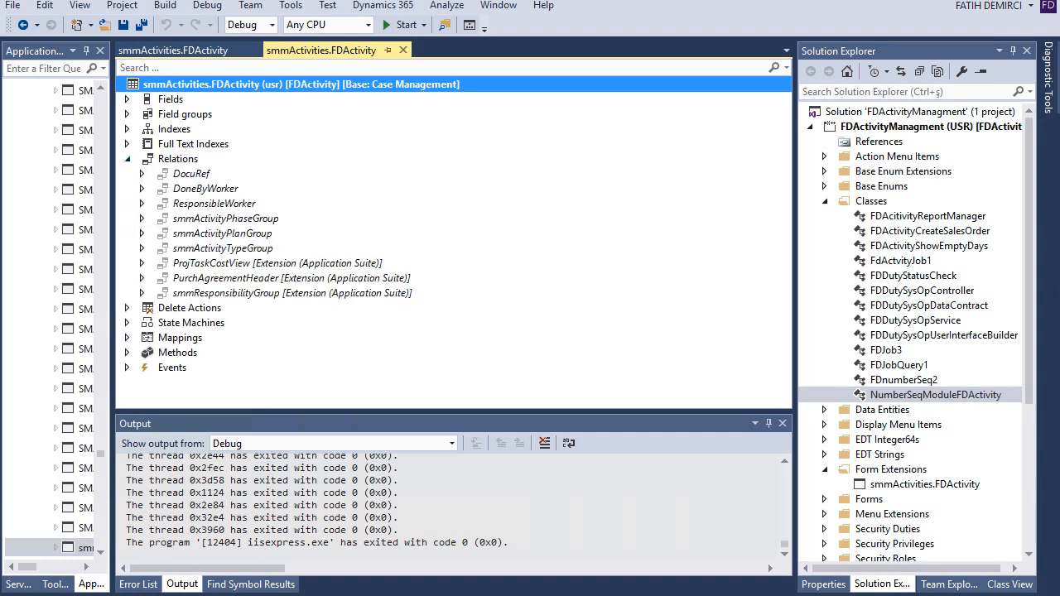
{"action": "right_click", "coordinate": [178, 159]}
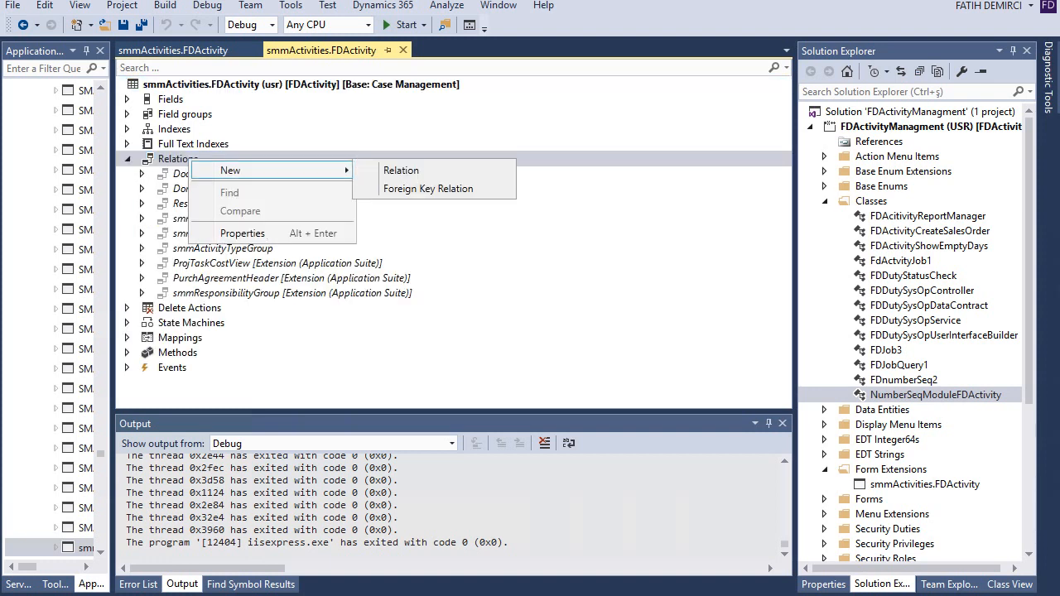
{"action": "left_click", "coordinate": [401, 169]}
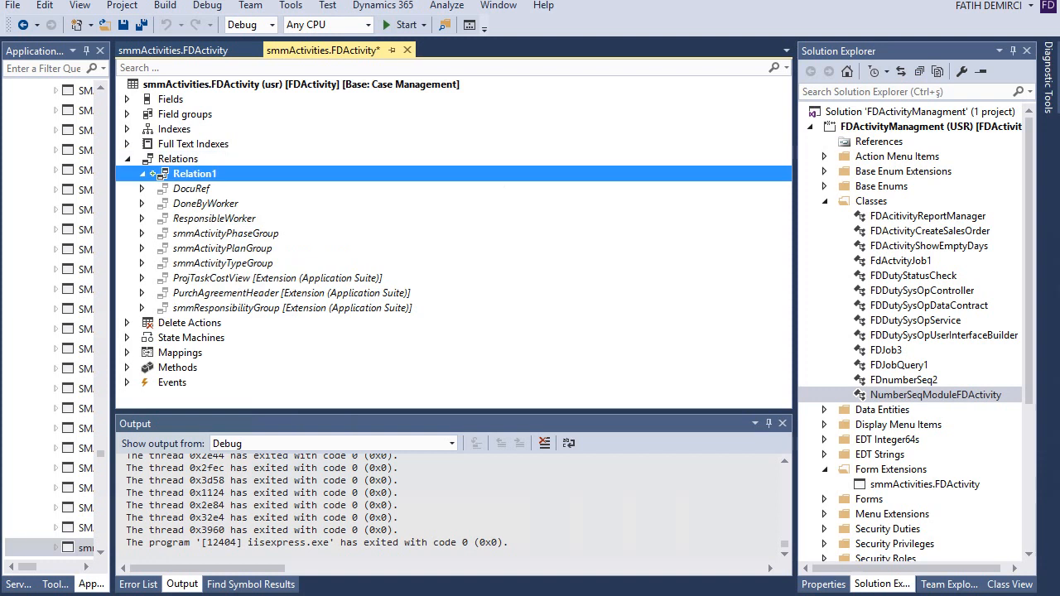
{"action": "scroll", "scroll_direction": "down", "scroll_amount": 3}
{"action": "type", "text": "FDActivity"}
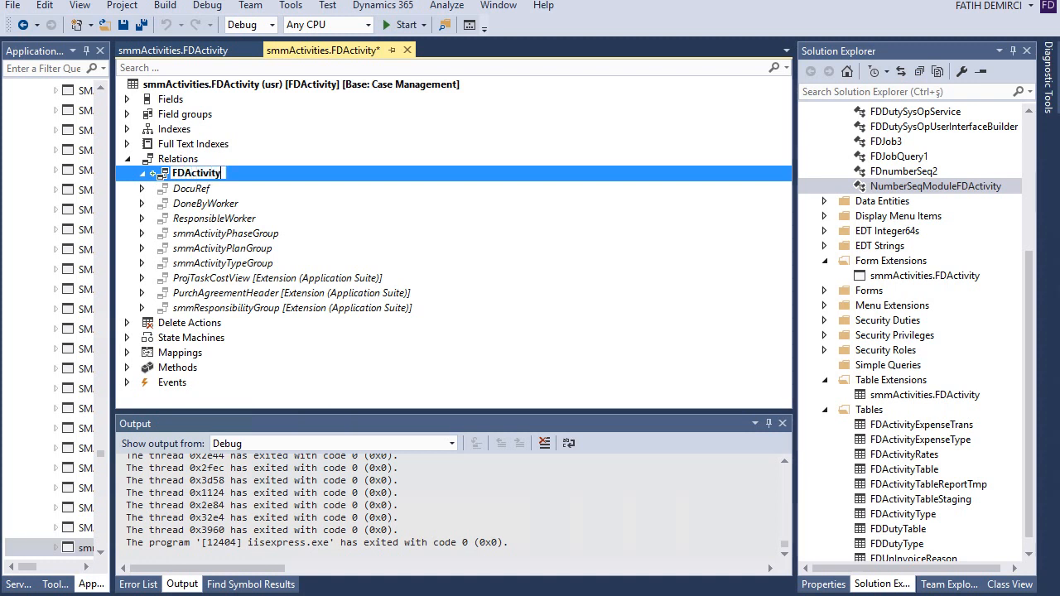
- Name the new relation FDActivityTable and show its properties
{"action": "type", "text": "Table"}
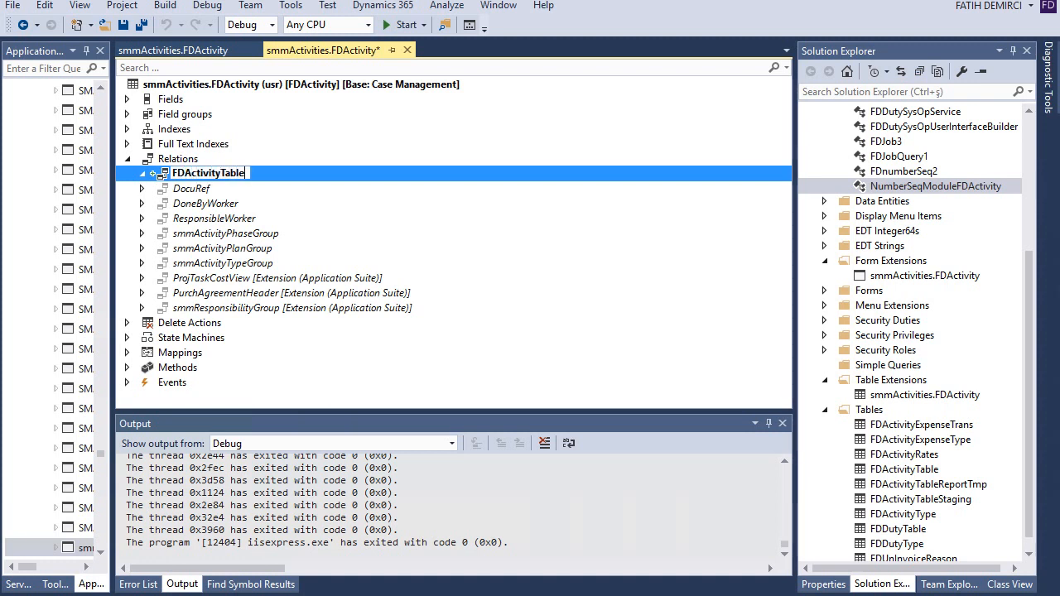
{"action": "left_click", "coordinate": [213, 219]}
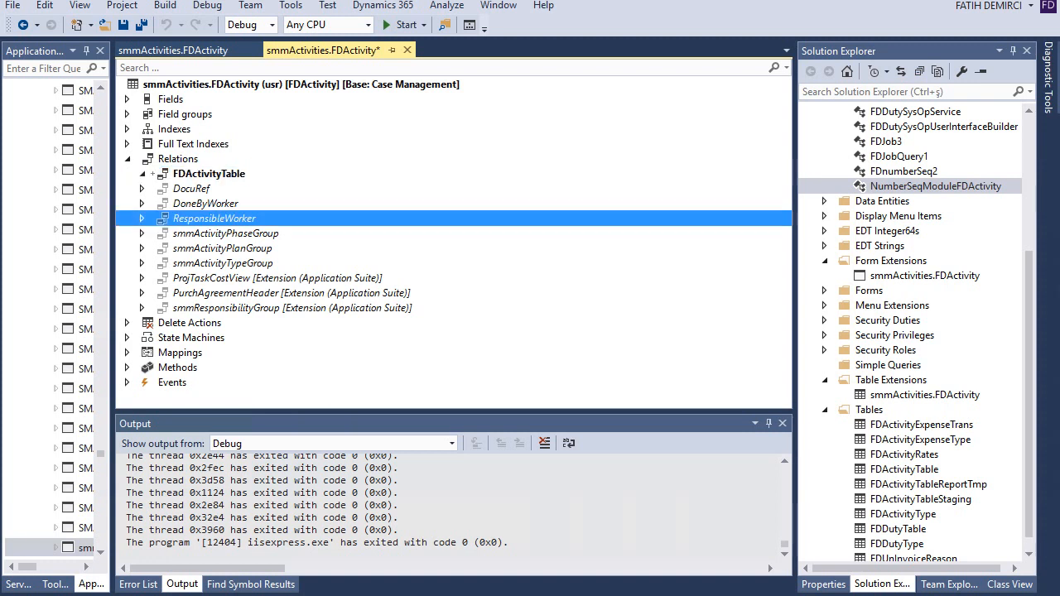
{"action": "left_click", "coordinate": [209, 174]}
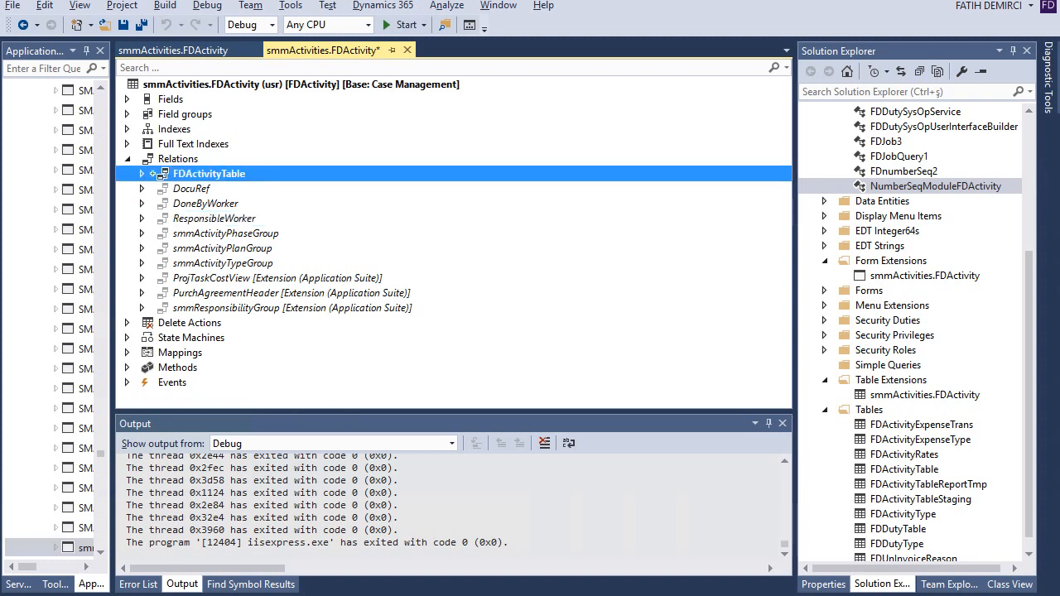
{"action": "left_click", "coordinate": [209, 174]}
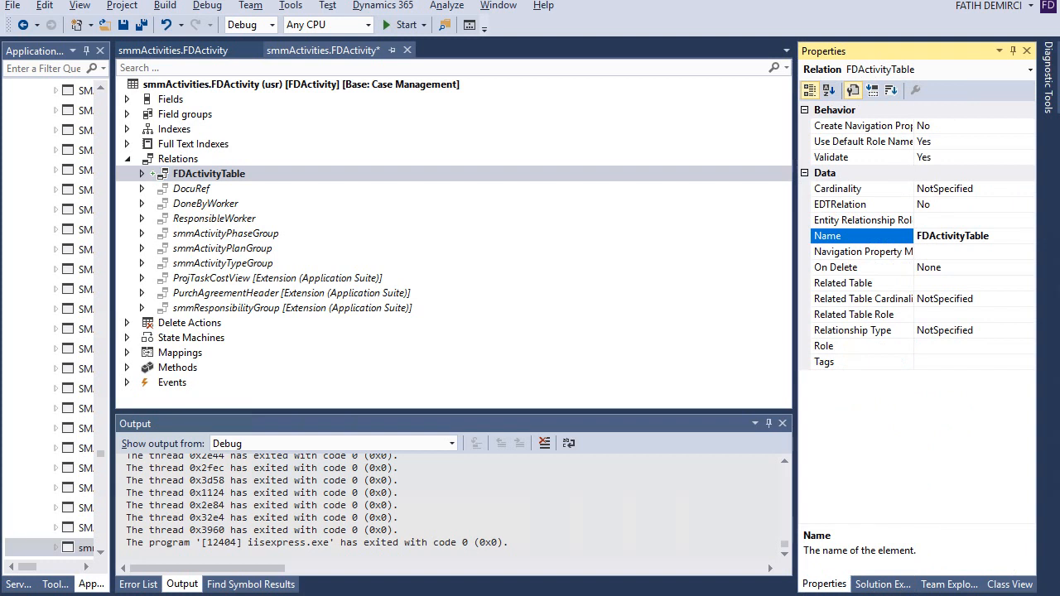
- Set the relation's Related Table to FDActivityTable and search for its references
{"action": "left_click", "coordinate": [861, 282]}
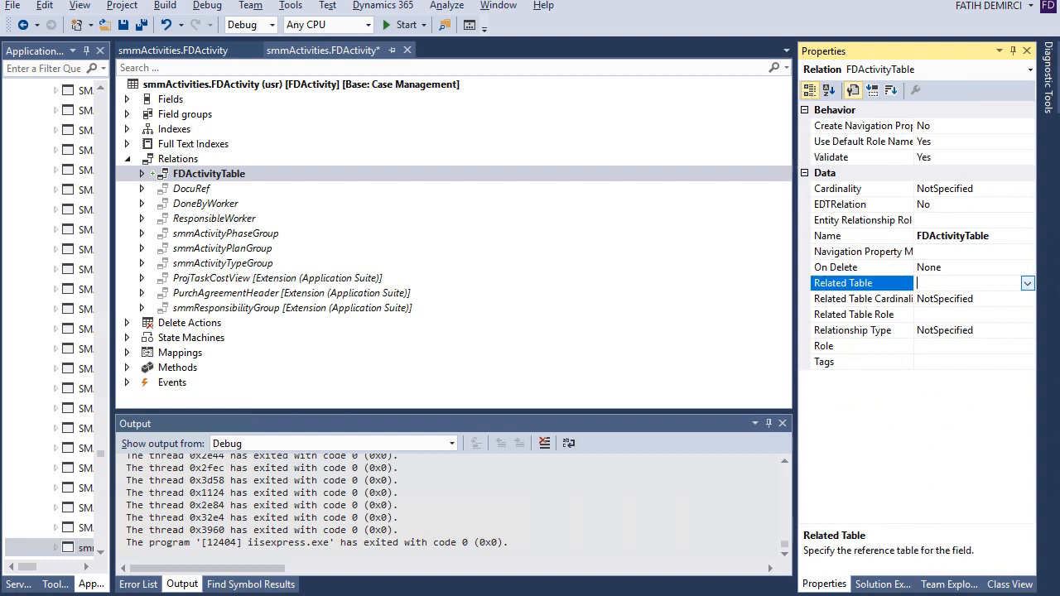
{"action": "left_click", "coordinate": [1027, 282]}
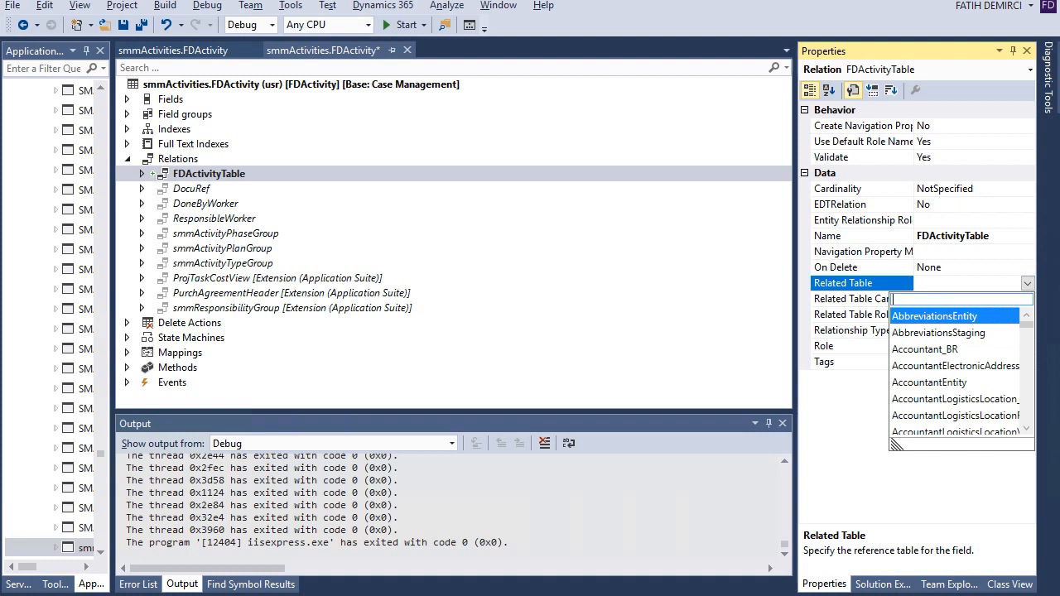
{"action": "type", "text": "fda"}
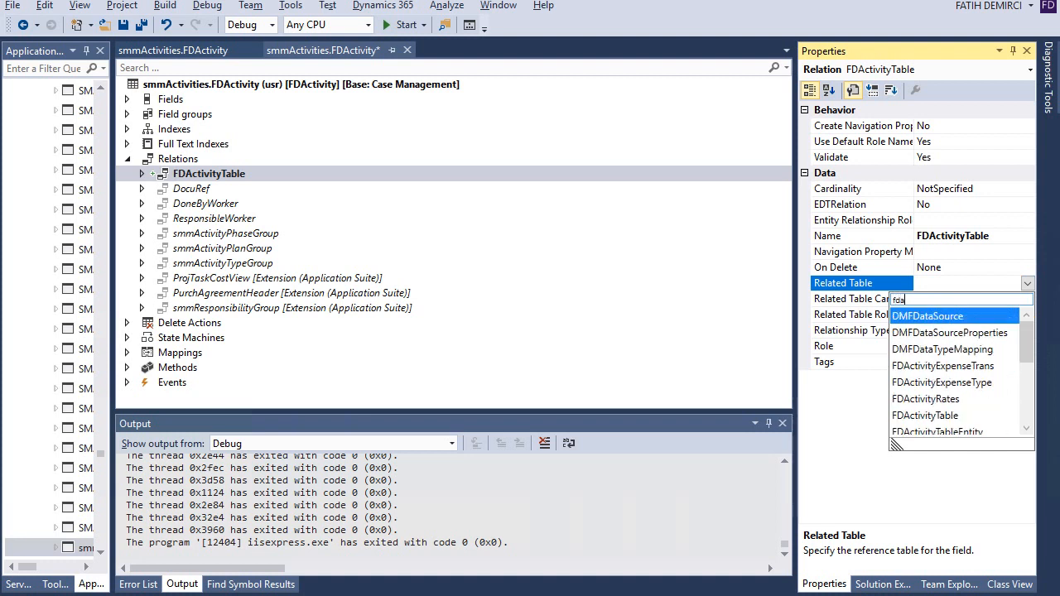
{"action": "left_click", "coordinate": [924, 414]}
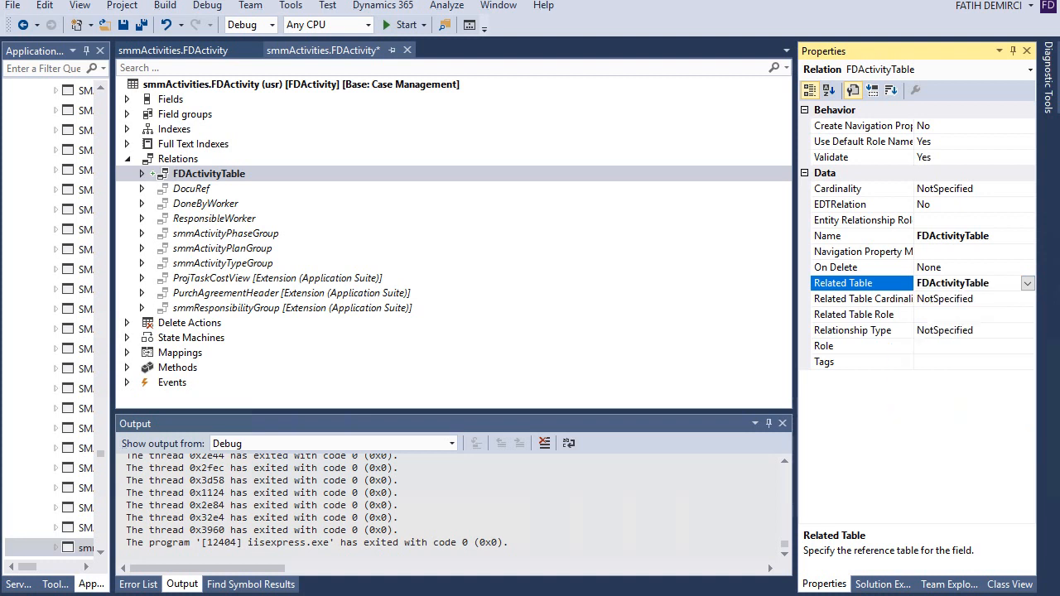
{"action": "right_click", "coordinate": [209, 174]}
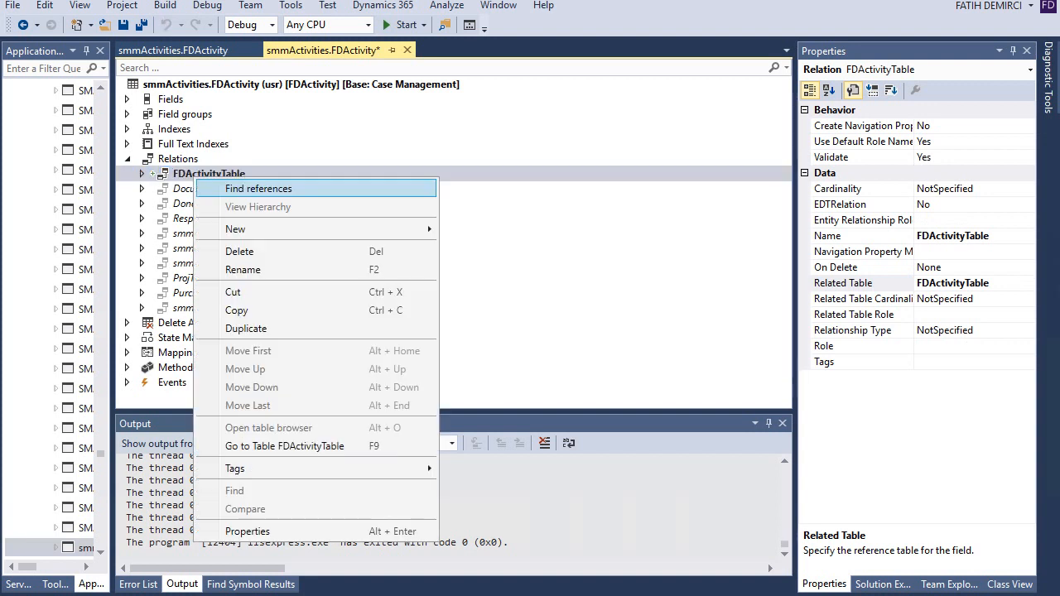
{"action": "left_click", "coordinate": [259, 189]}
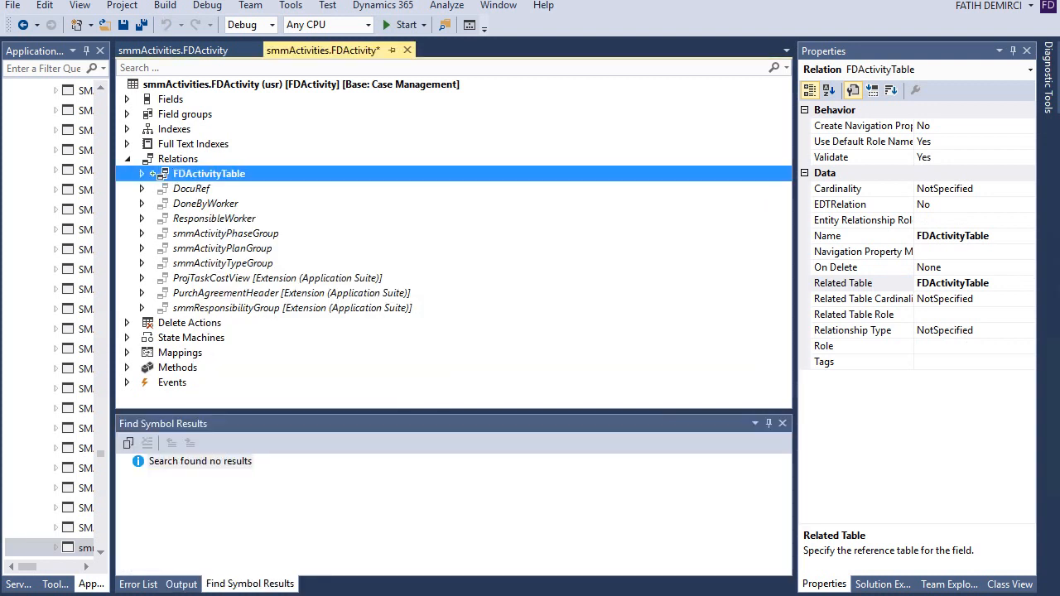
- Add a relation field pair linking FDActivityId to related field ActivityId
{"action": "left_click", "coordinate": [141, 174]}
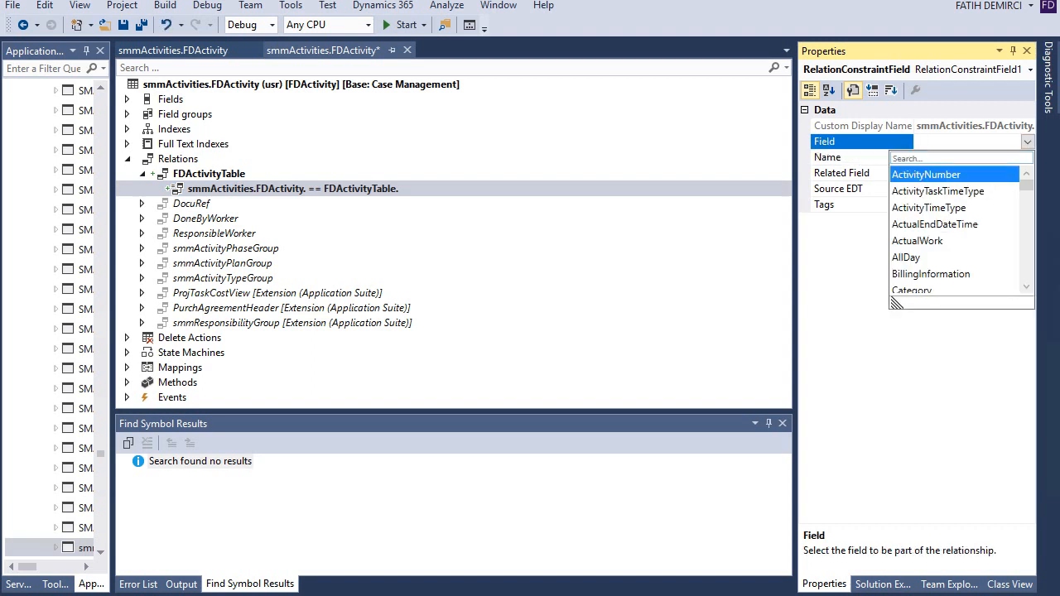
{"action": "scroll", "scroll_direction": "down", "scroll_amount": 3}
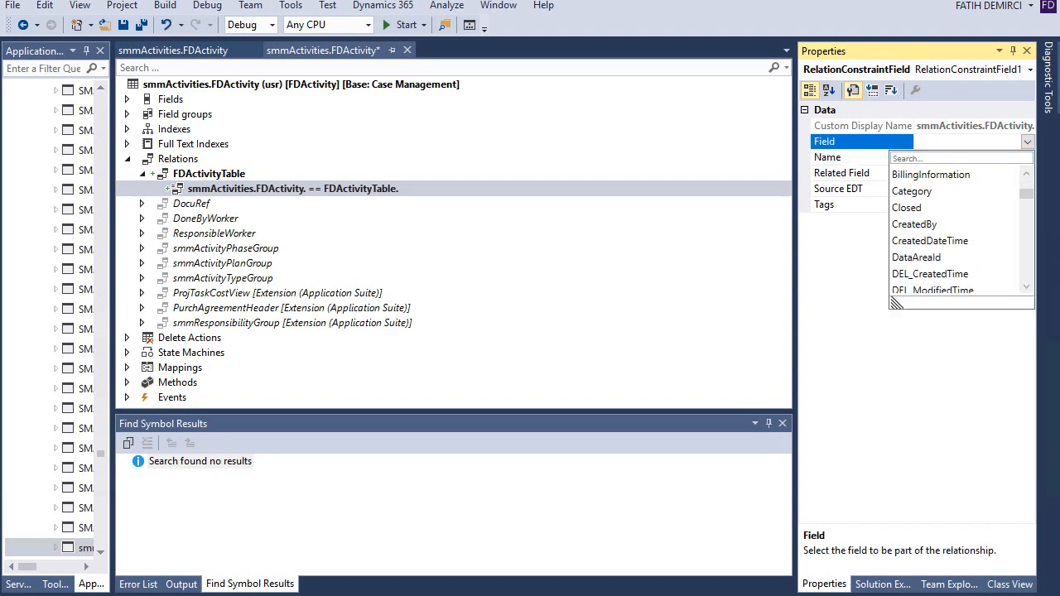
{"action": "scroll", "scroll_direction": "down", "scroll_amount": 3}
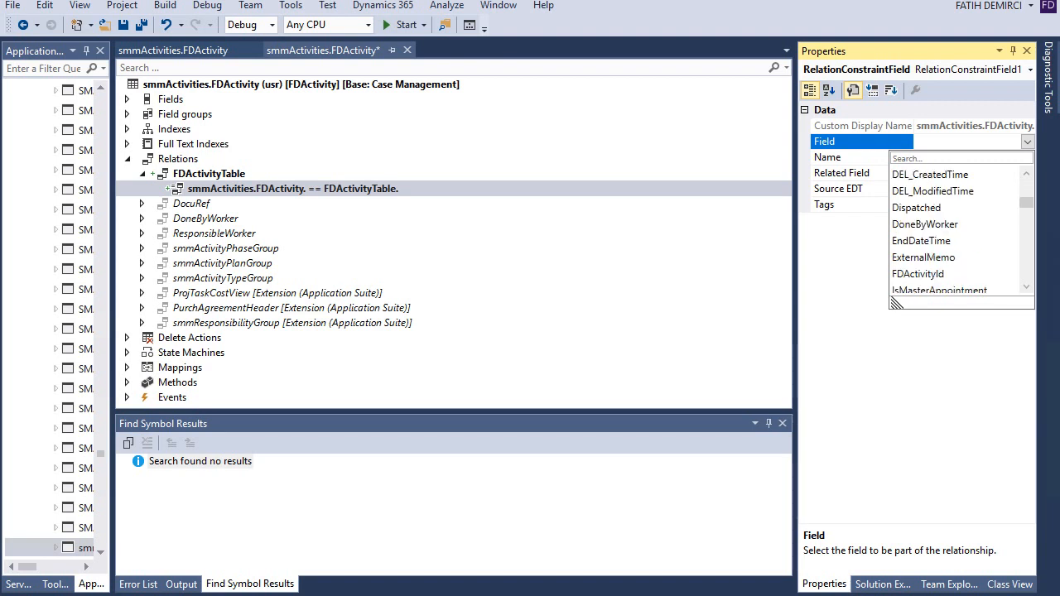
{"action": "left_click", "coordinate": [917, 273]}
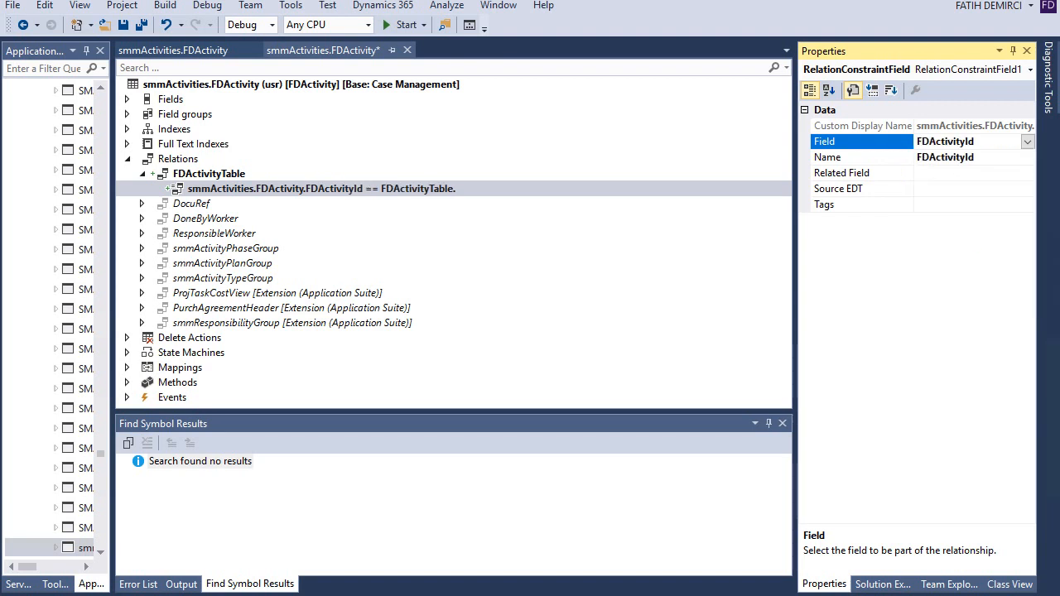
{"action": "left_click", "coordinate": [842, 172]}
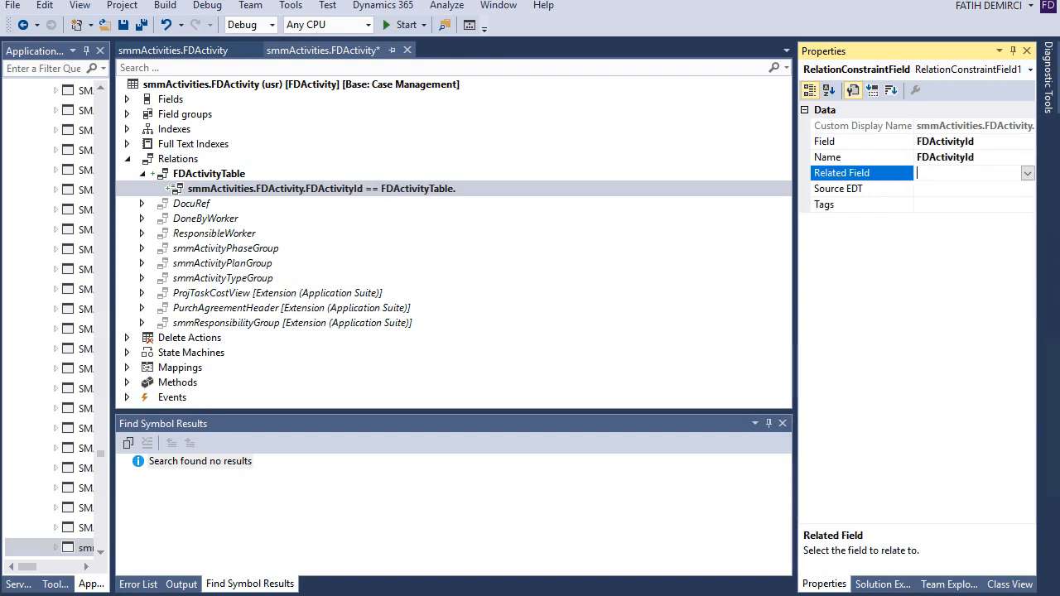
{"action": "type", "text": "ActivityId"}
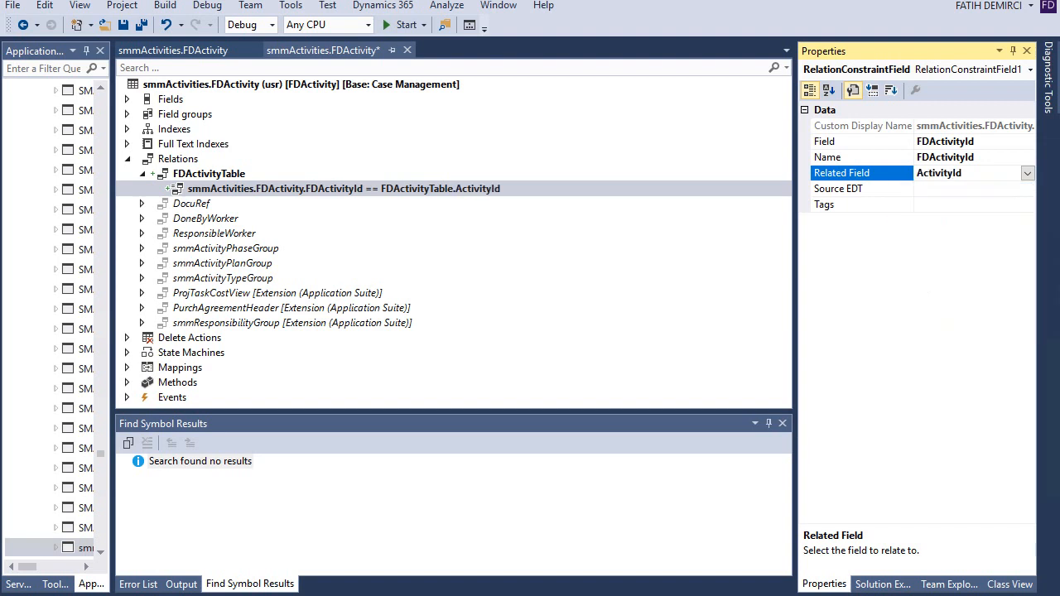
{"action": "left_click", "coordinate": [300, 83]}
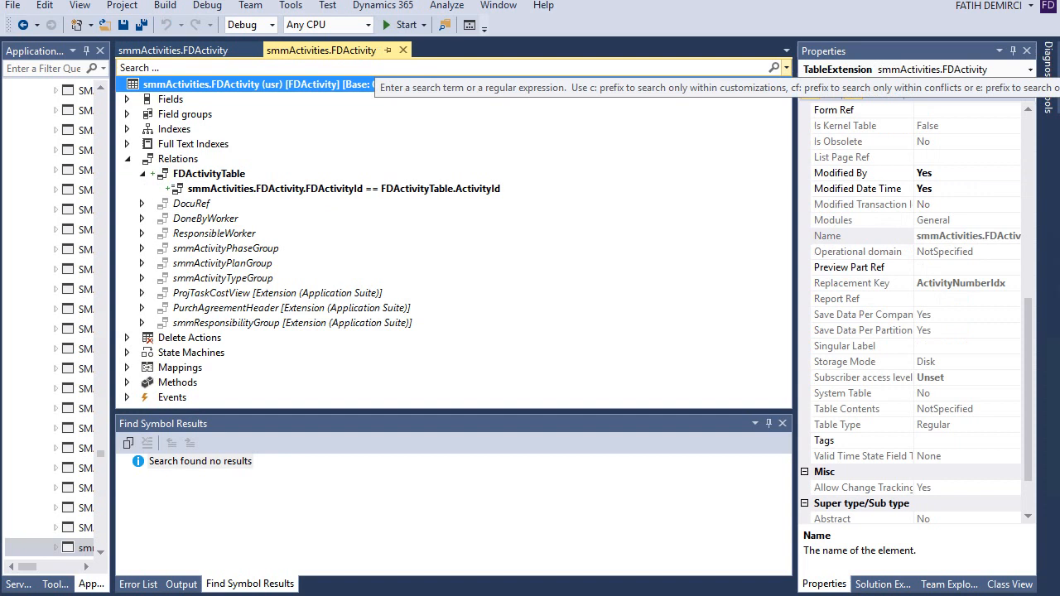
- Save and build the relation changes, then run the project in the browser
{"action": "left_click", "coordinate": [189, 583]}
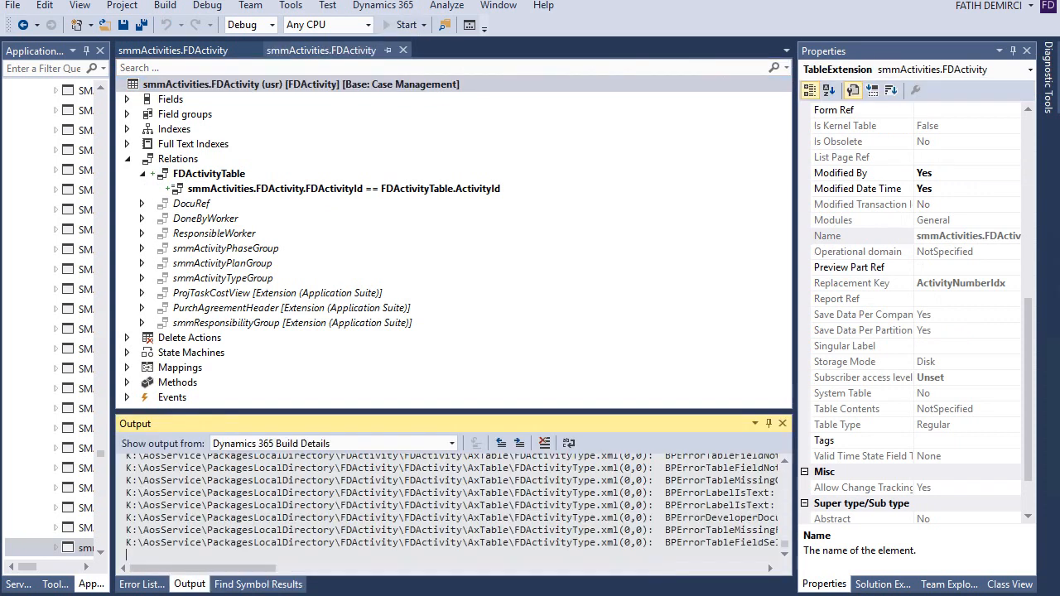
{"action": "left_click", "coordinate": [401, 25]}
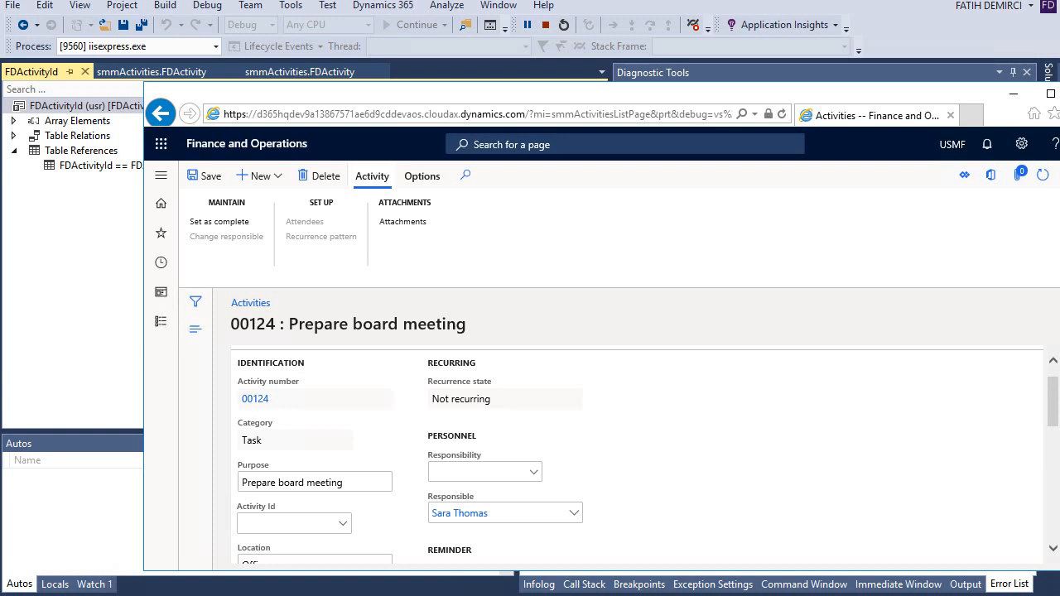
- Verify the Activity Id lookup on activity 00124 lists ids like ACT000000001
{"action": "left_click", "coordinate": [162, 175]}
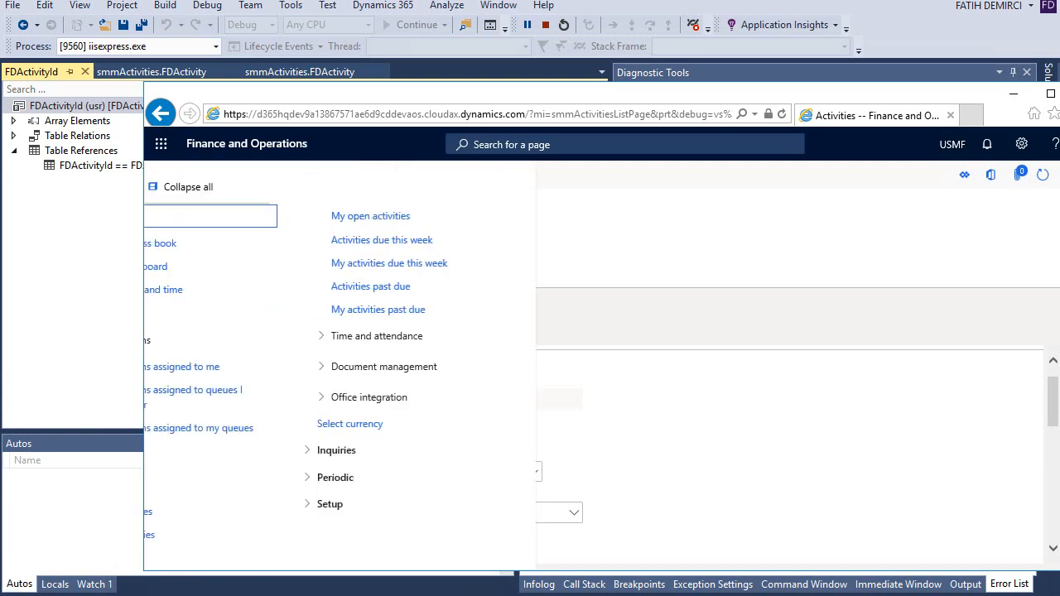
{"action": "left_click", "coordinate": [162, 175]}
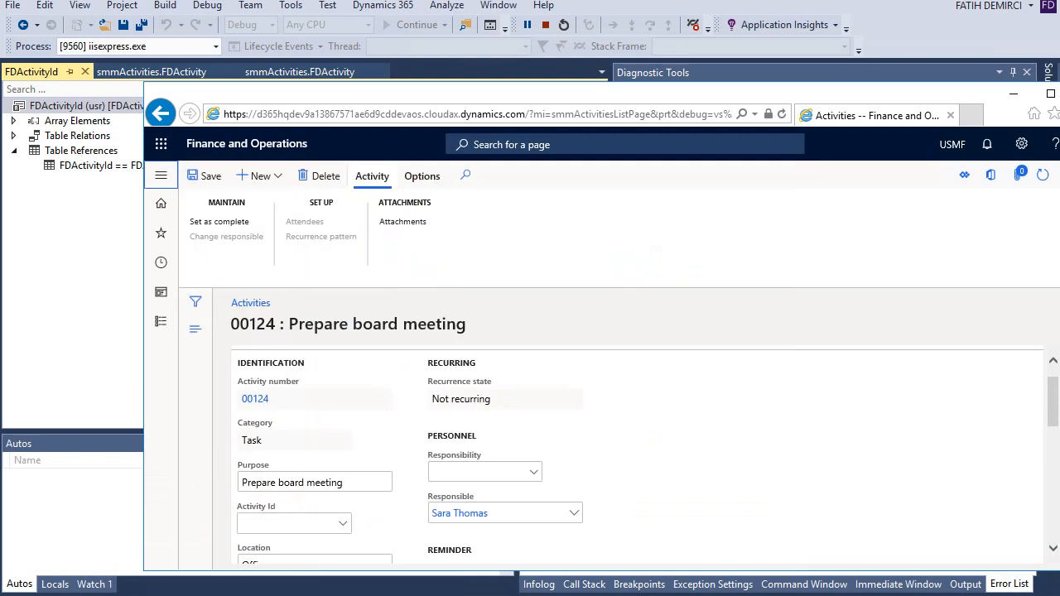
{"action": "scroll", "scroll_direction": "down", "scroll_amount": 3}
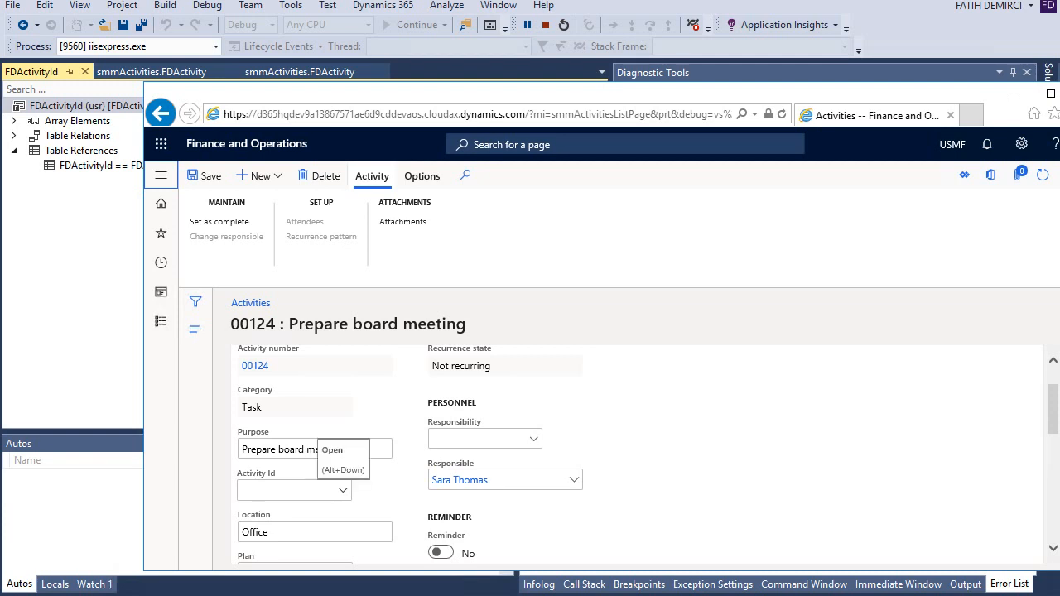
{"action": "left_click", "coordinate": [341, 490]}
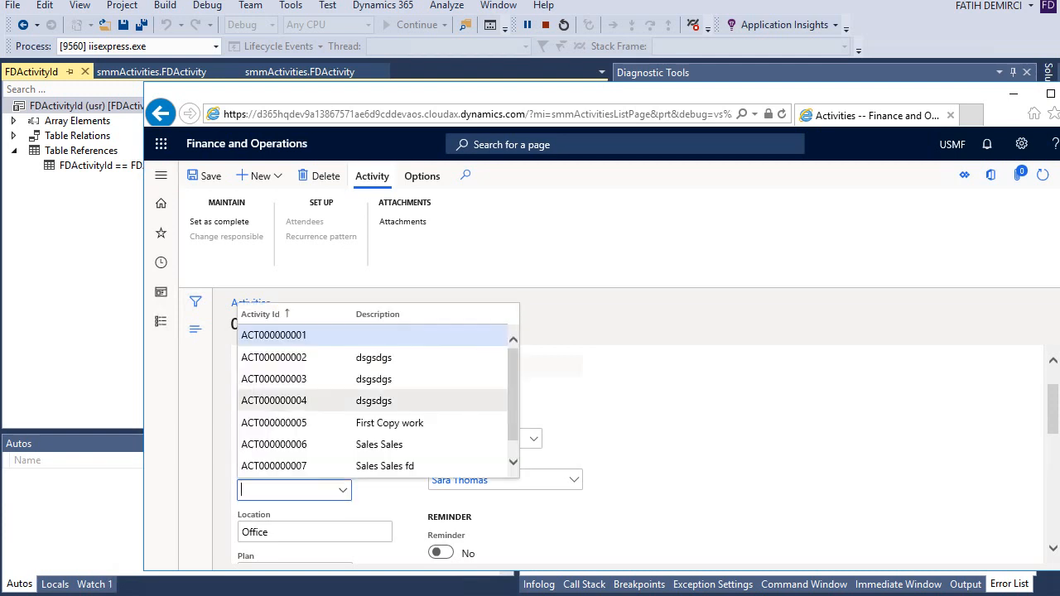
{"action": "left_click", "coordinate": [274, 377]}
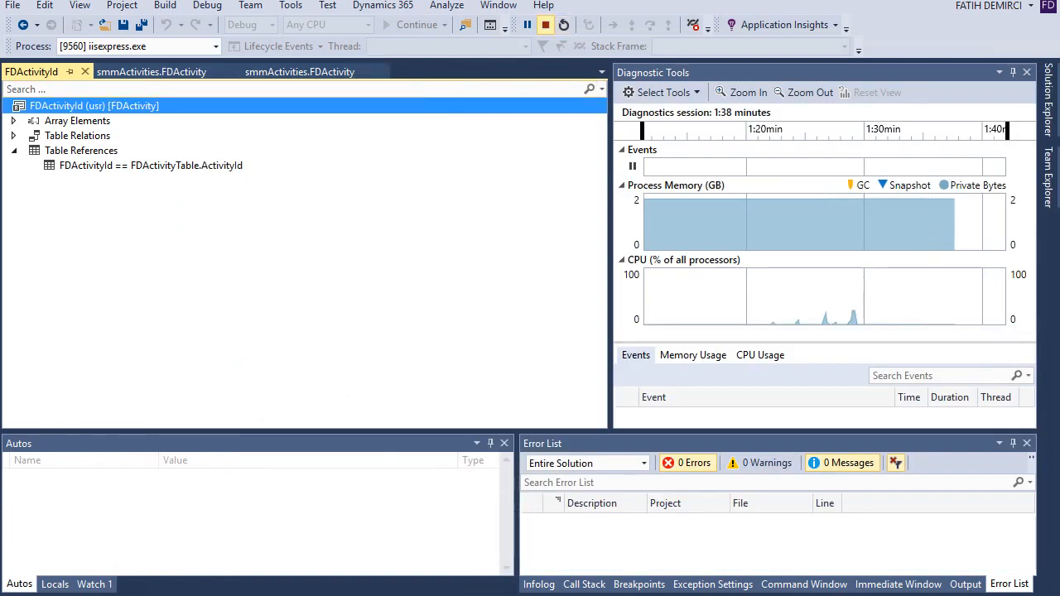
- Stop debugging and select the FDActivityId field in the smmActivities.FDActivity designer
{"action": "left_click", "coordinate": [545, 25]}
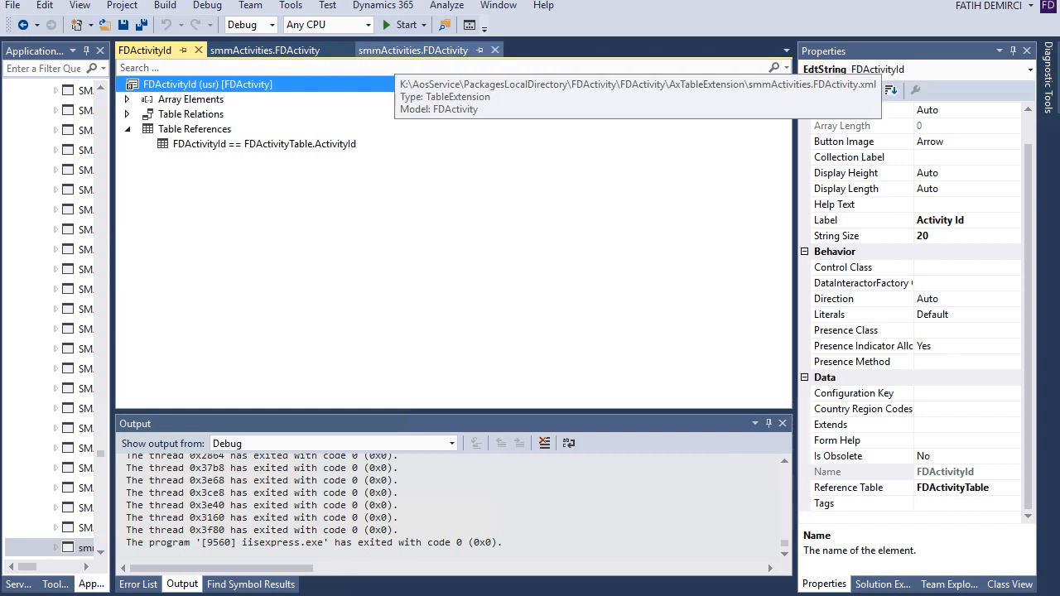
{"action": "mouse_move", "coordinate": [331, 49]}
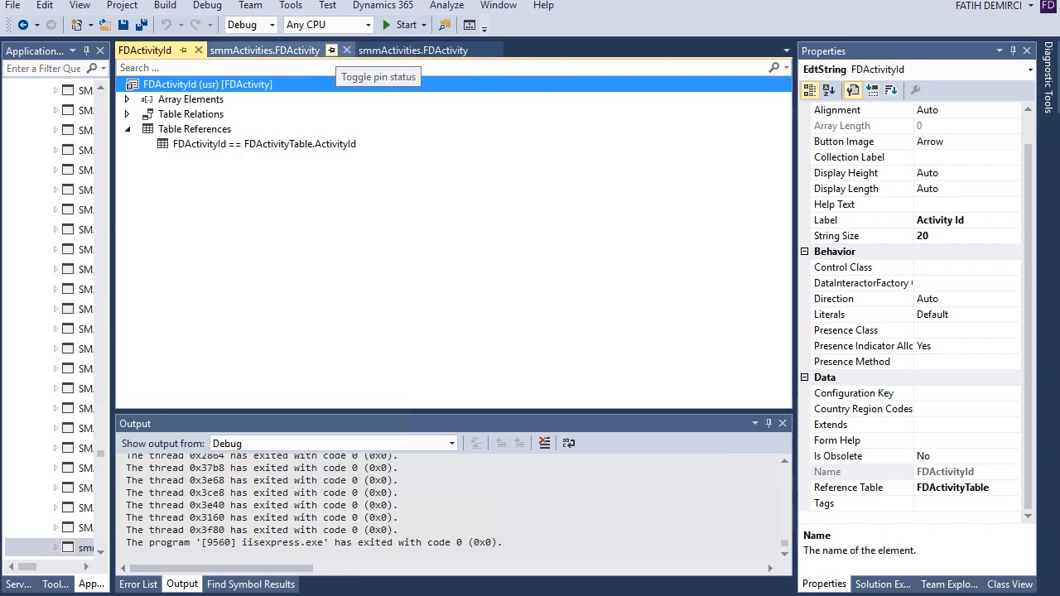
{"action": "left_click", "coordinate": [410, 49]}
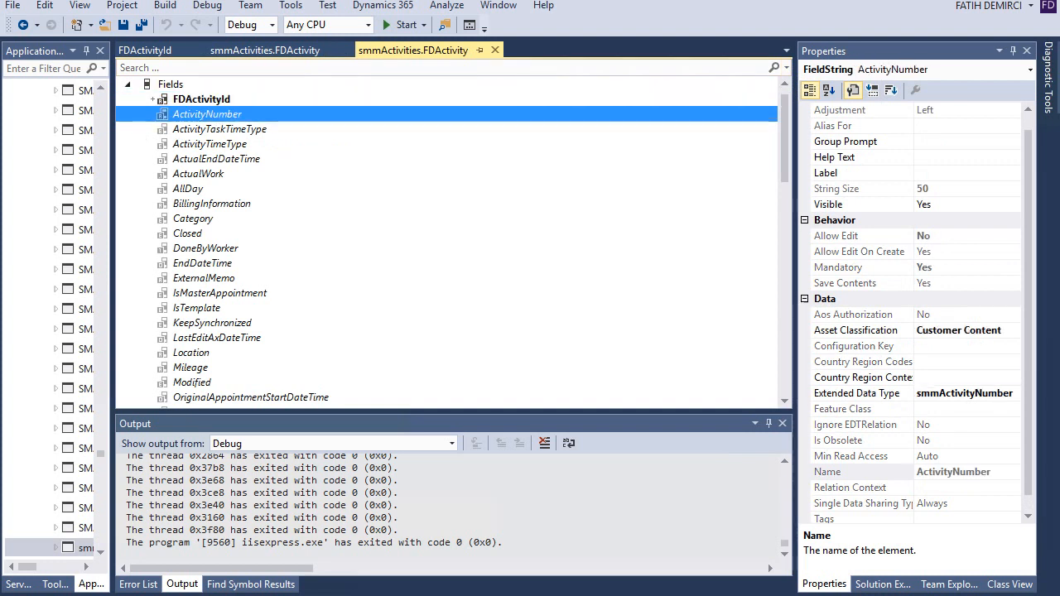
{"action": "left_click", "coordinate": [202, 112]}
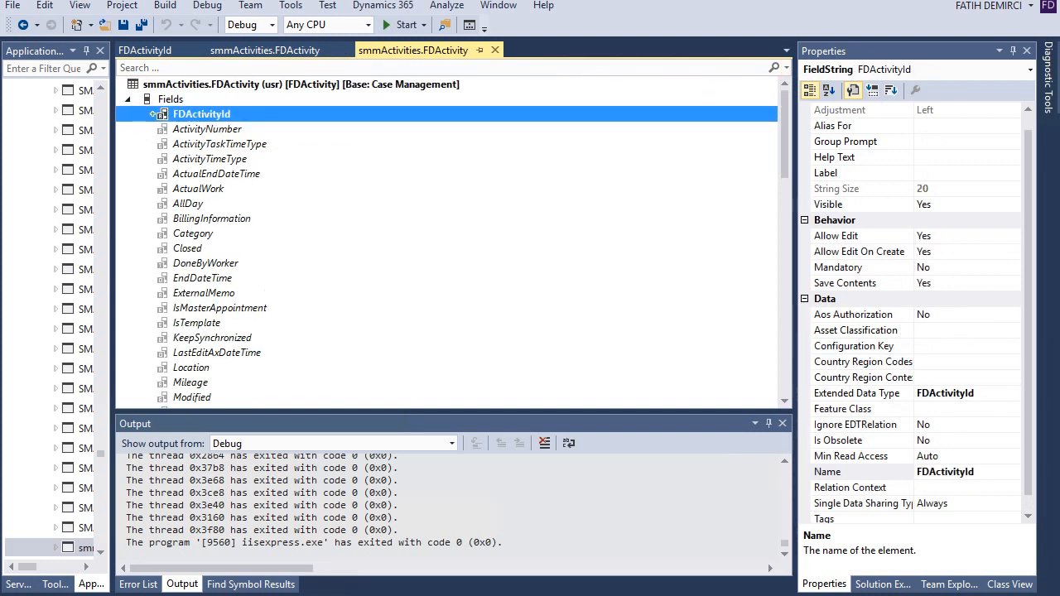